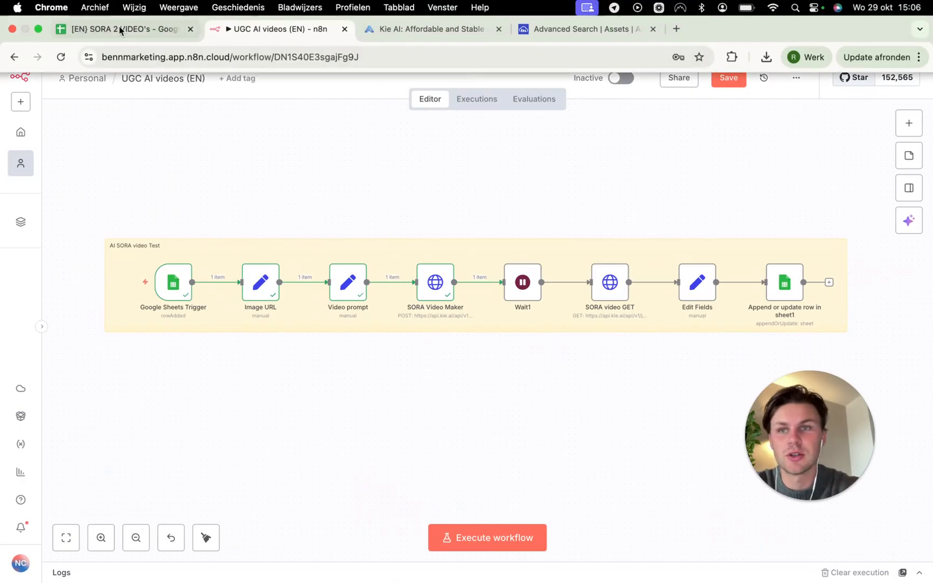
Switch to the QuickTime Player windows showing the two finished AI serum videos
click(121, 29)
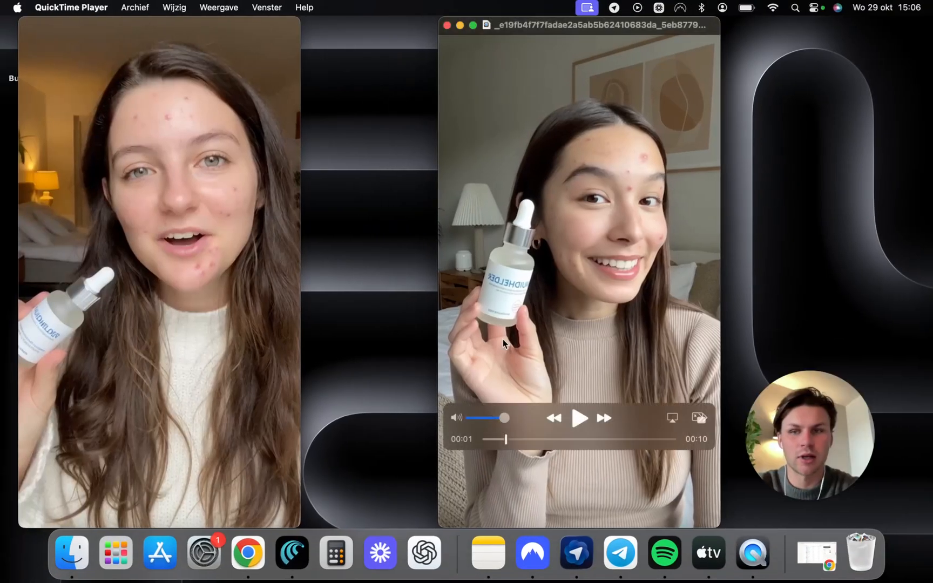
click(579, 418)
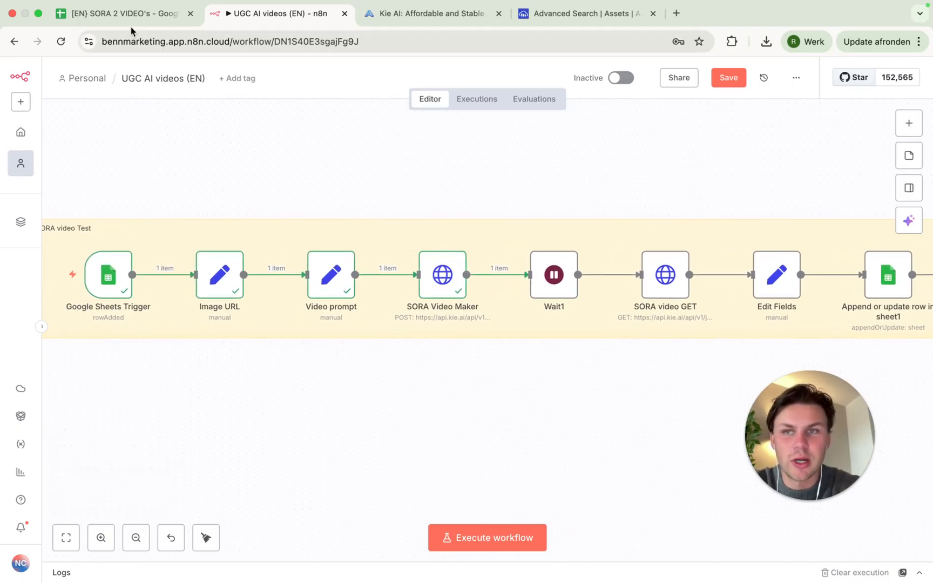
click(119, 14)
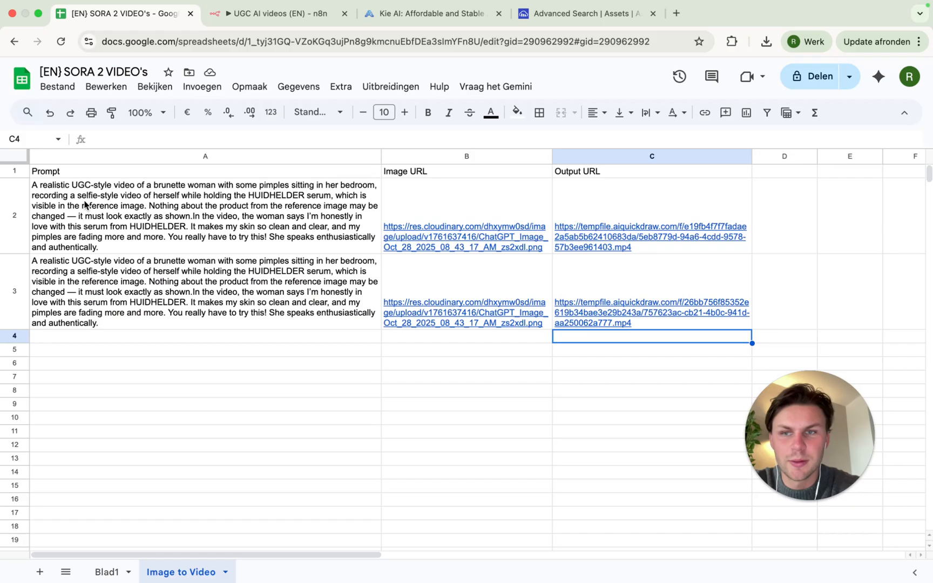
click(466, 171)
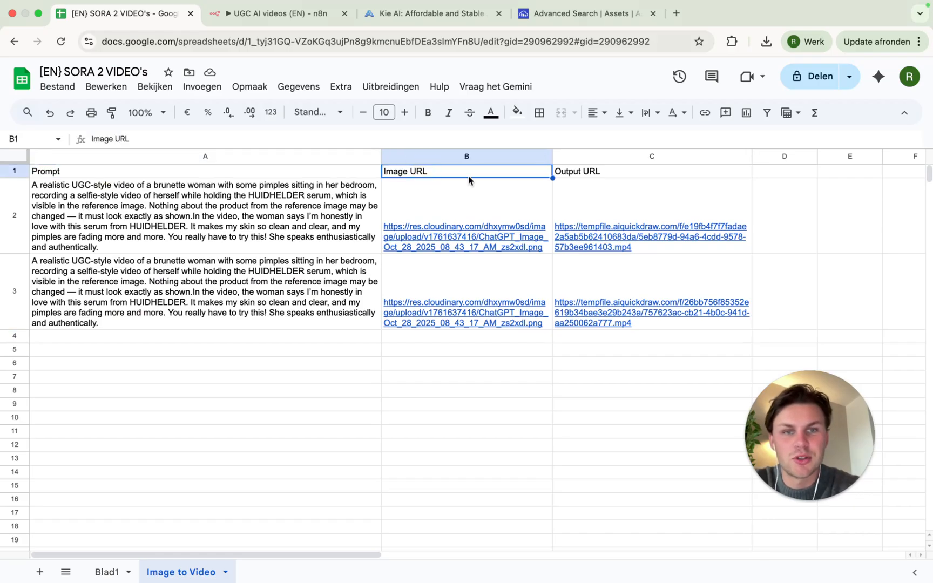
click(652, 171)
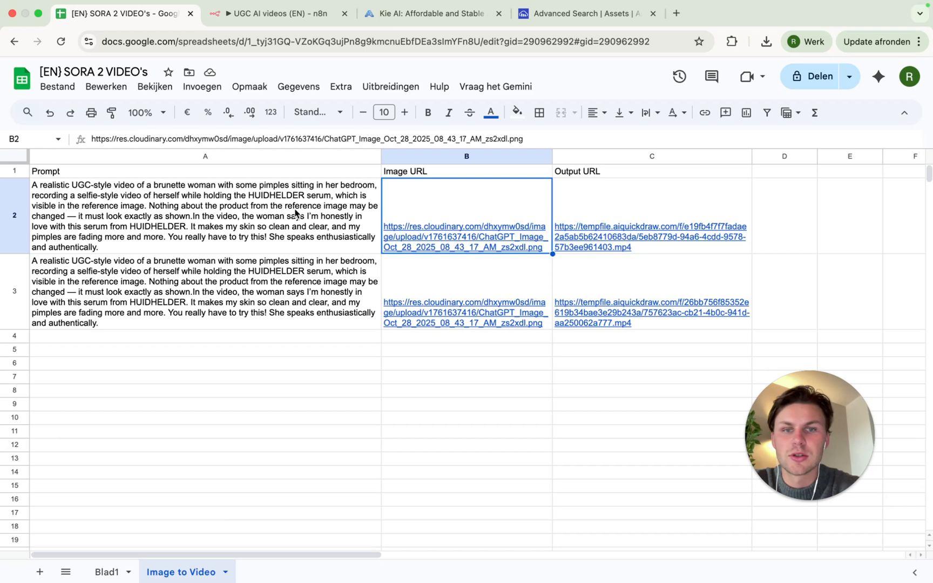
click(200, 222)
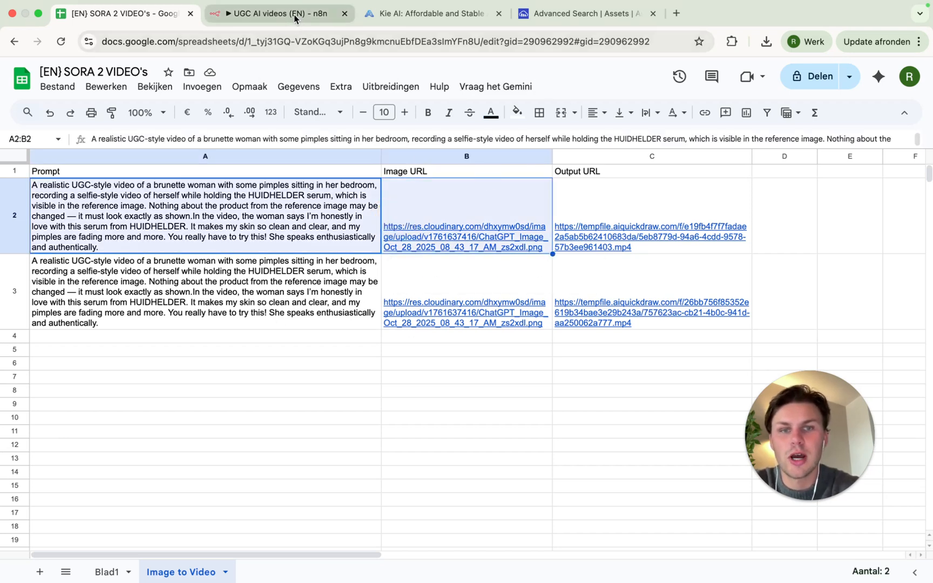
click(295, 13)
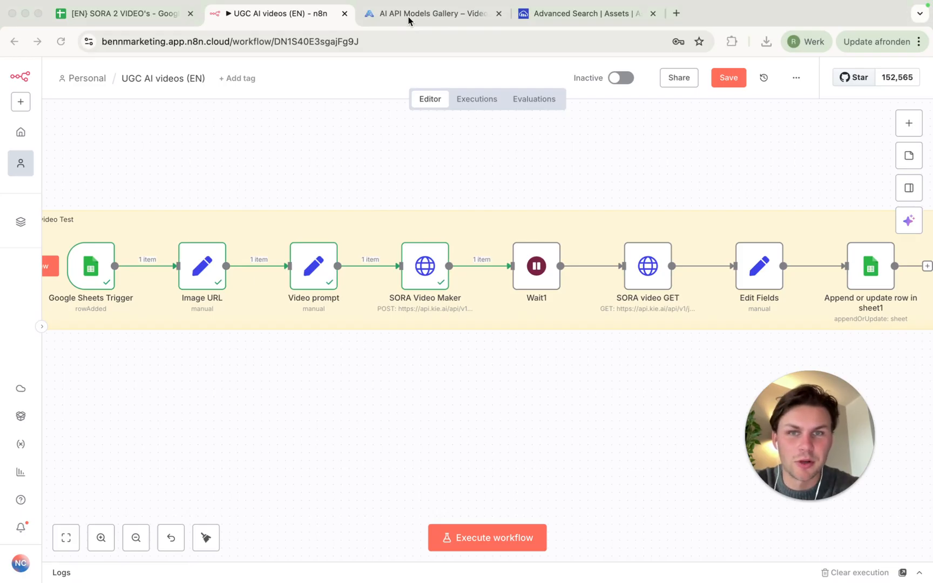
Open kie.ai in a new tab and scroll down its home page
click(432, 14)
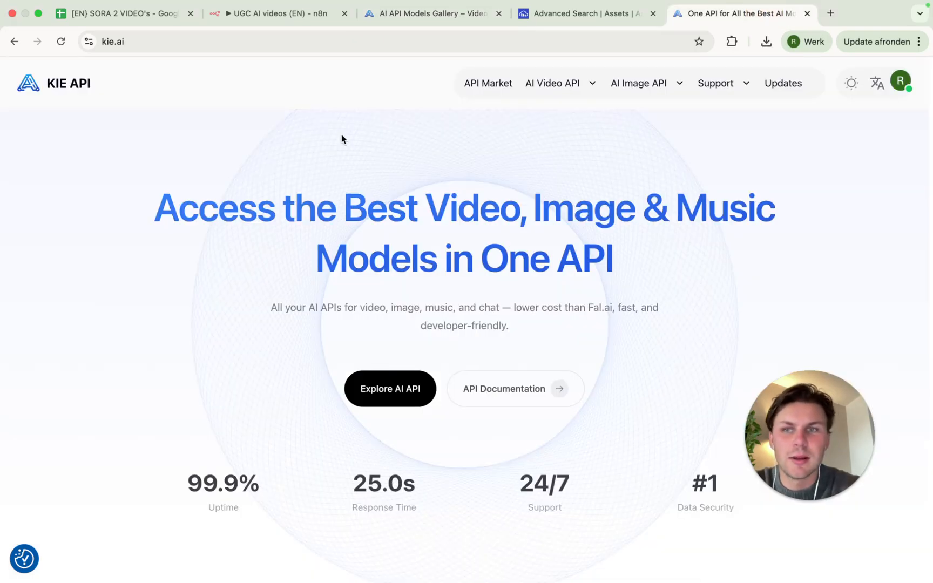
scroll(down, 3)
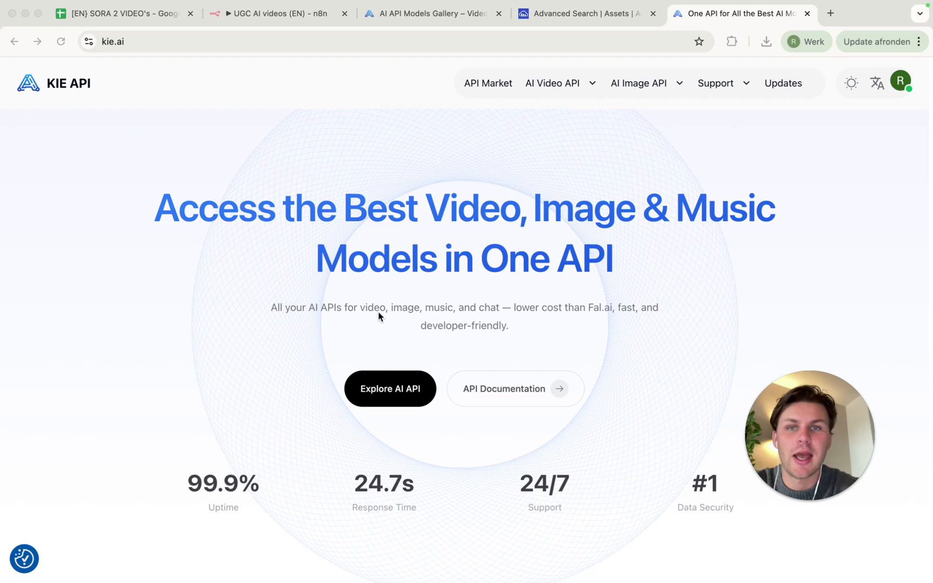
Open Kie AI's All Models gallery and scroll down to the Sora 2 card
click(428, 13)
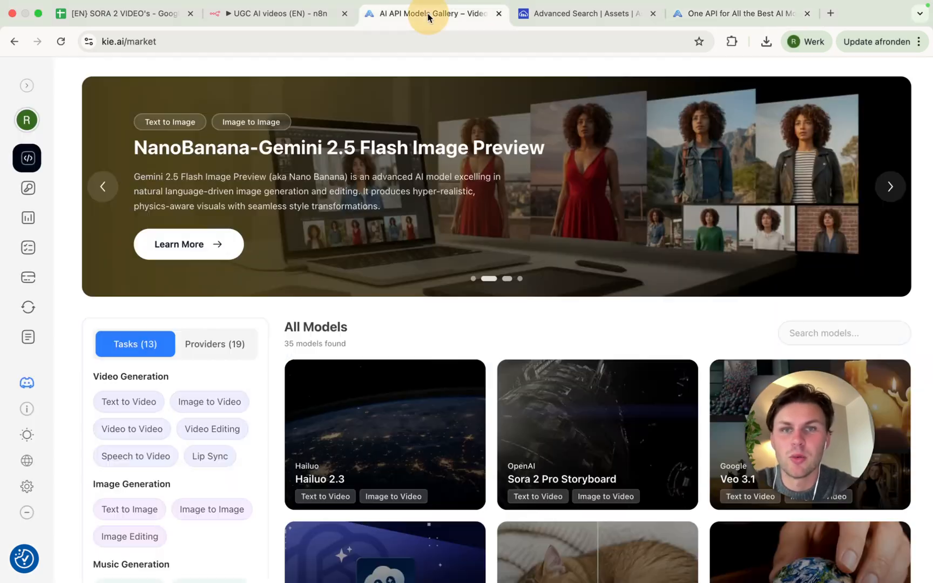
scroll(down, 3)
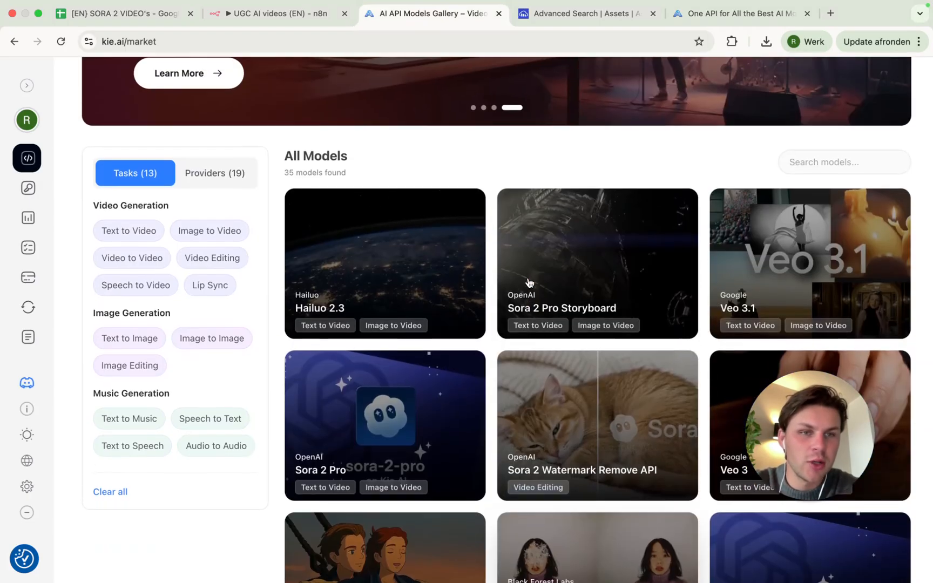
scroll(down, 3)
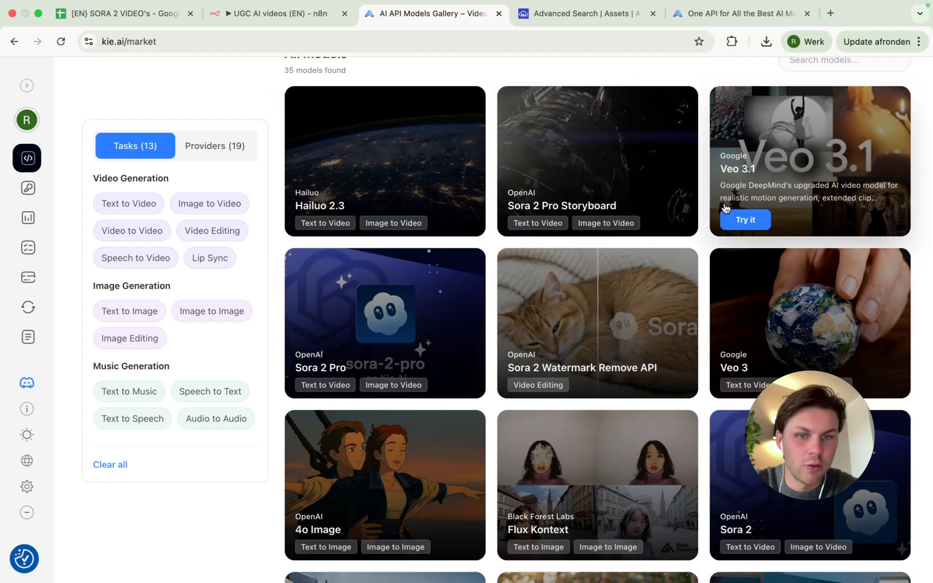
scroll(down, 3)
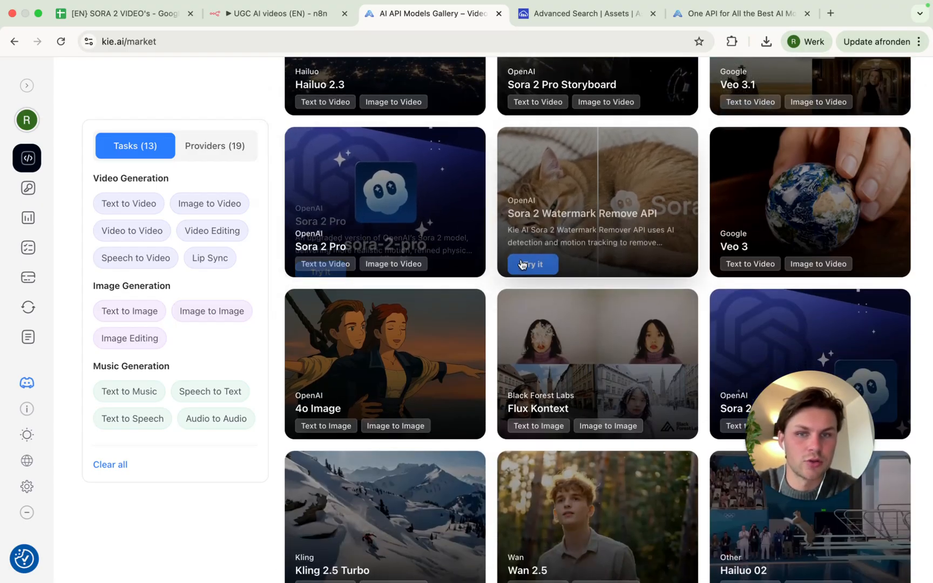
scroll(down, 3)
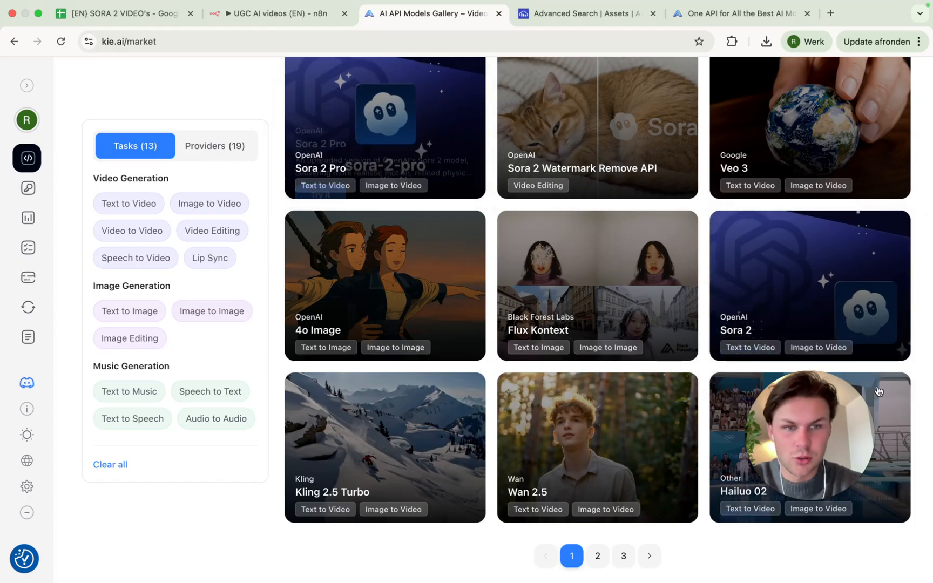
mouse_move(359, 126)
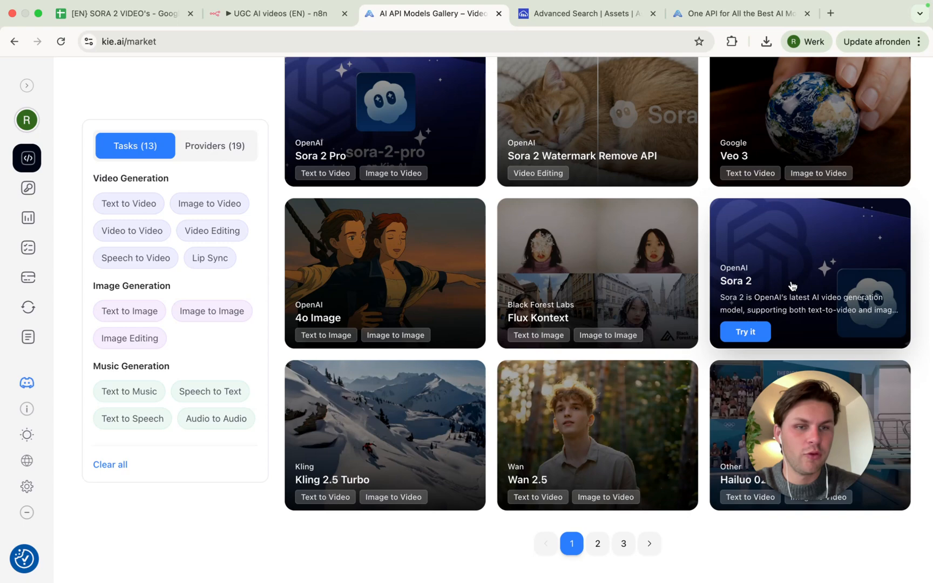
Open the Sora 2 playground and set Portrait aspect ratio with 15s n_frames
click(745, 331)
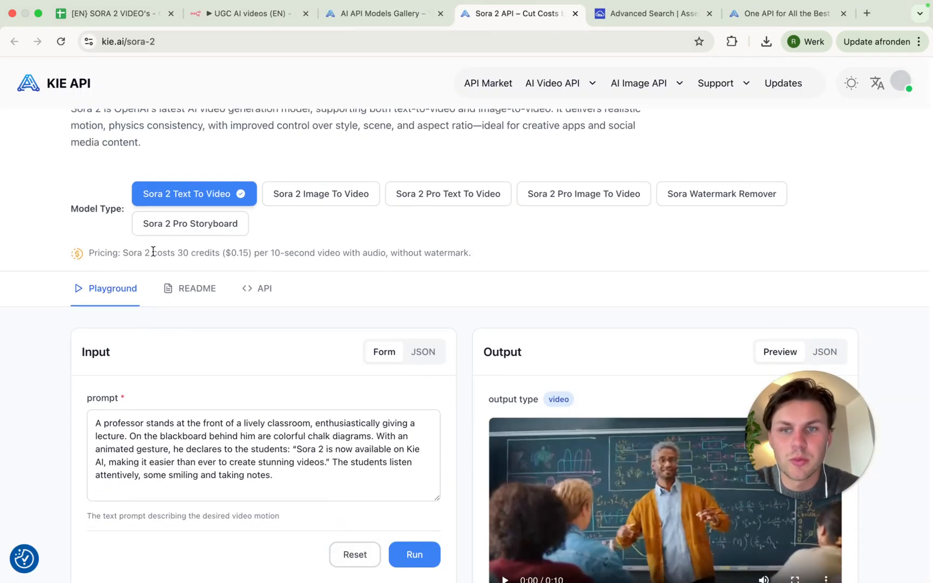
scroll(down, 3)
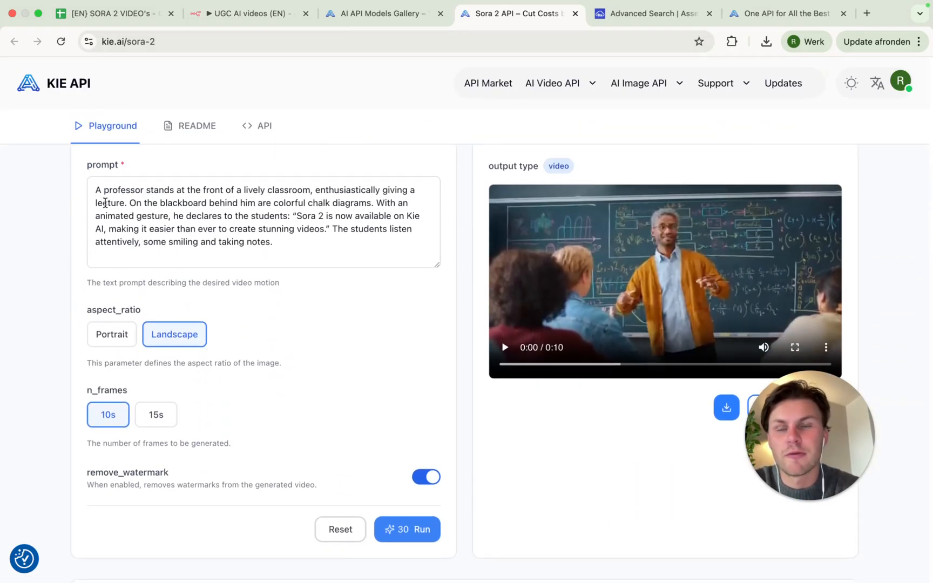
click(285, 256)
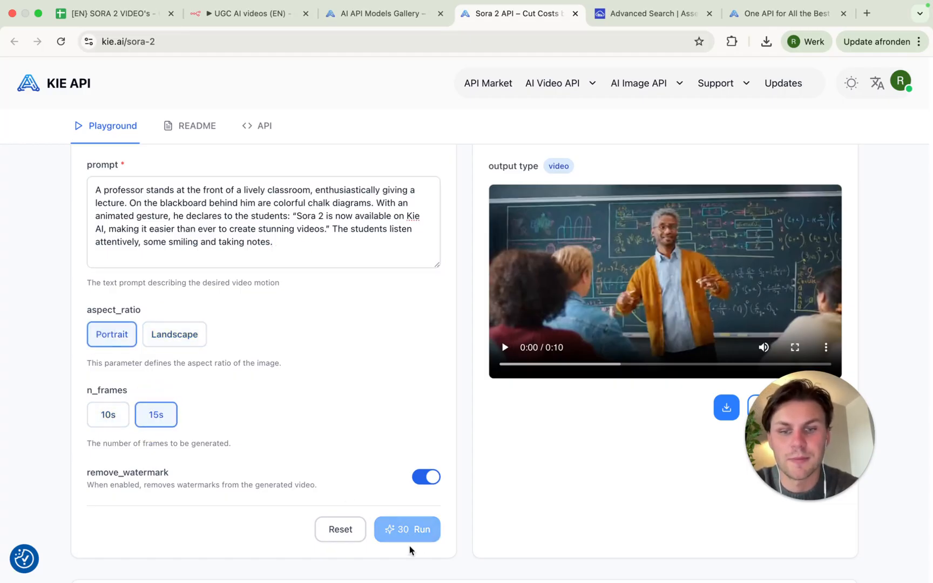
scroll(down, 3)
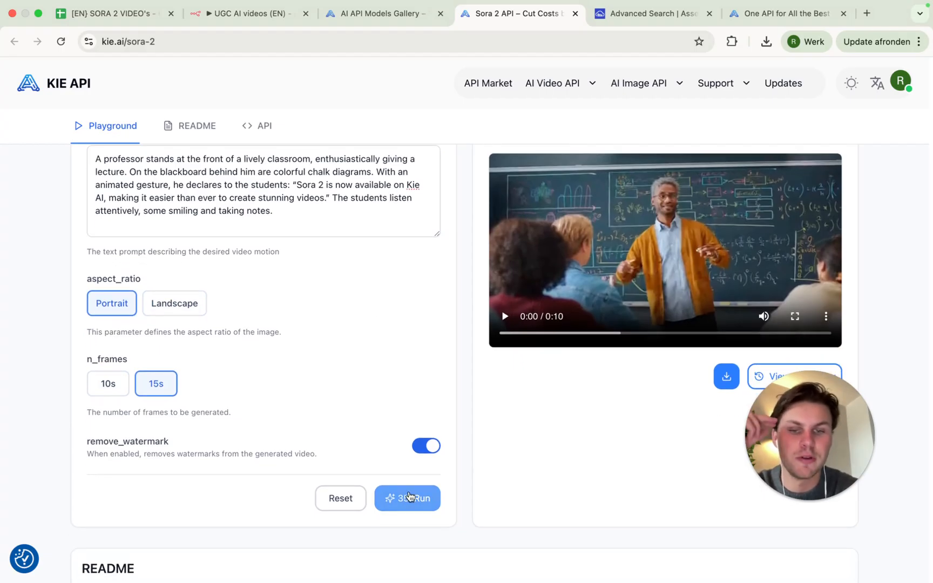
mouse_move(347, 246)
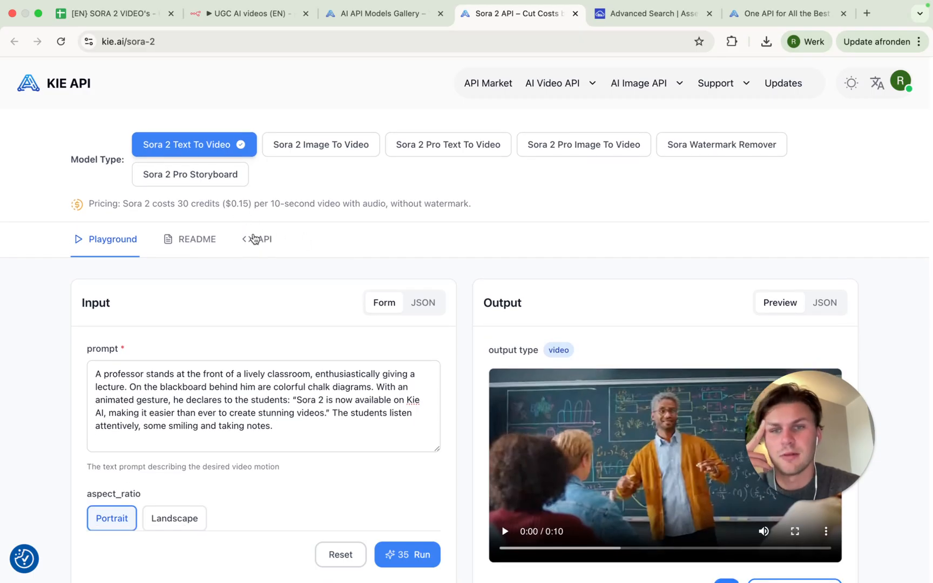
scroll(down, 3)
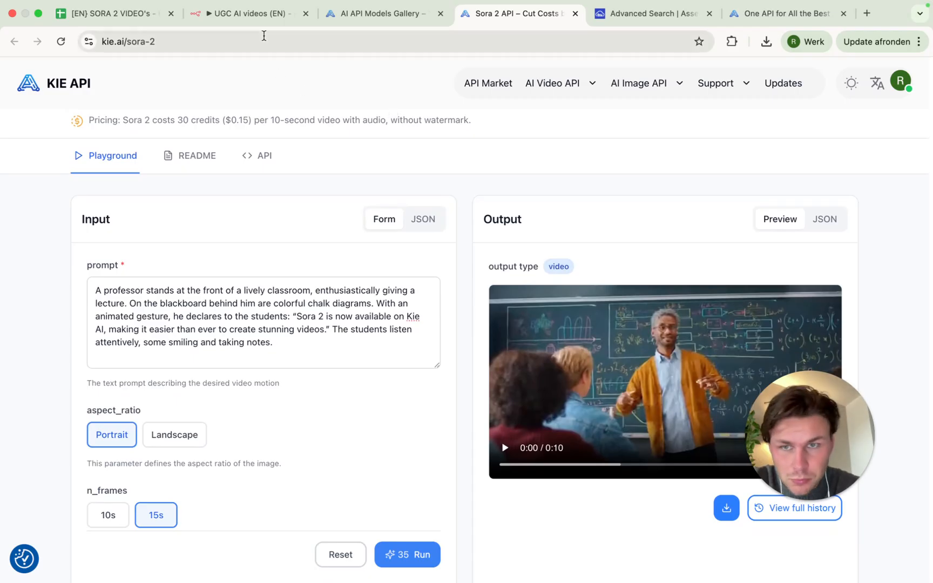
Add a Google Sheets trigger for newly added rows to the n8n workflow
click(245, 13)
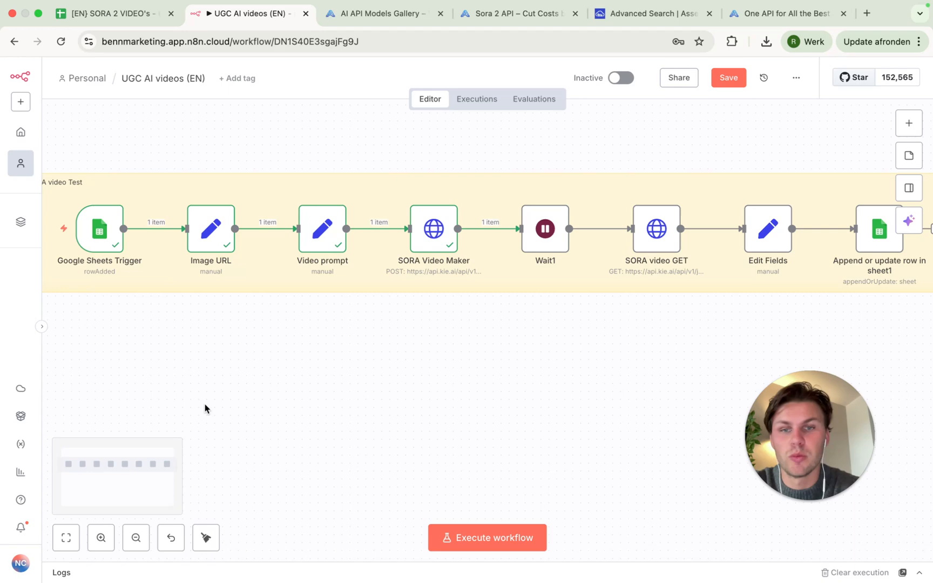
right_click(255, 398)
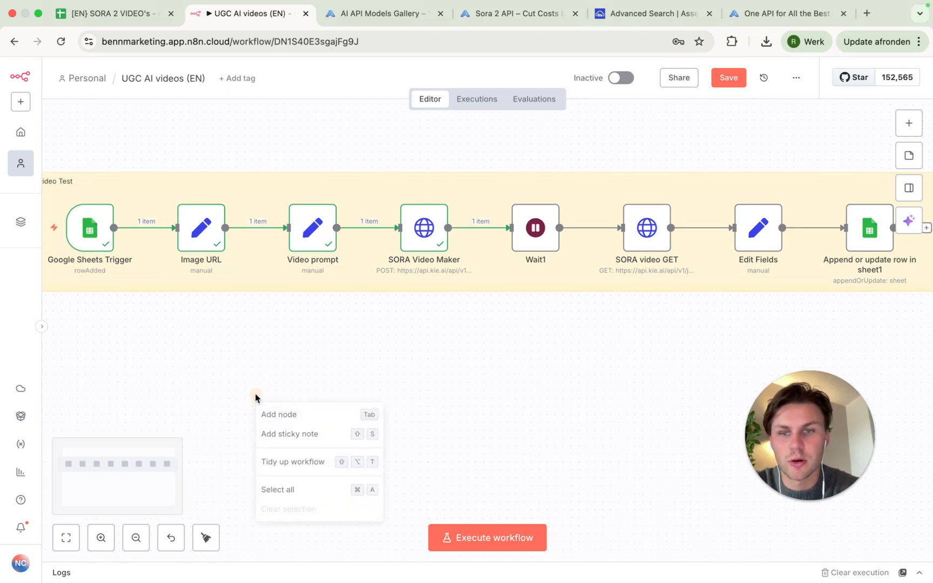
click(278, 414)
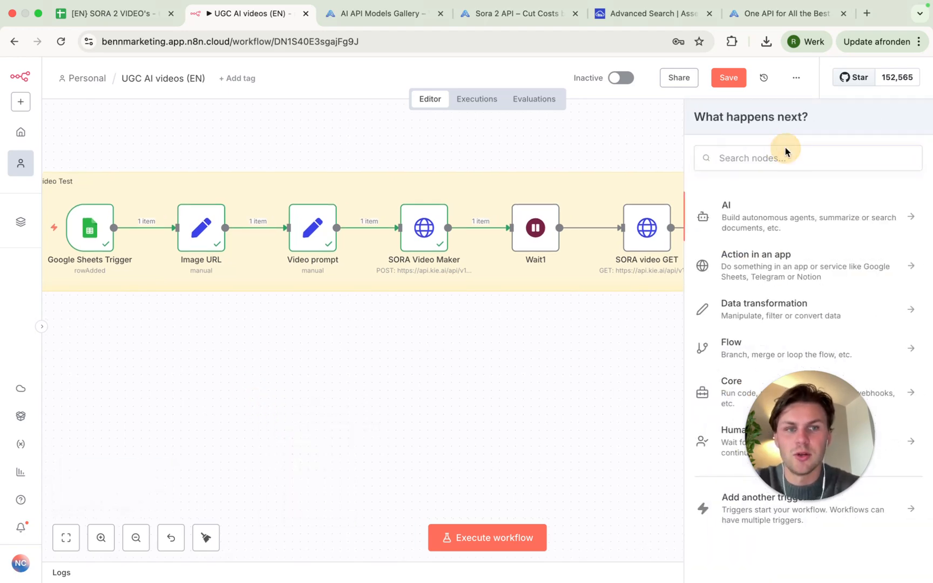
text(Sheet)
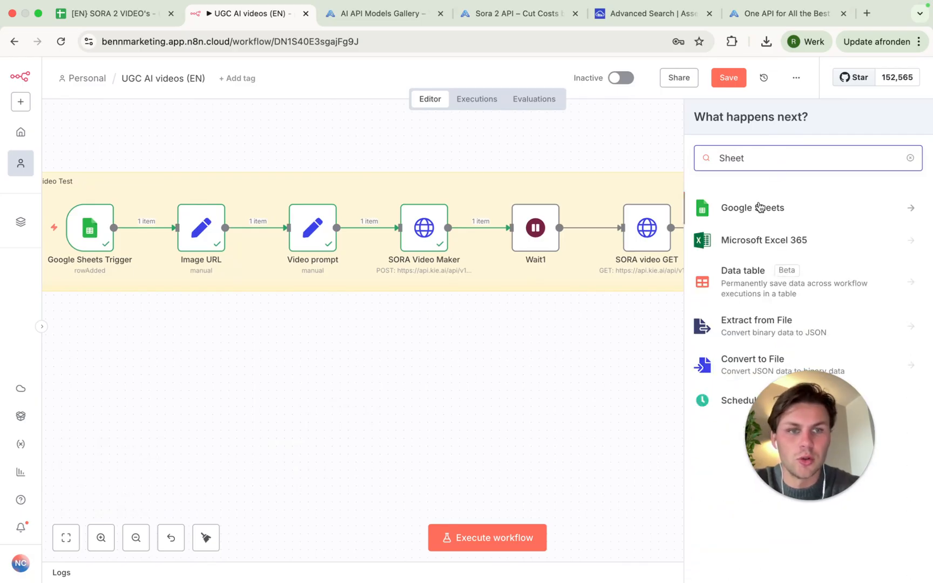
click(752, 207)
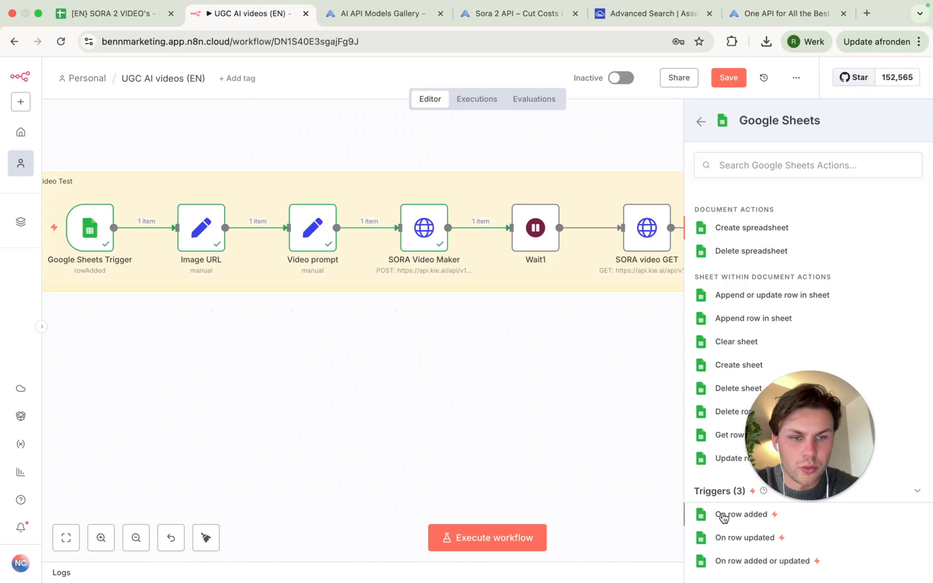
click(740, 515)
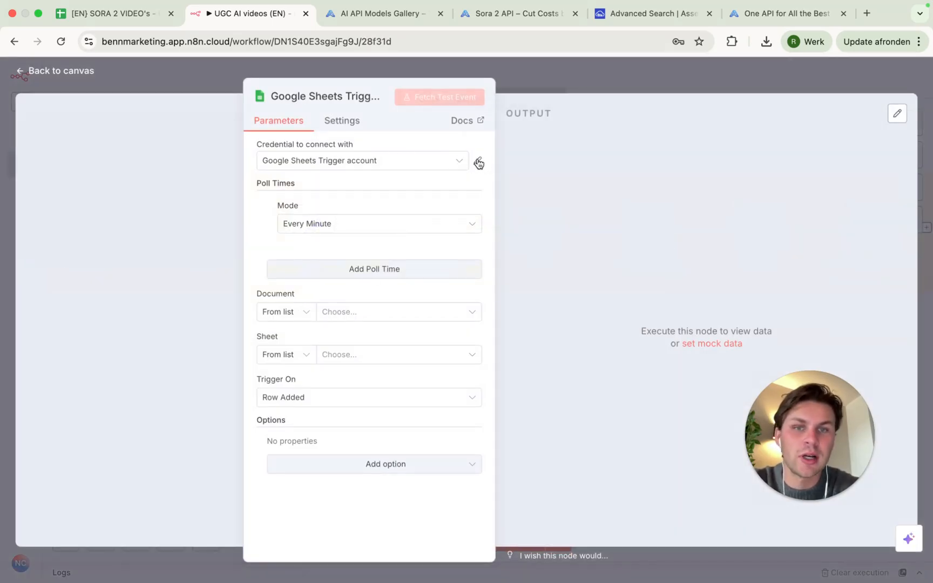
mouse_move(476, 165)
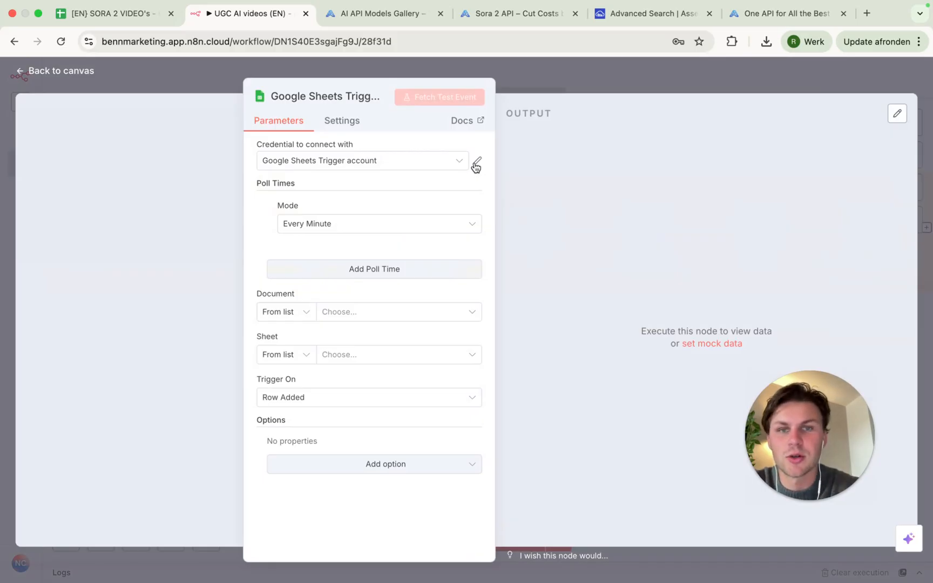
mouse_move(811, 175)
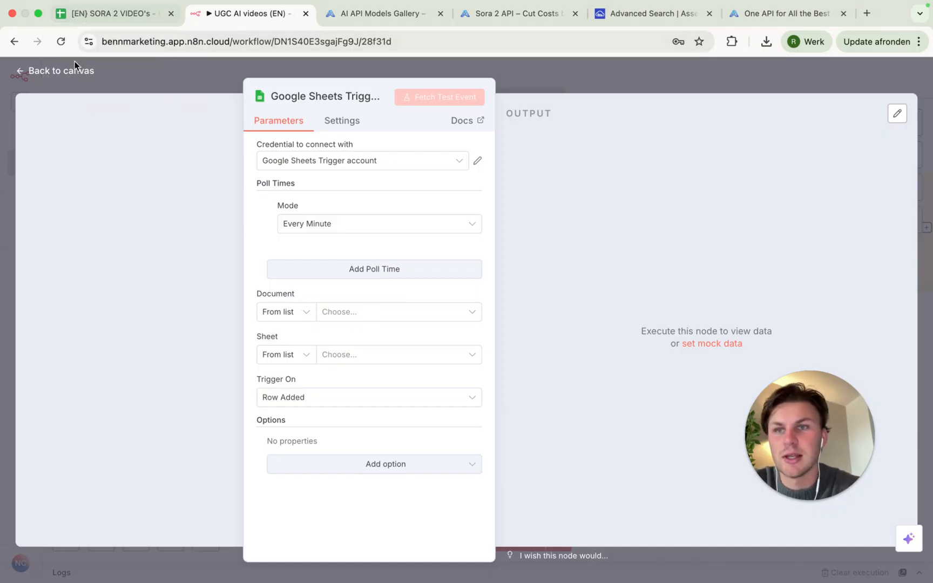
Point the trigger at SORA 2 VIDEO's 'Image to Video' sheet and fetch sample rows
click(398, 312)
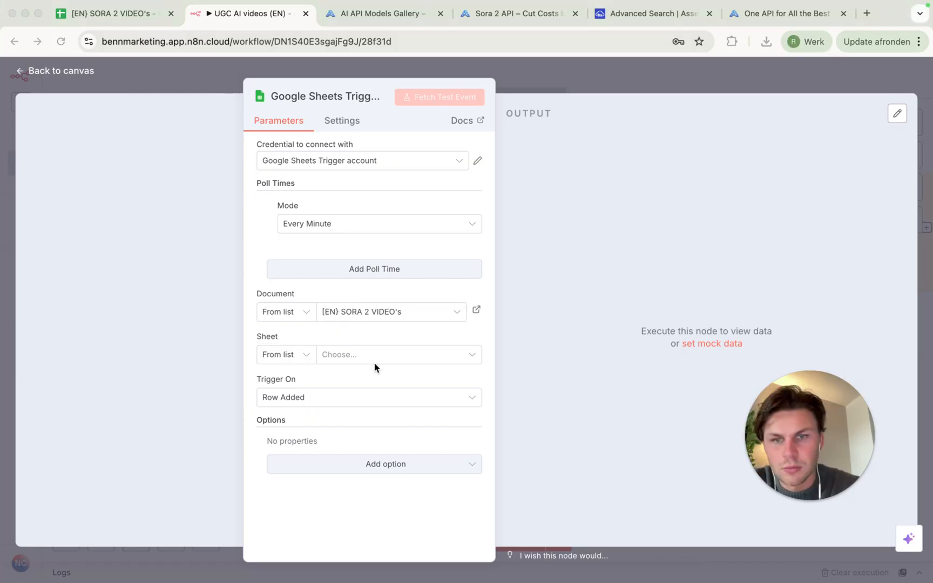
click(398, 354)
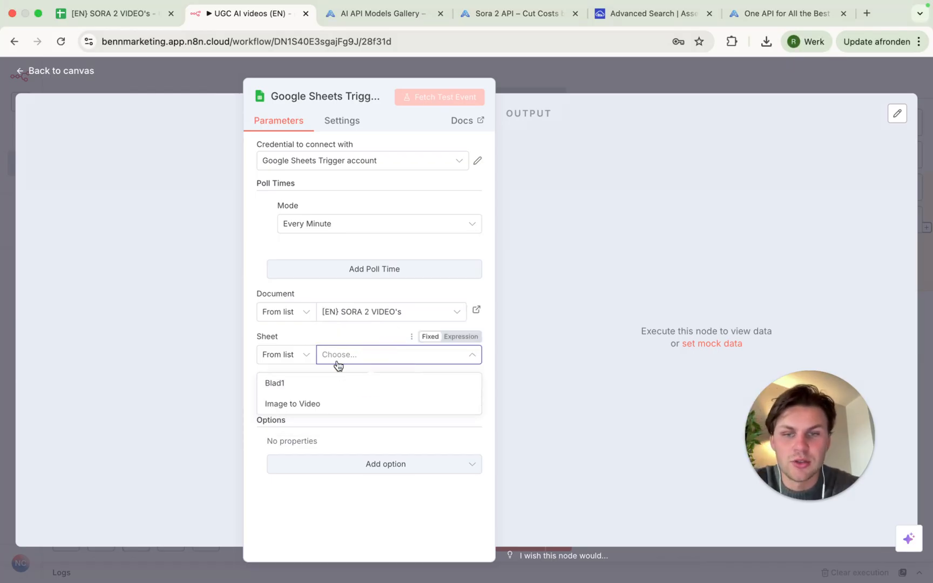
click(292, 403)
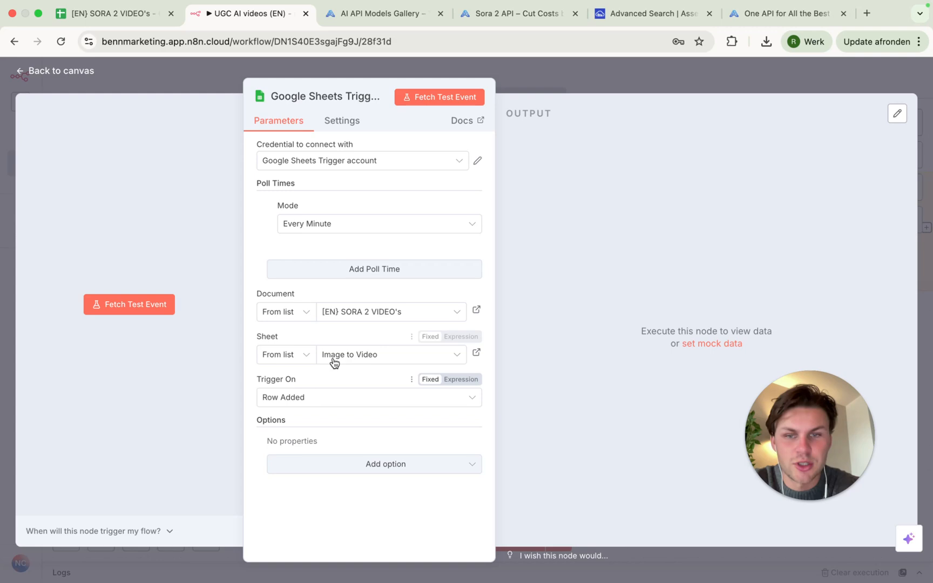
click(439, 97)
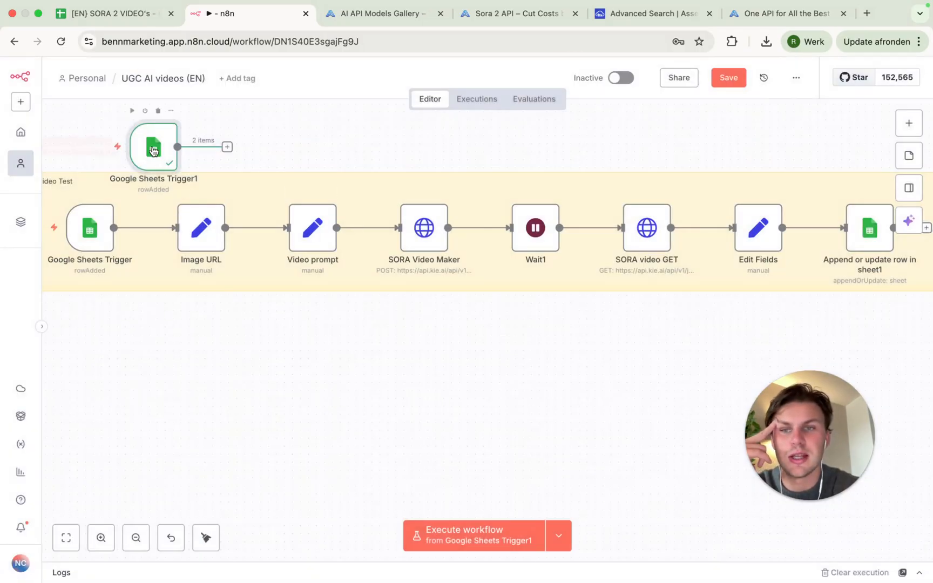
Move the new trigger below the workflow and attach an Edit Fields (Set) node
drag(153, 147, 106, 379)
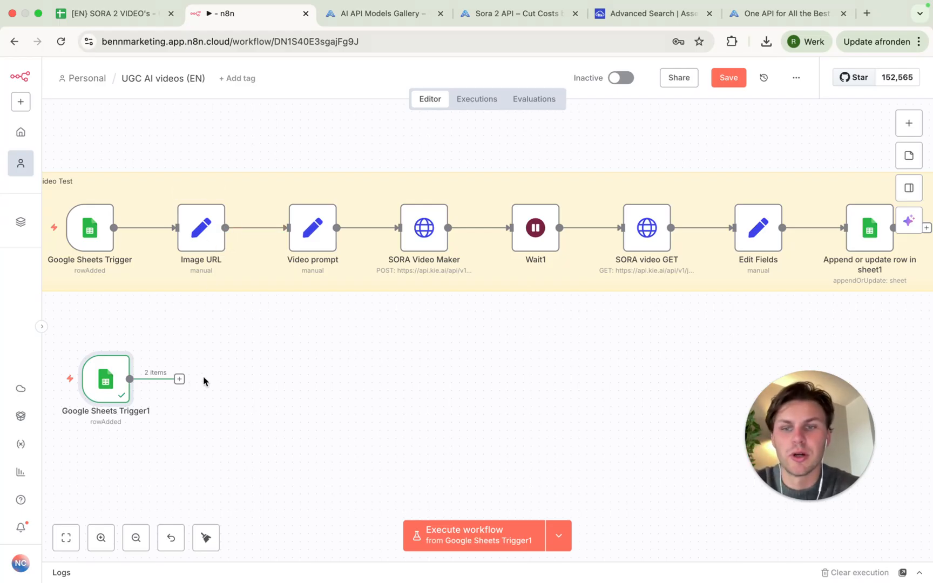
click(179, 379)
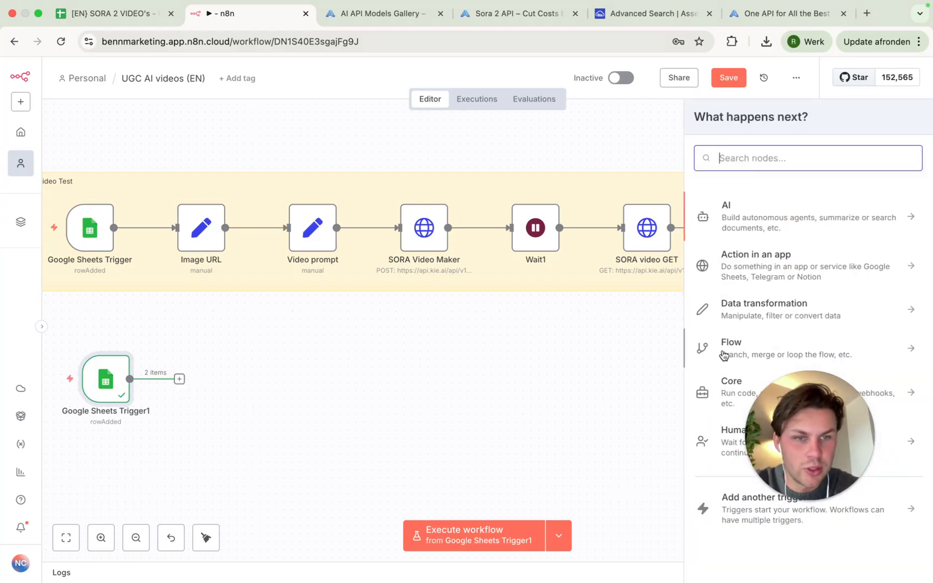
click(764, 309)
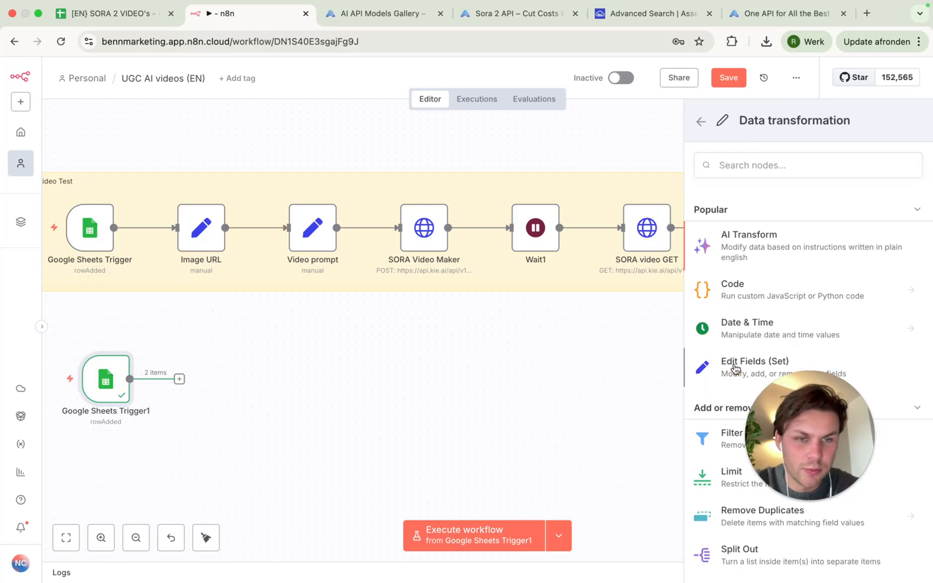
click(737, 367)
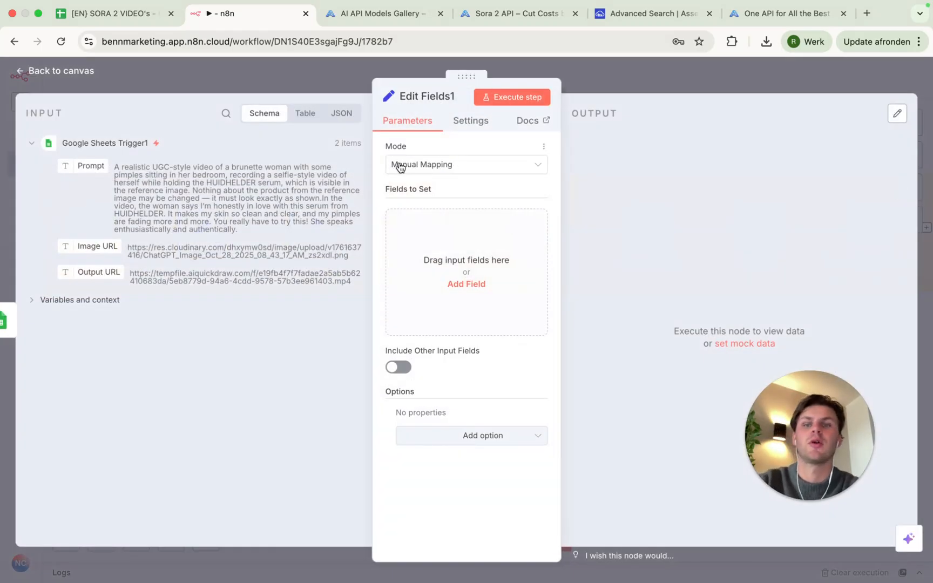
Add an Image_URL field for the Image URL column, checking the spreadsheet's columns
click(466, 283)
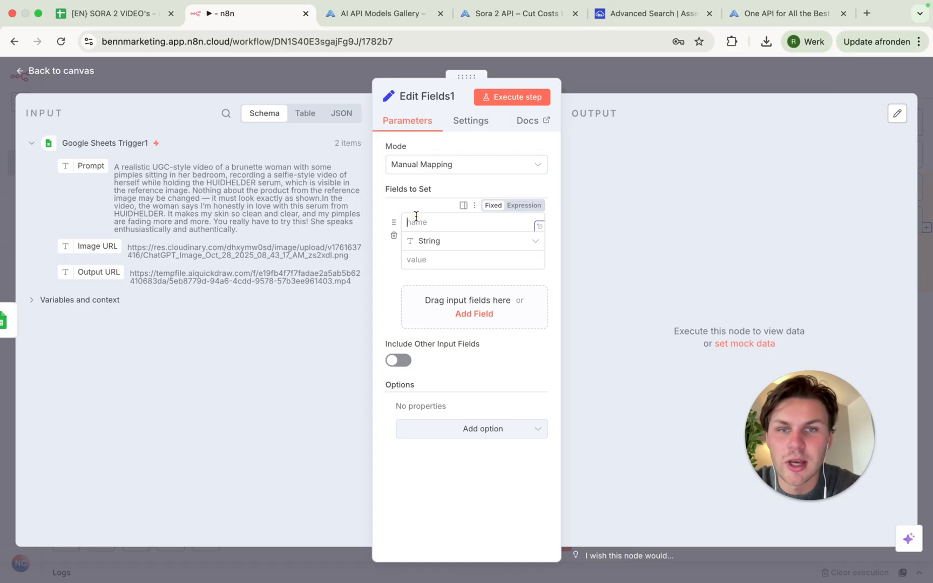
text(Image_URL)
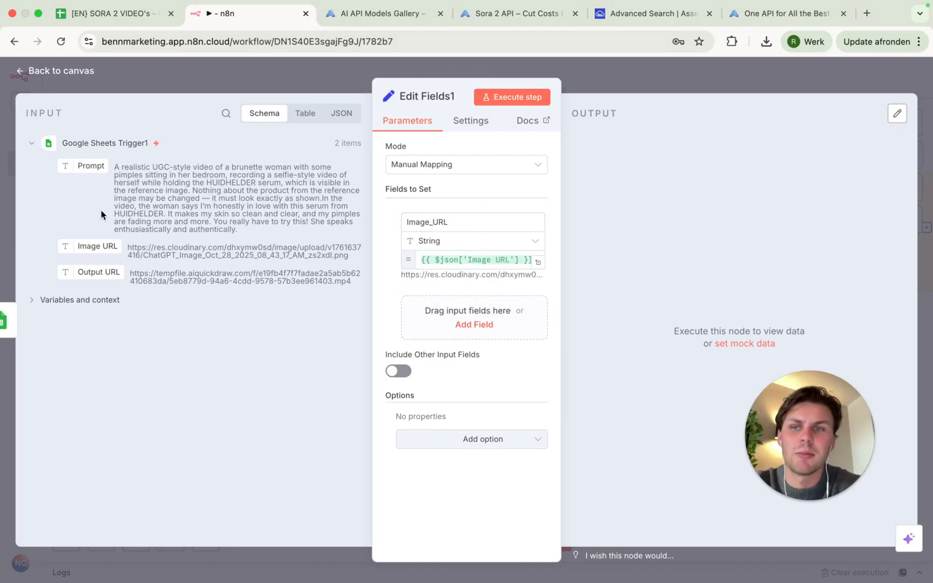
mouse_move(596, 82)
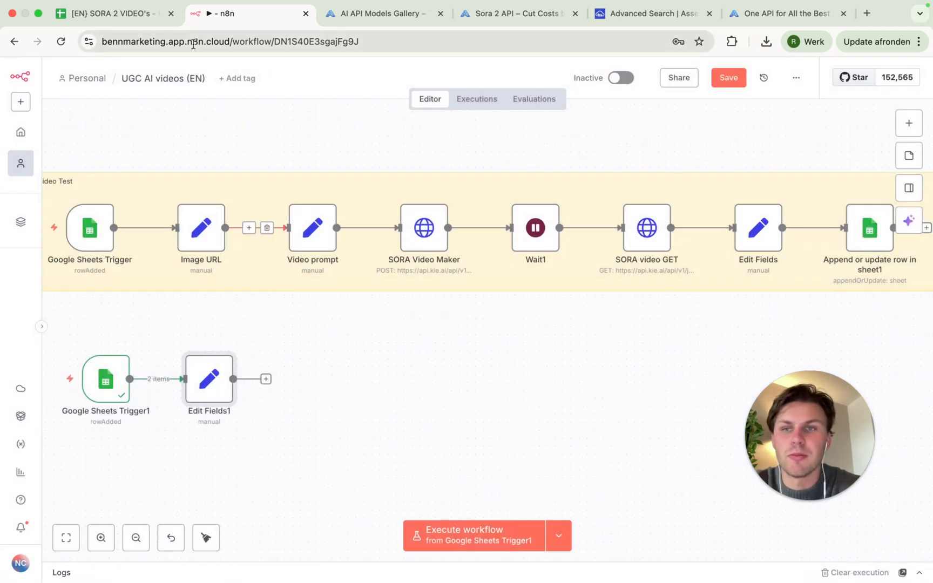
click(113, 14)
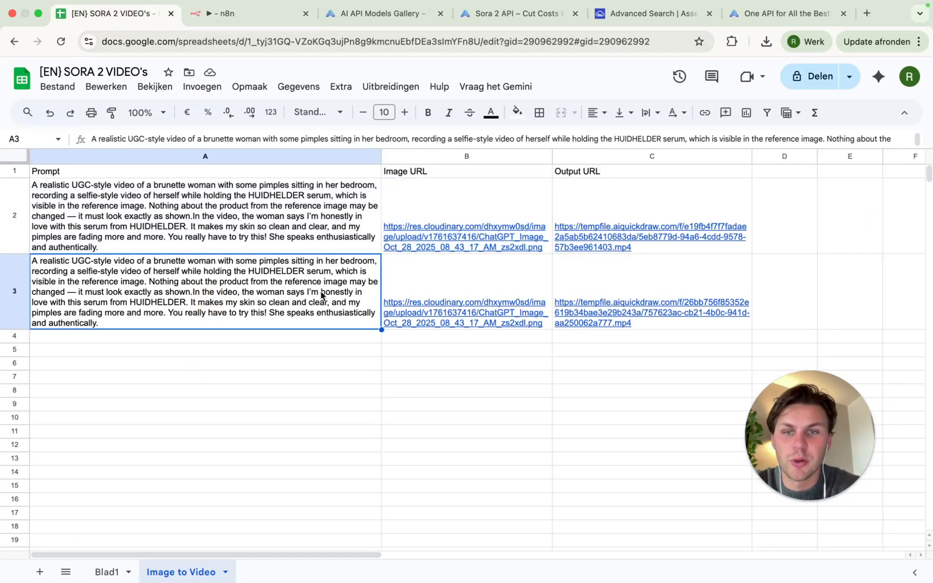
click(233, 13)
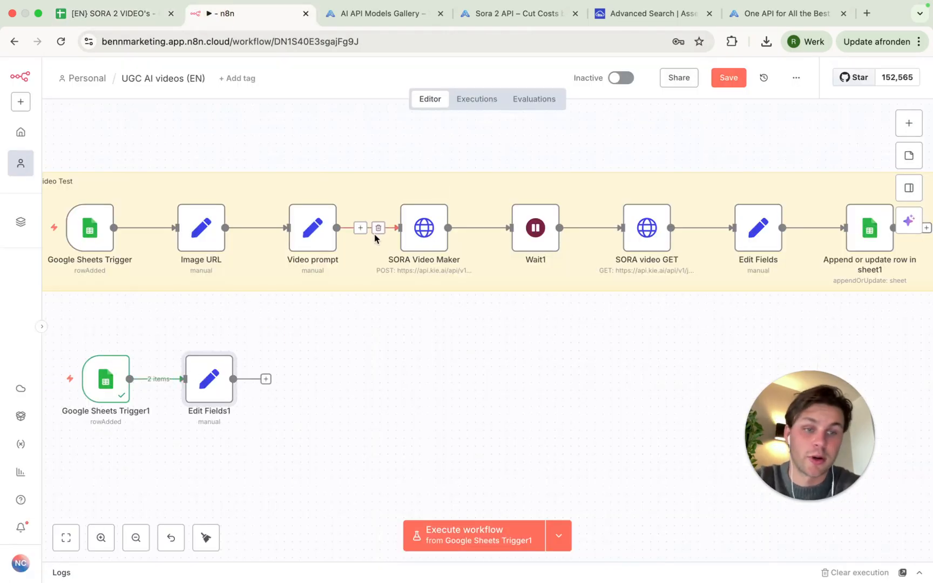
Add a second Edit Fields node with a video_prompt field and run previous nodes
click(361, 227)
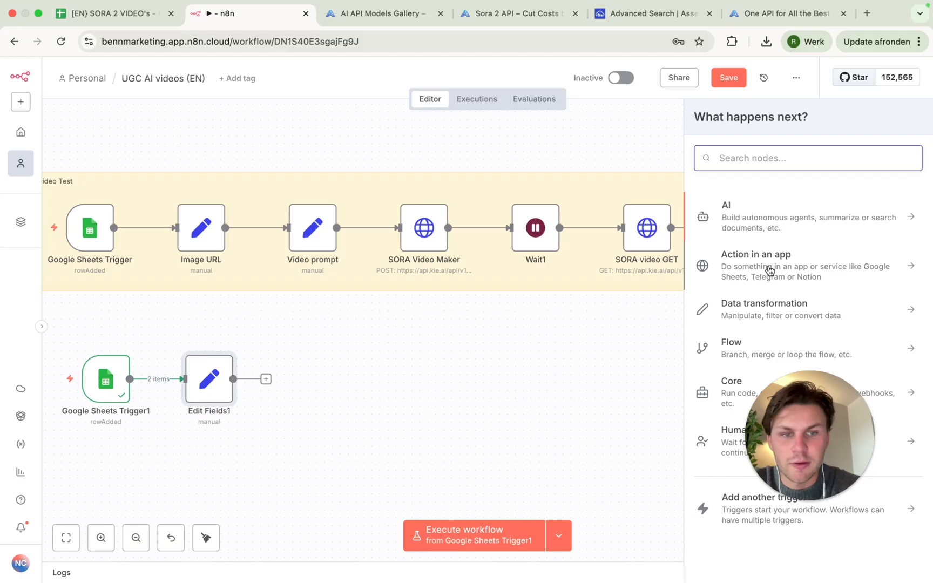
click(764, 310)
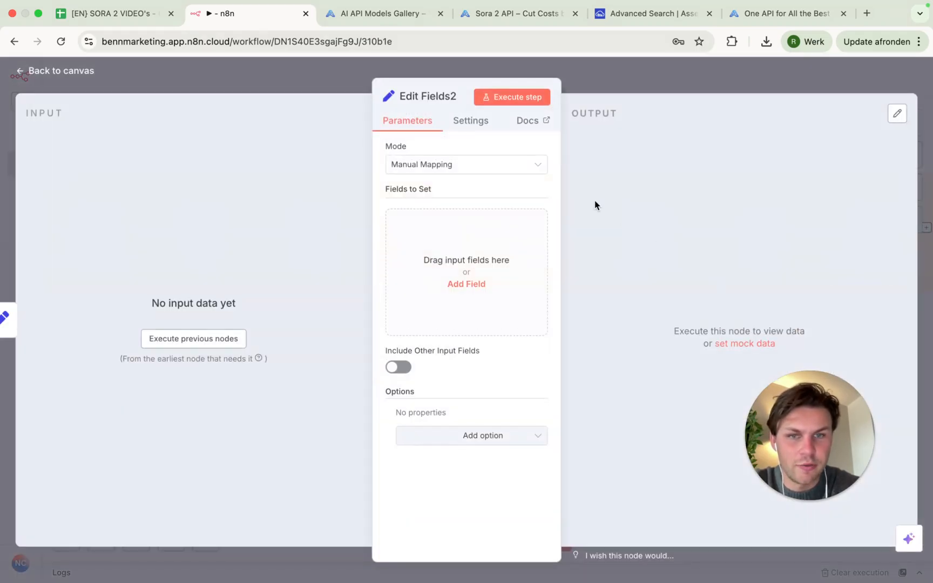
click(466, 284)
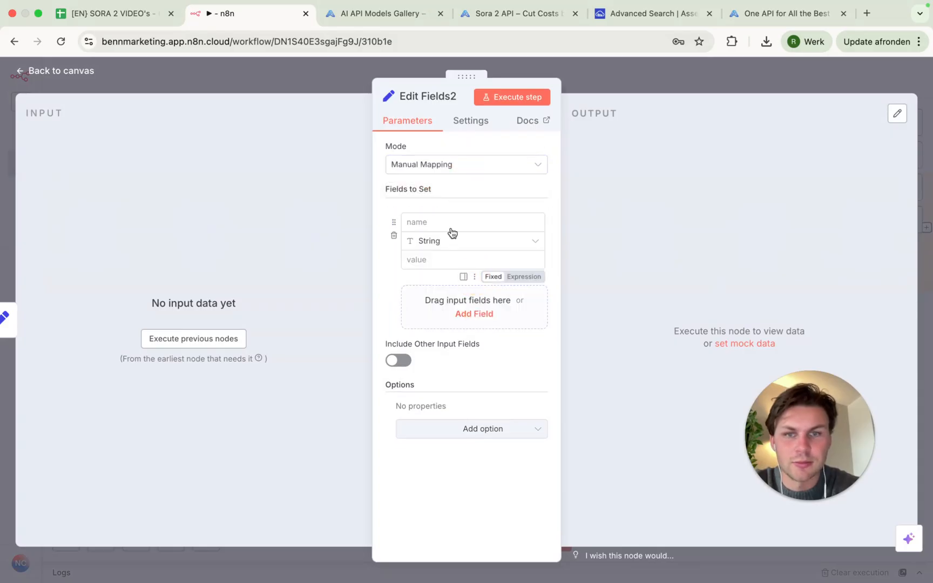
text(video_prompt)
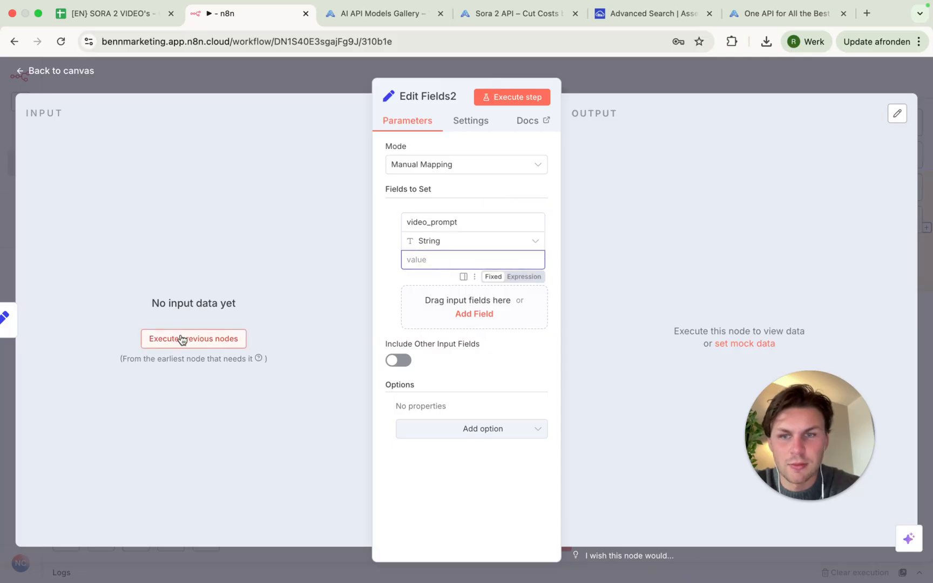
click(193, 338)
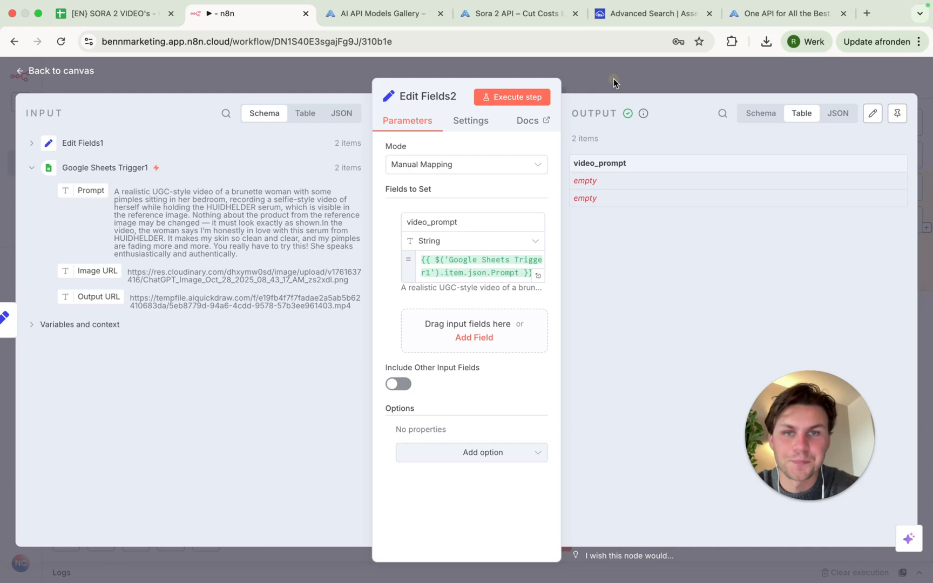
Add an HTTP Request node after Edit Fields2 and open Kie AI's Sora 2 API docs
click(55, 71)
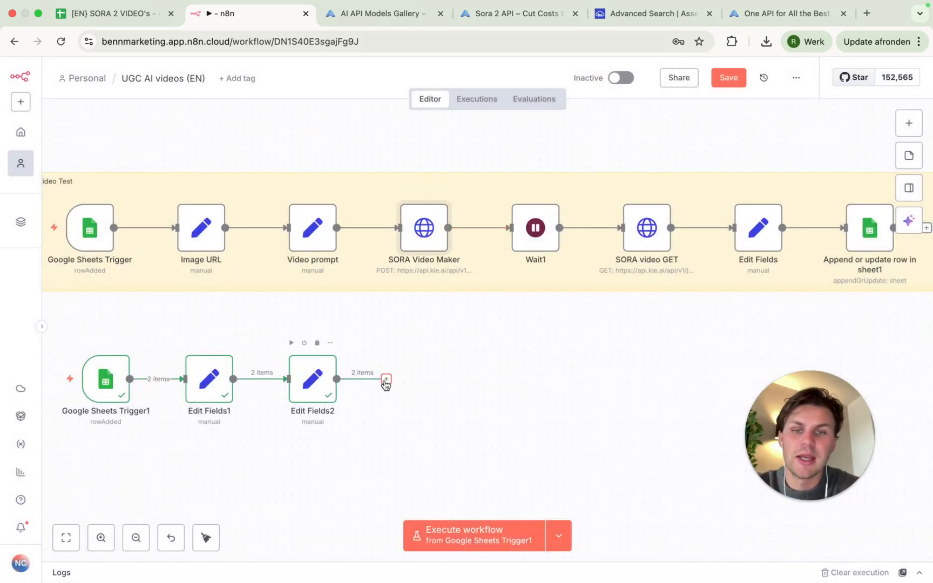
click(386, 378)
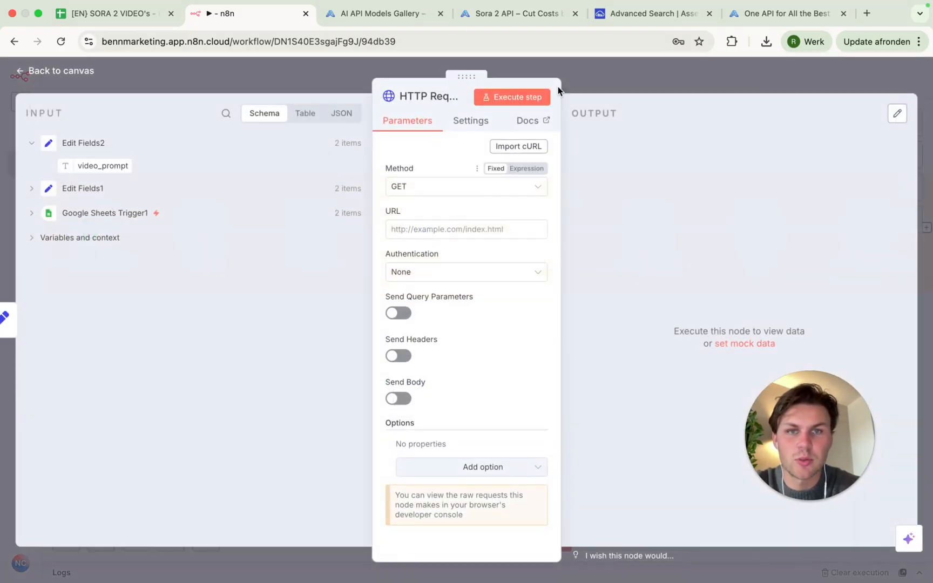
click(516, 13)
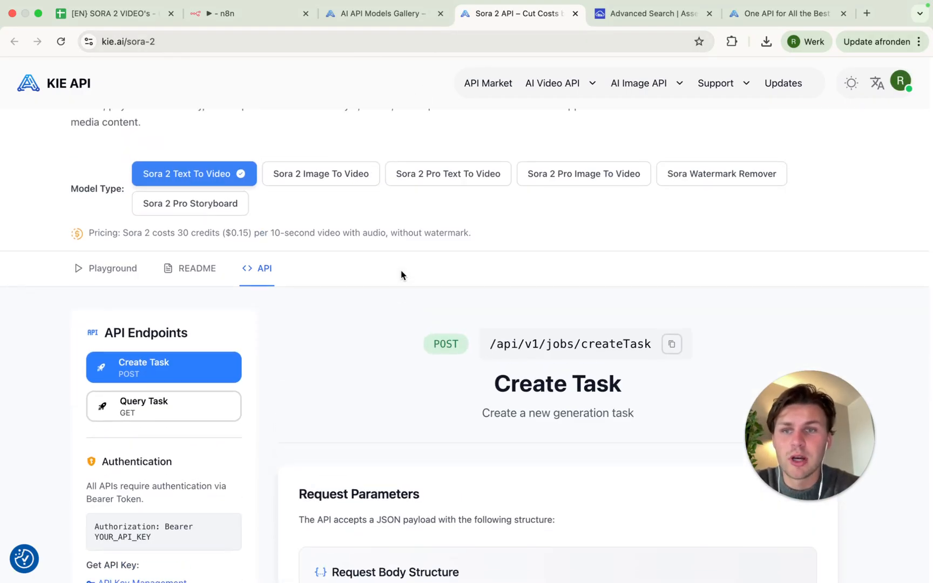
Copy the Sora 2 Create Task cURL request example and return to n8n
scroll(up, 3)
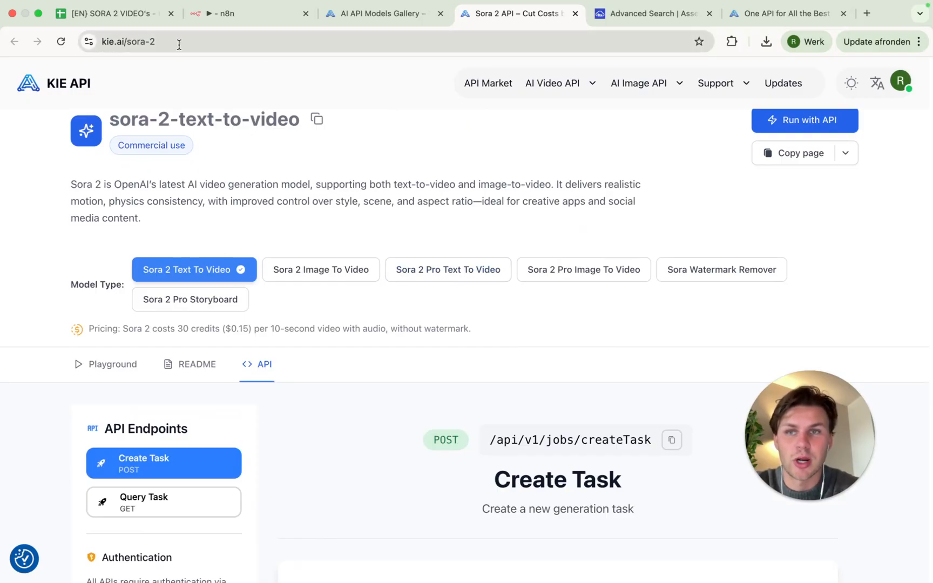
scroll(down, 3)
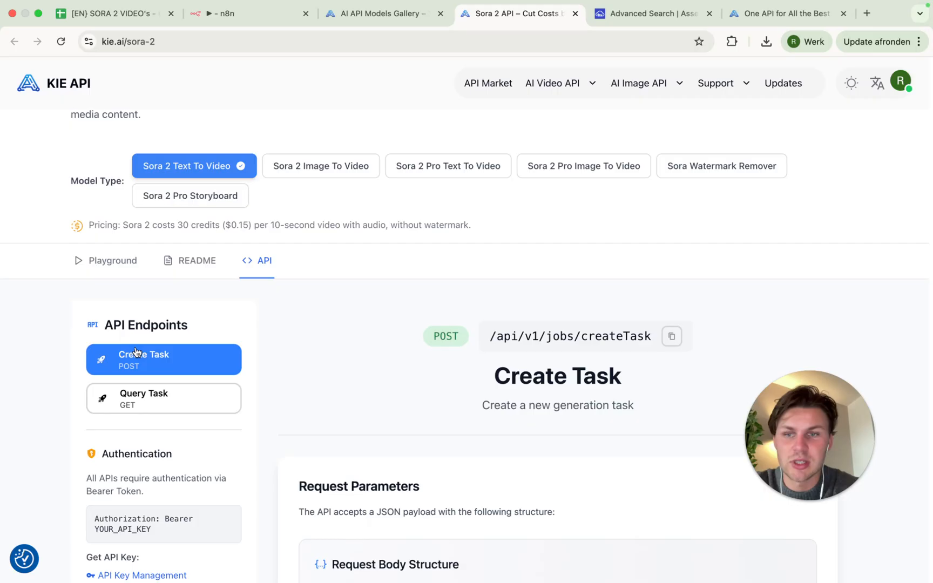
scroll(down, 3)
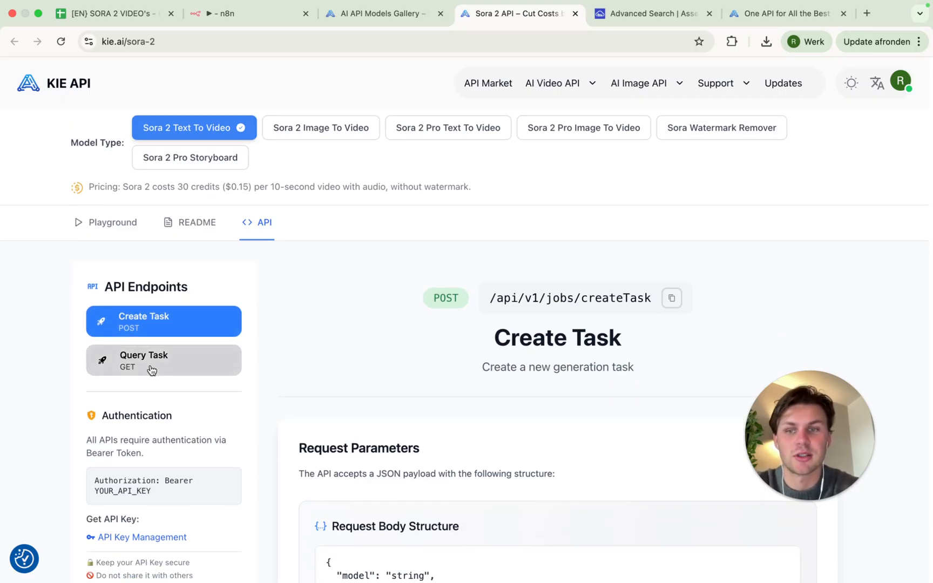
scroll(down, 3)
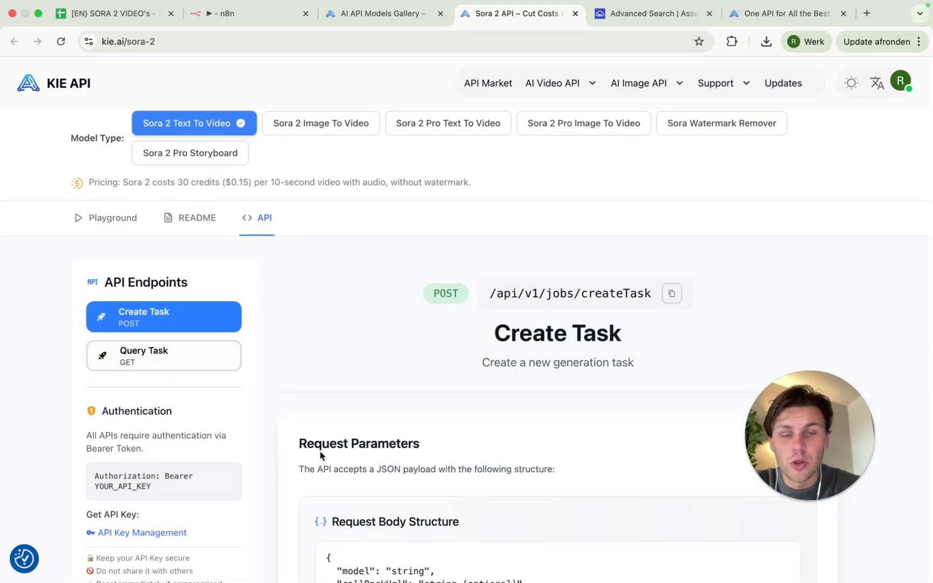
scroll(down, 3)
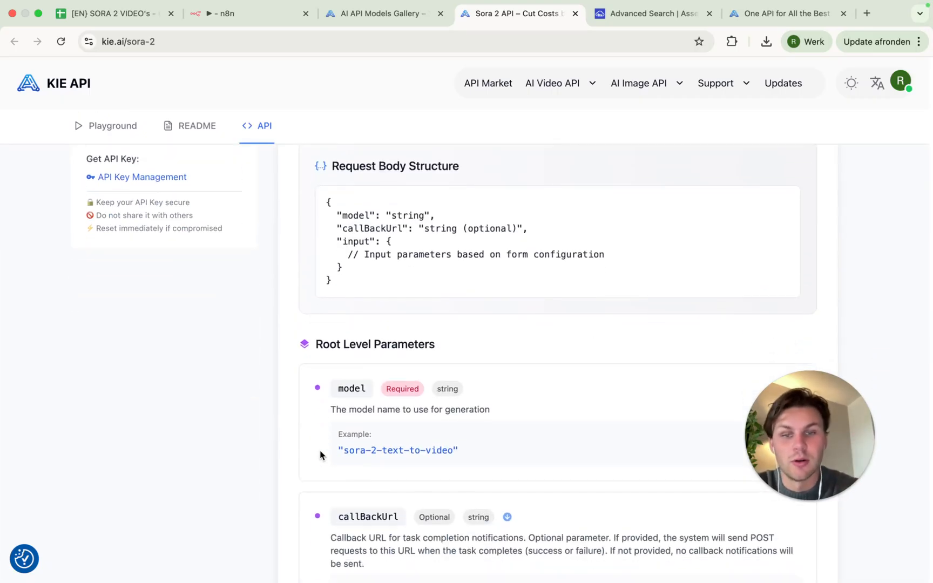
scroll(down, 3)
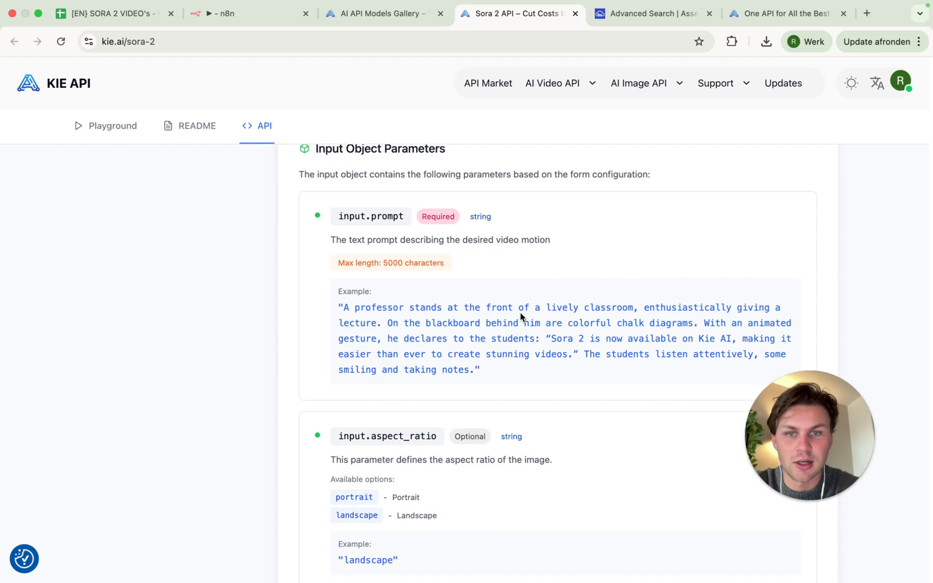
scroll(down, 3)
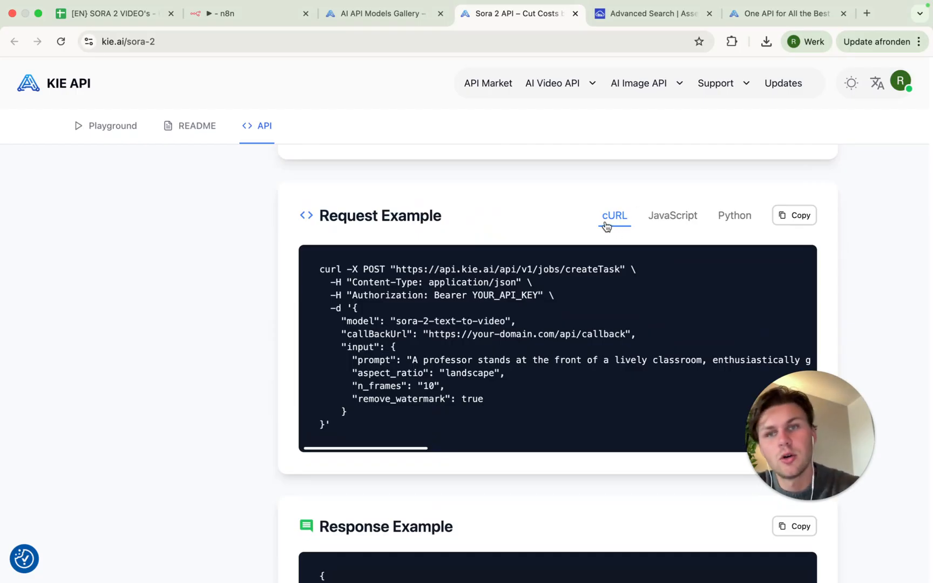
click(794, 215)
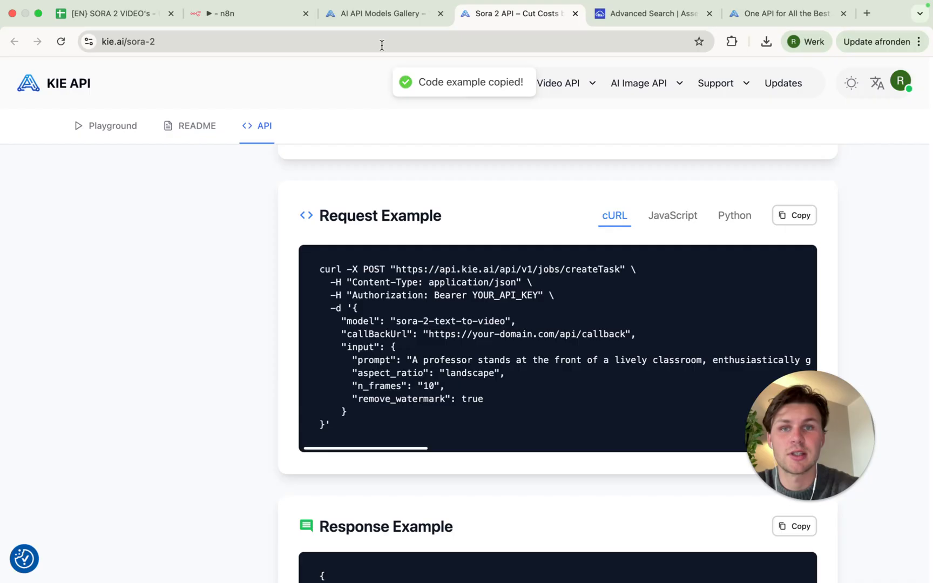
click(243, 13)
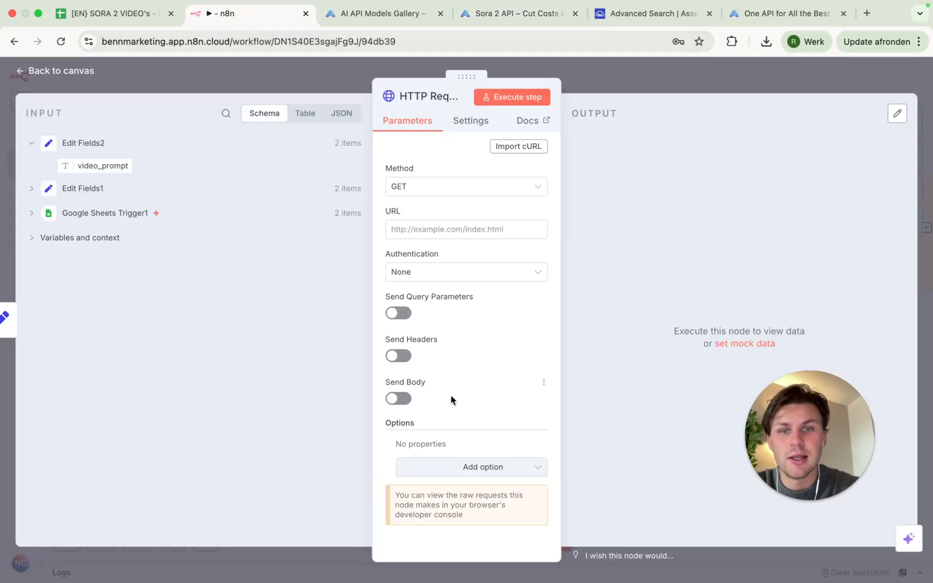
Import the Sora 2 cURL into the HTTP Request node, review its JSON, select YOUR_API_KEY
click(518, 146)
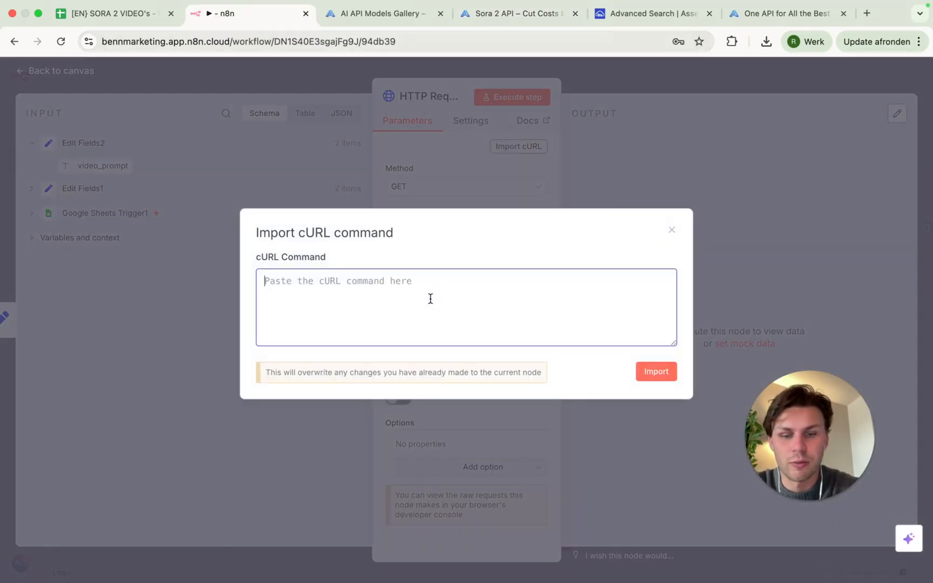
click(656, 372)
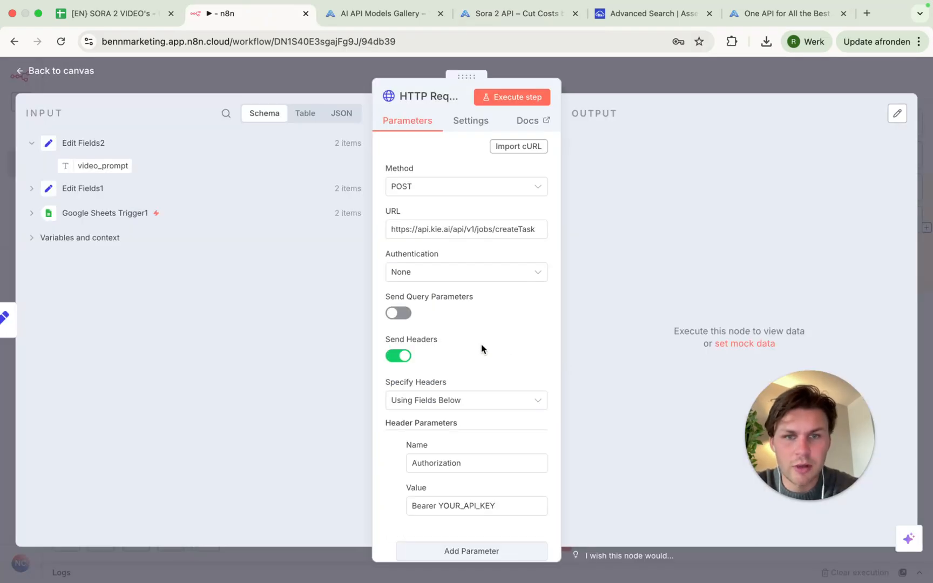
scroll(down, 3)
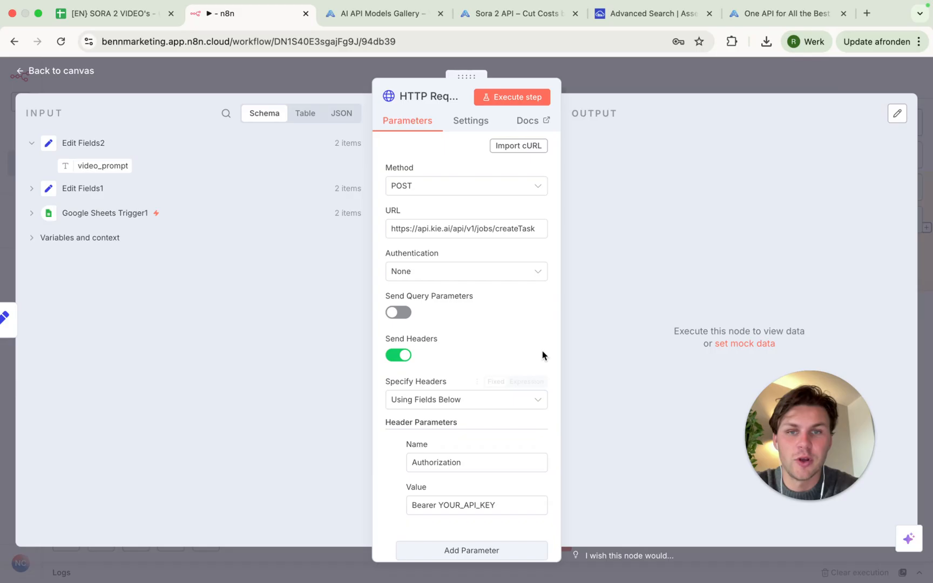
click(466, 186)
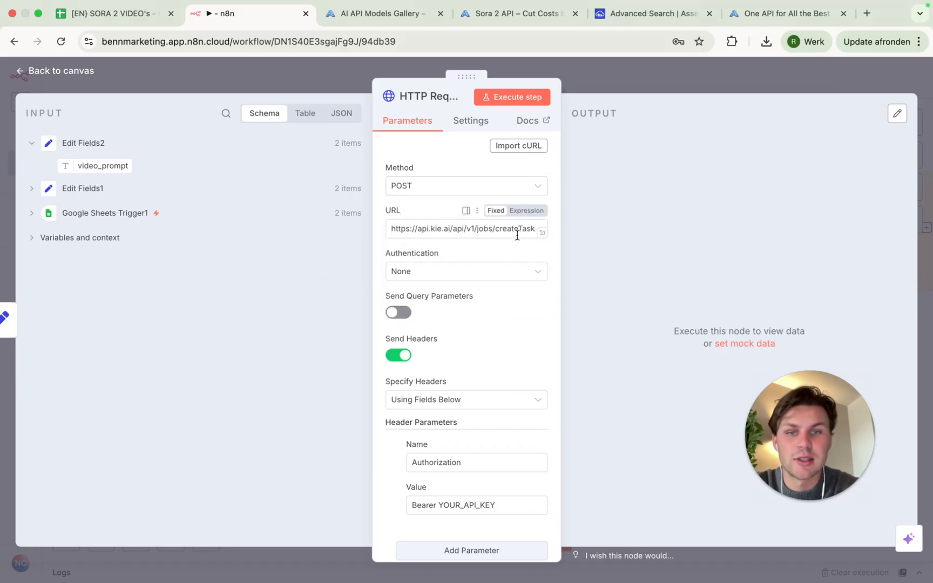
scroll(down, 3)
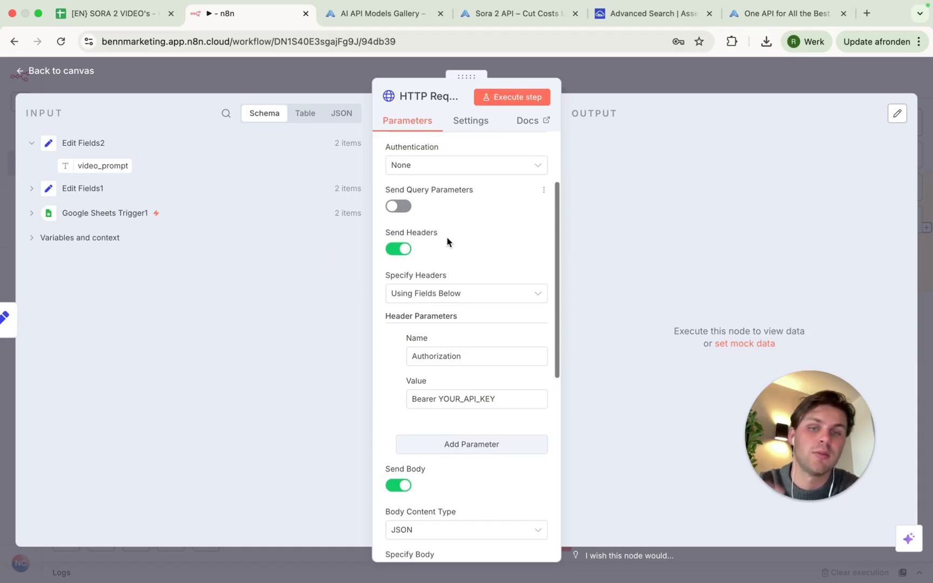
scroll(down, 3)
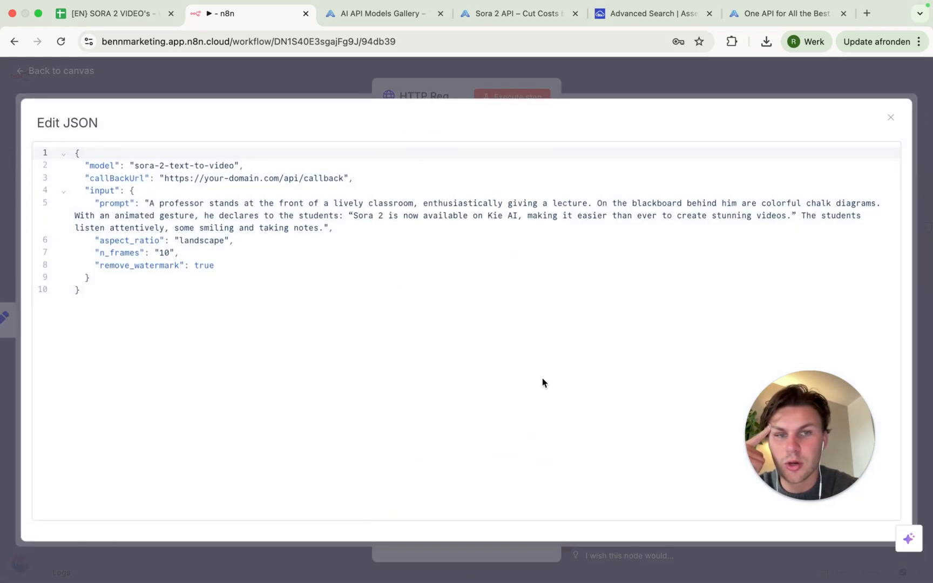
click(891, 118)
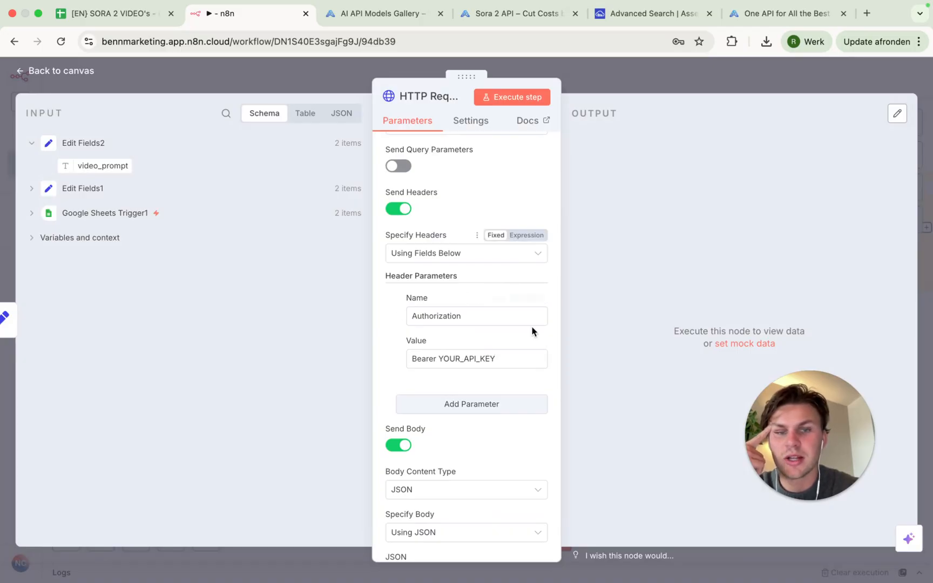
click(451, 359)
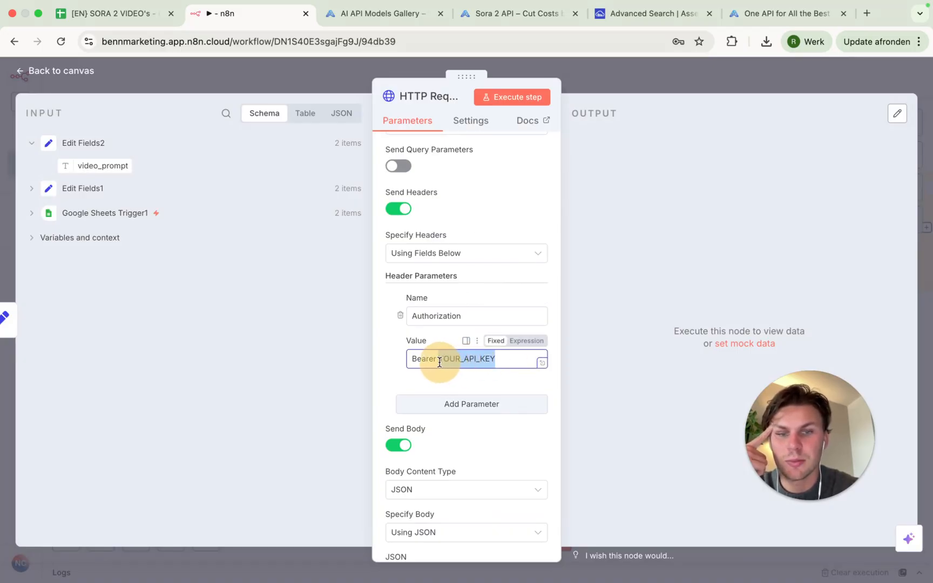
click(380, 13)
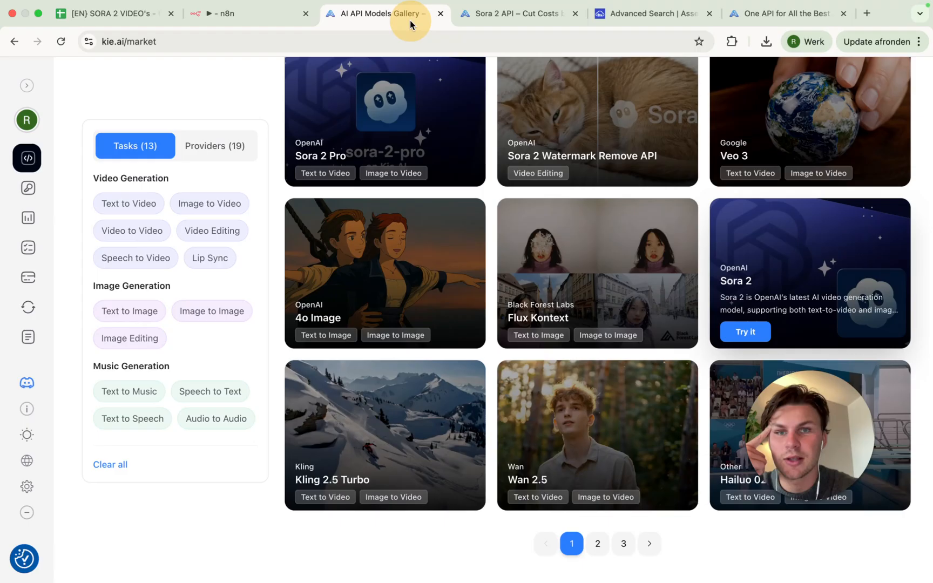
Visit Kie AI's API Key page showing the Default key, then return to n8n
scroll(up, 3)
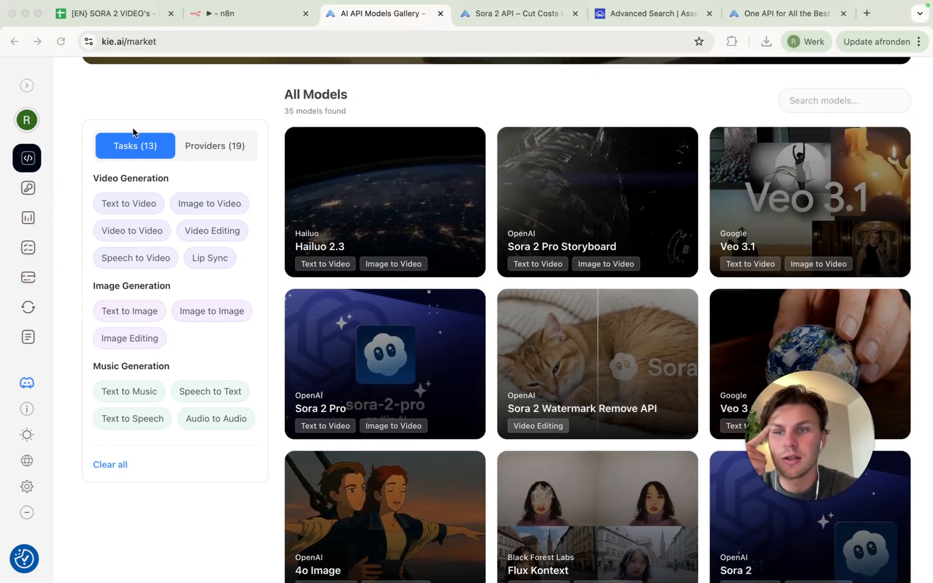
mouse_move(27, 188)
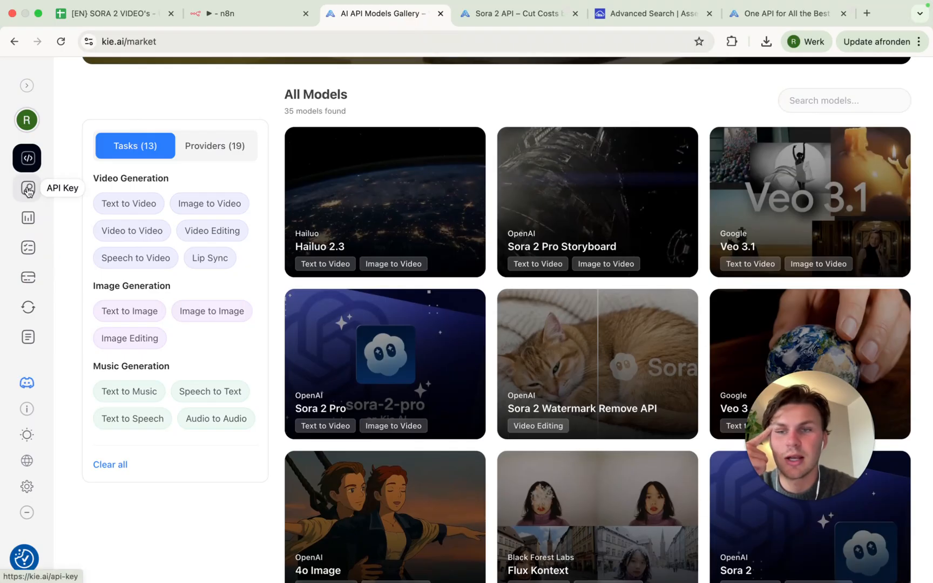
click(28, 187)
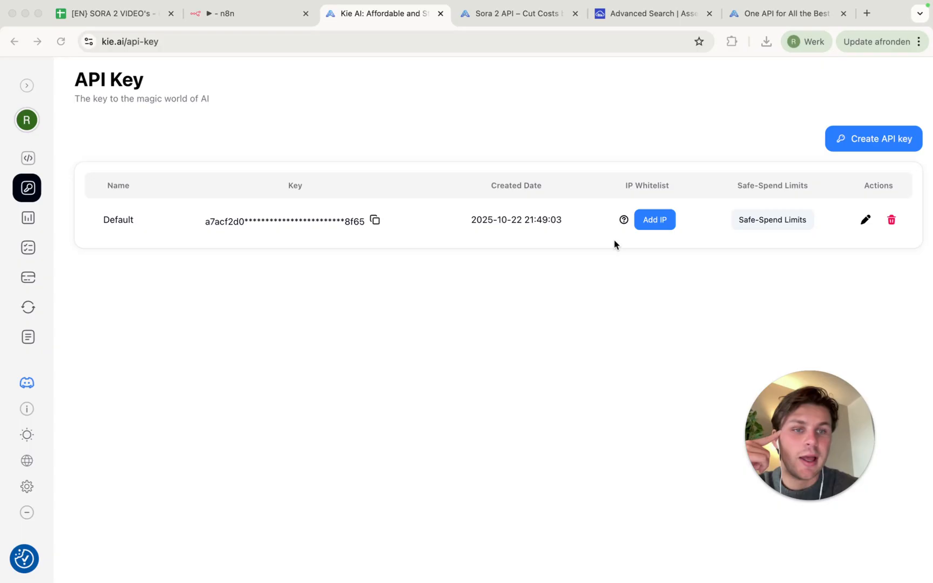
mouse_move(399, 213)
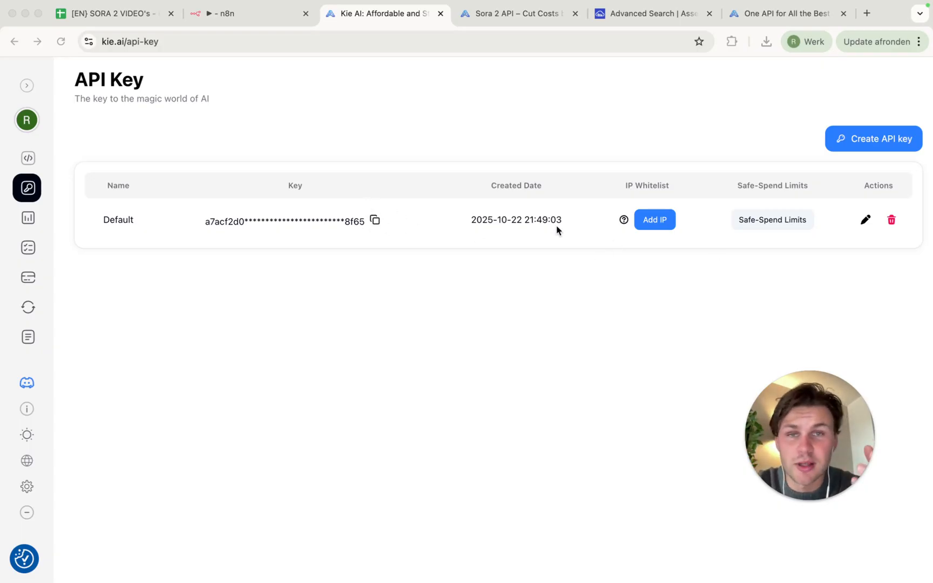
click(225, 14)
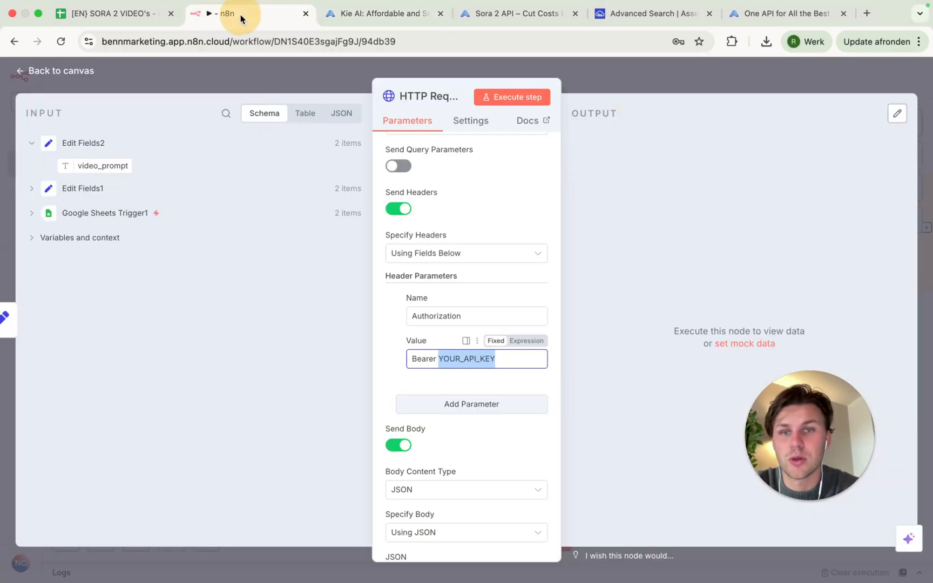
Clear YOUR_API_KEY from the Authorization header and delete the callBackUrl line from the JSON body
click(516, 359)
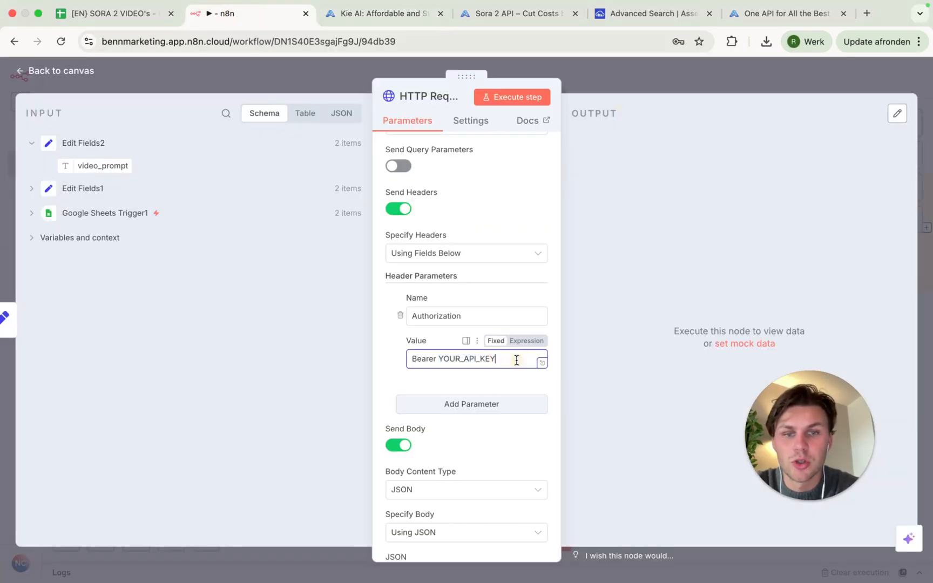
key(Backspace)
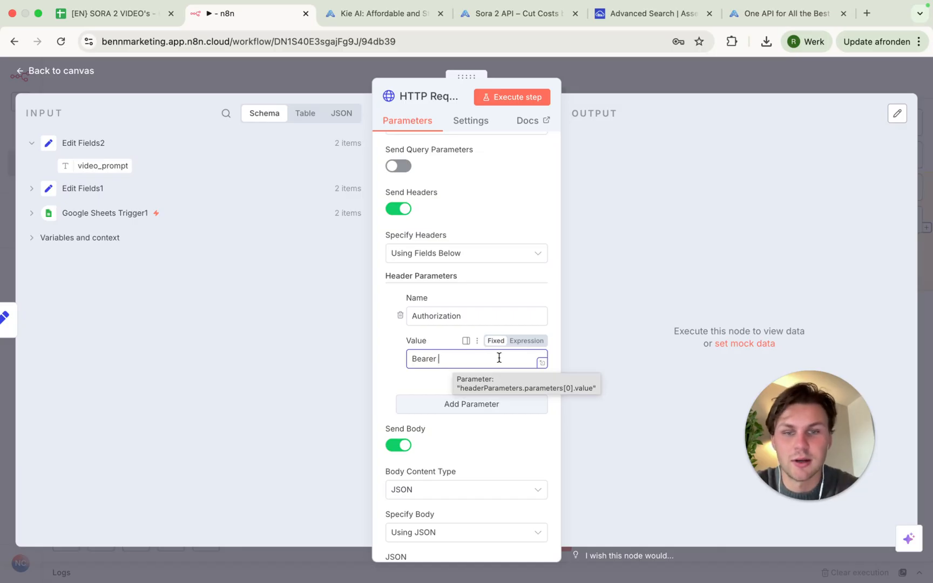
scroll(down, 3)
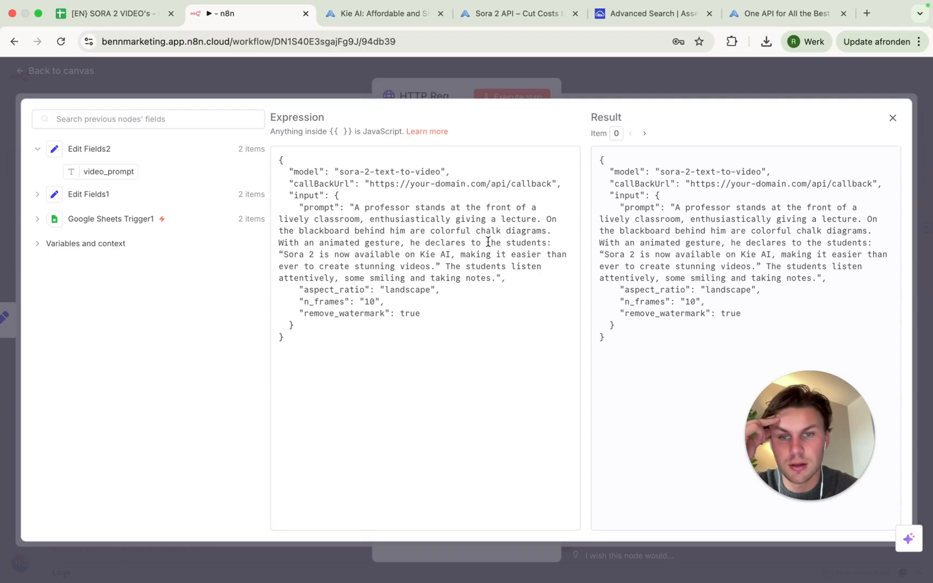
click(564, 180)
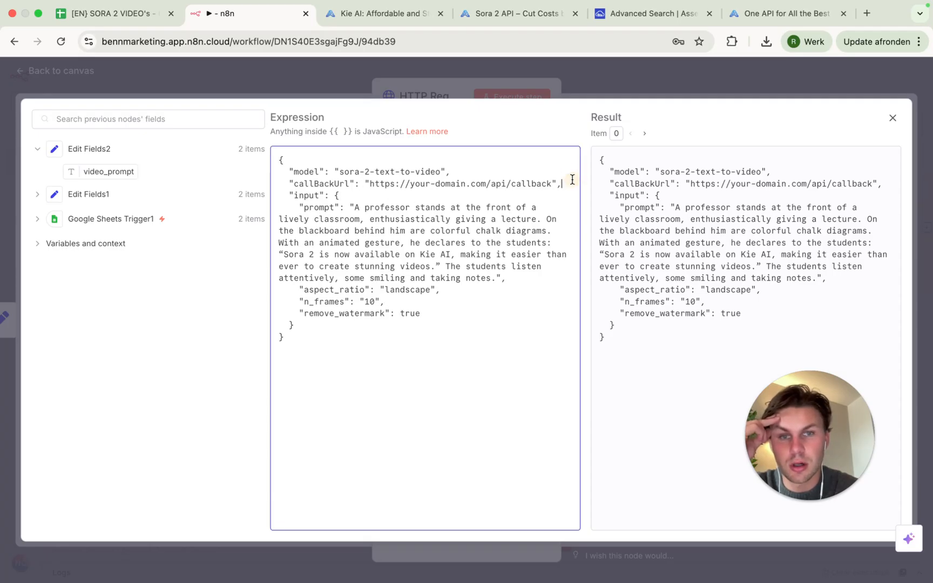
key(Backspace)
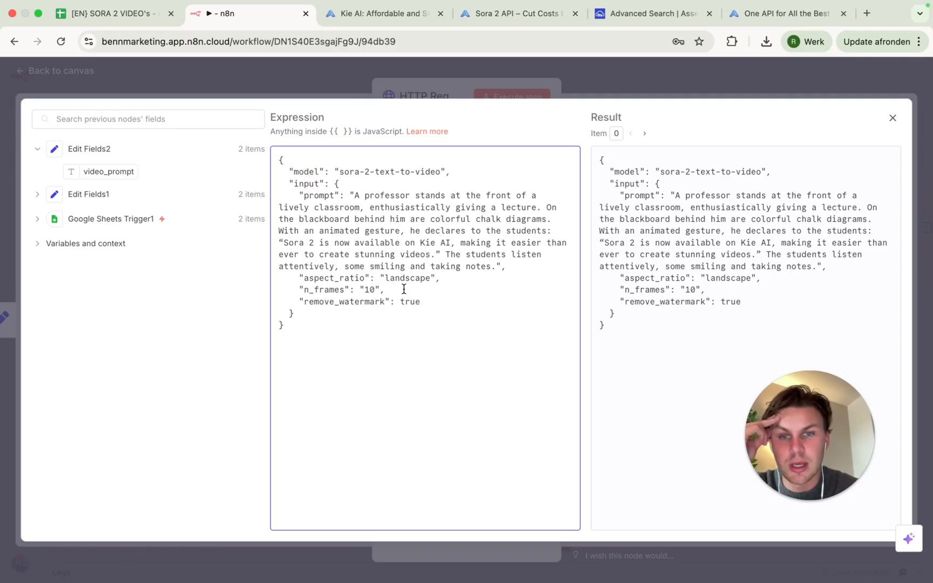
click(891, 118)
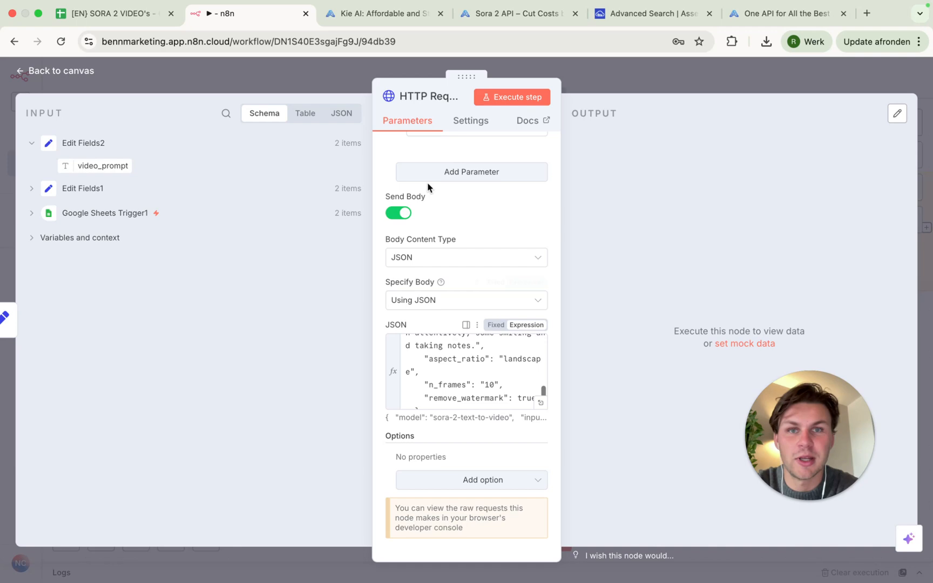
click(512, 14)
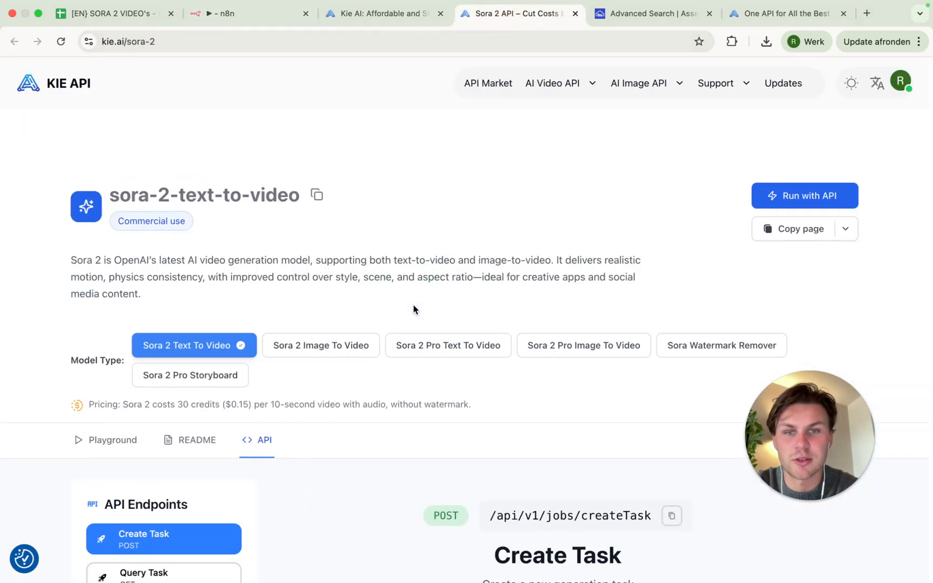
Show the Sora 2 Image To Video docs and copy its cURL request example
scroll(down, 3)
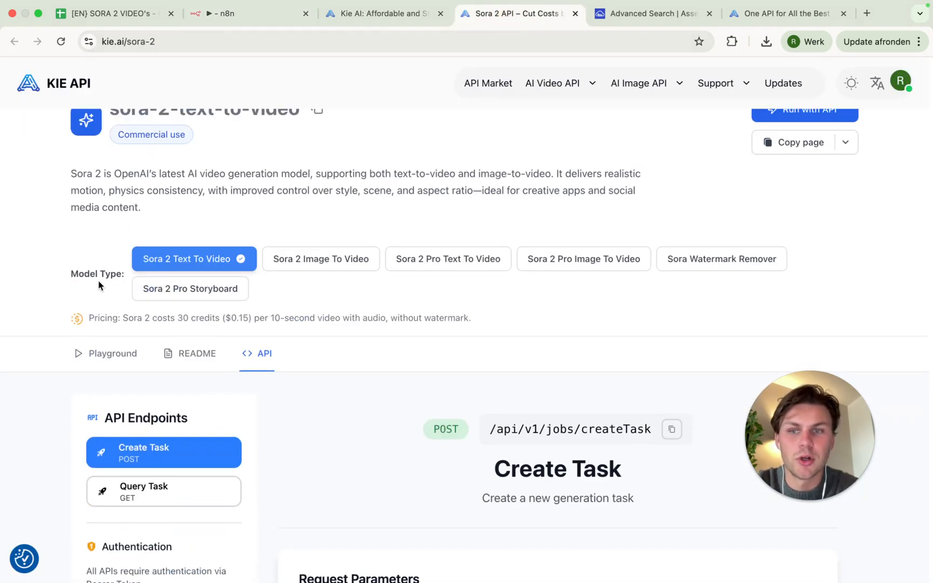
mouse_move(170, 262)
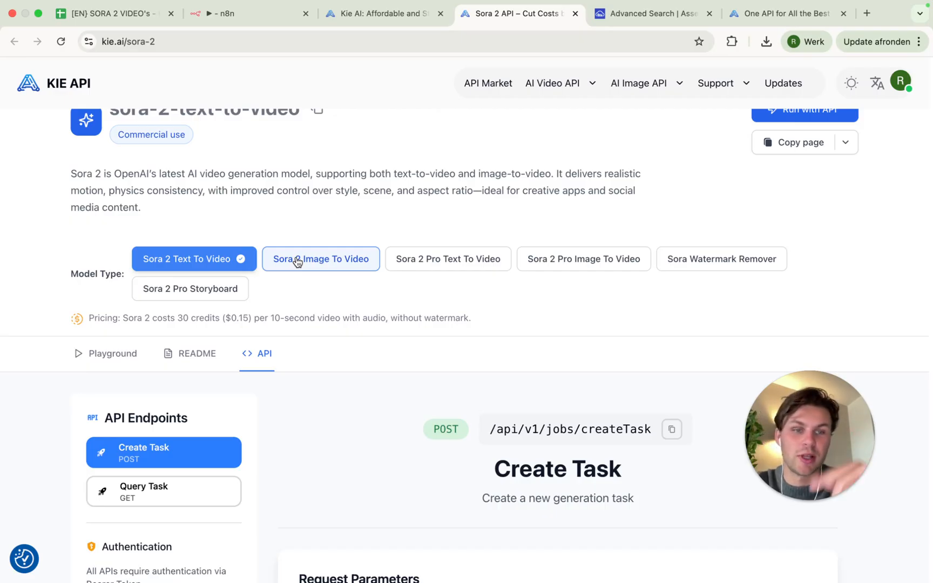
click(321, 259)
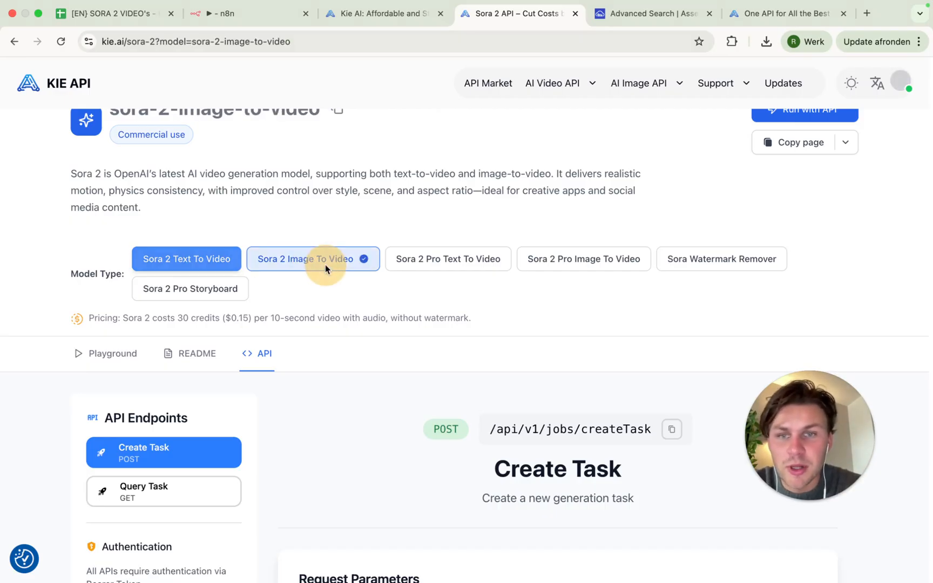
scroll(down, 3)
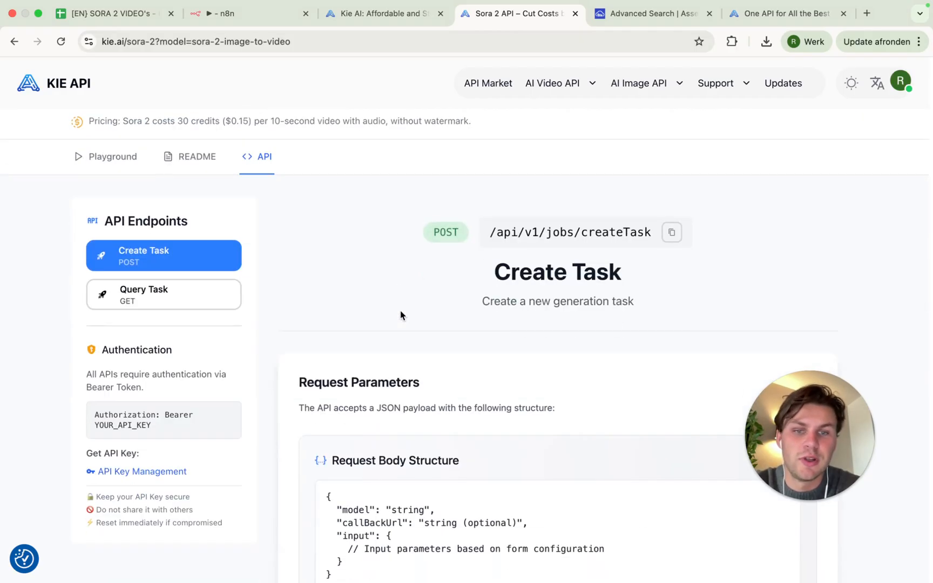
scroll(down, 3)
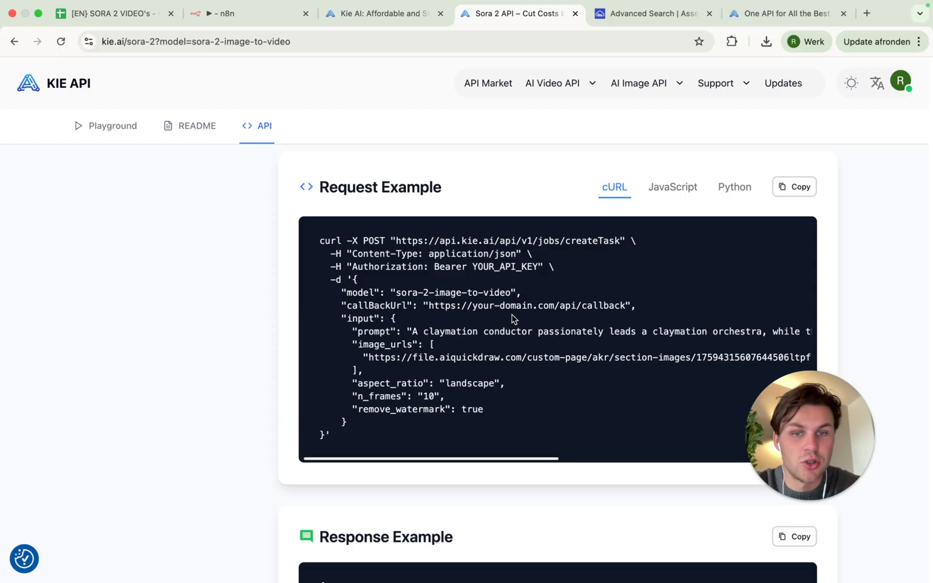
click(226, 14)
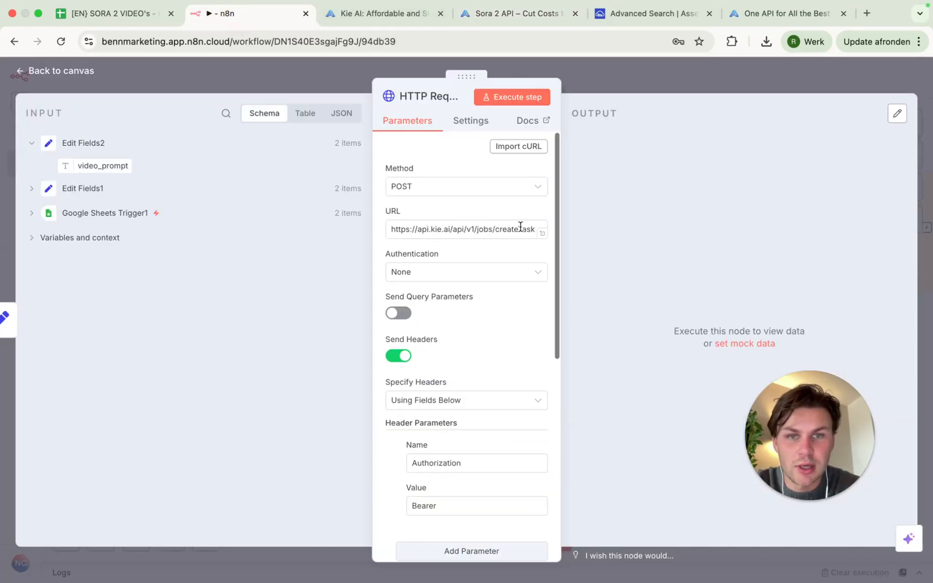
Import the image-to-video cURL, mapping prompt to video_prompt and image_urls to Edit Fields1 Image_URL
click(518, 147)
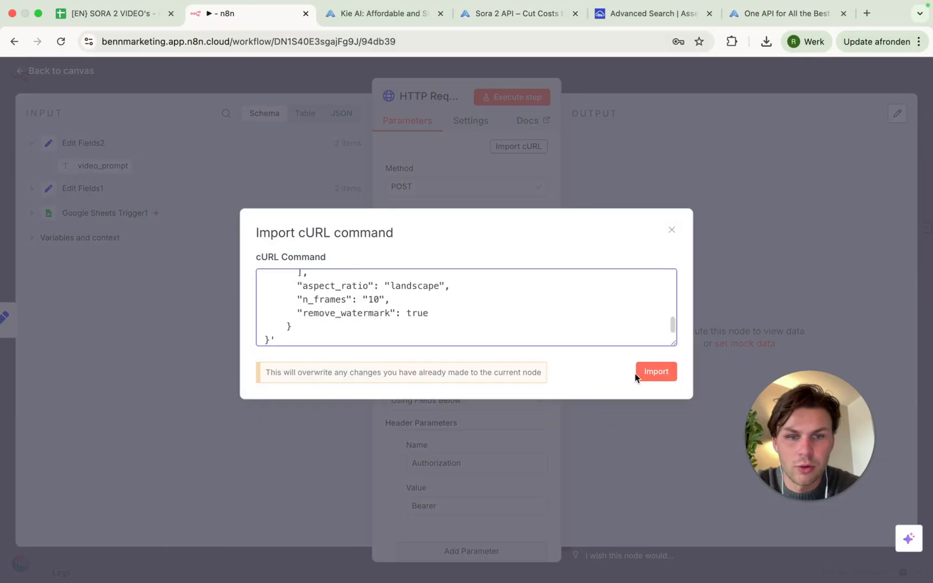
click(655, 372)
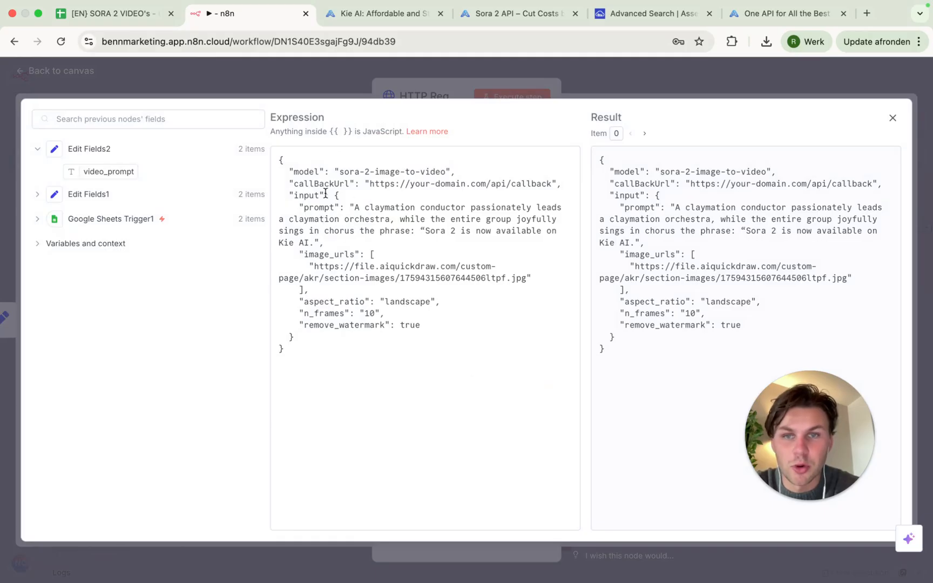
click(406, 183)
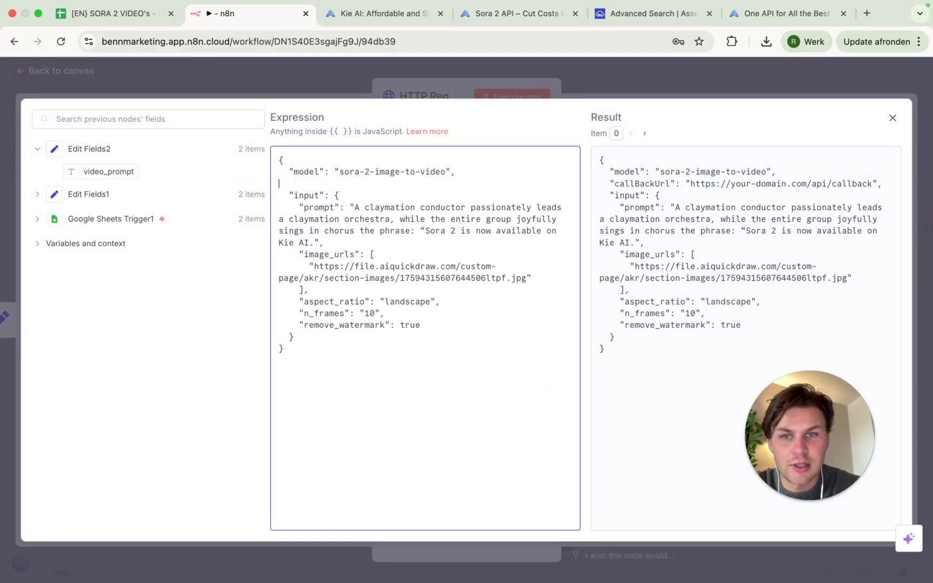
click(892, 118)
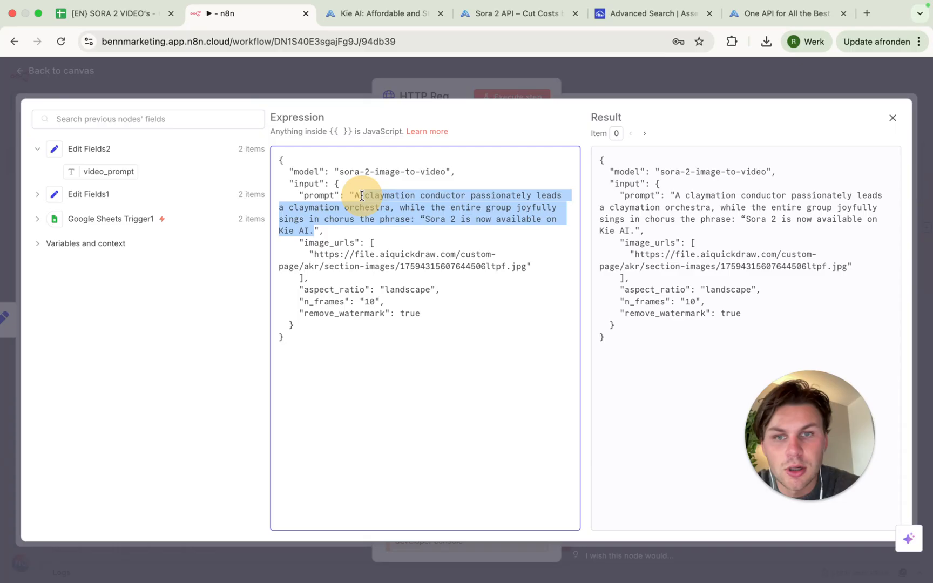
key(Delete)
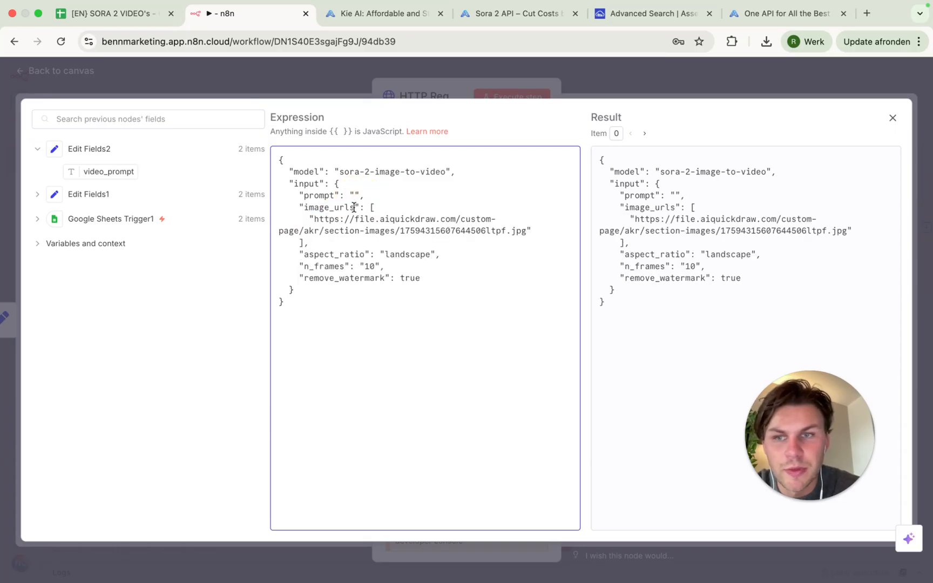
click(38, 194)
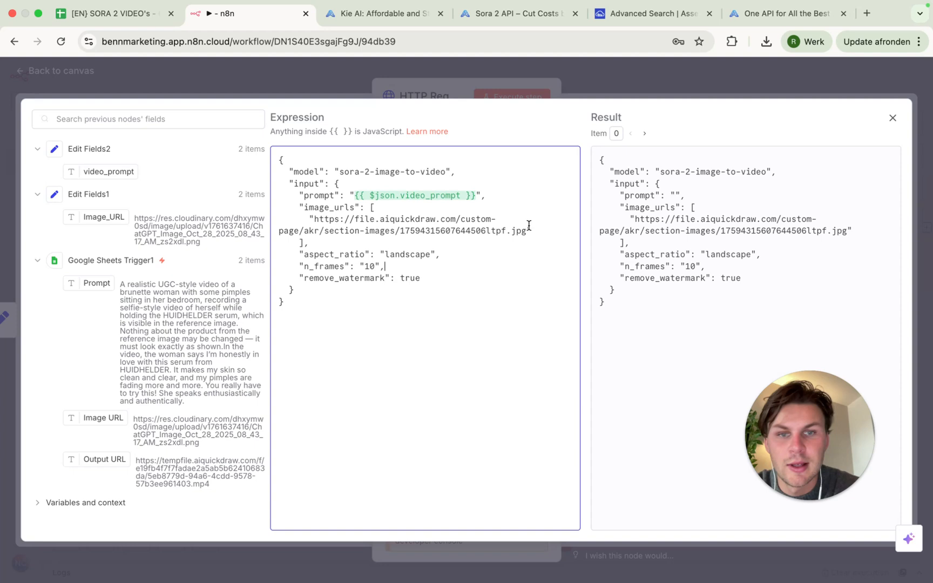
drag(316, 218, 528, 231)
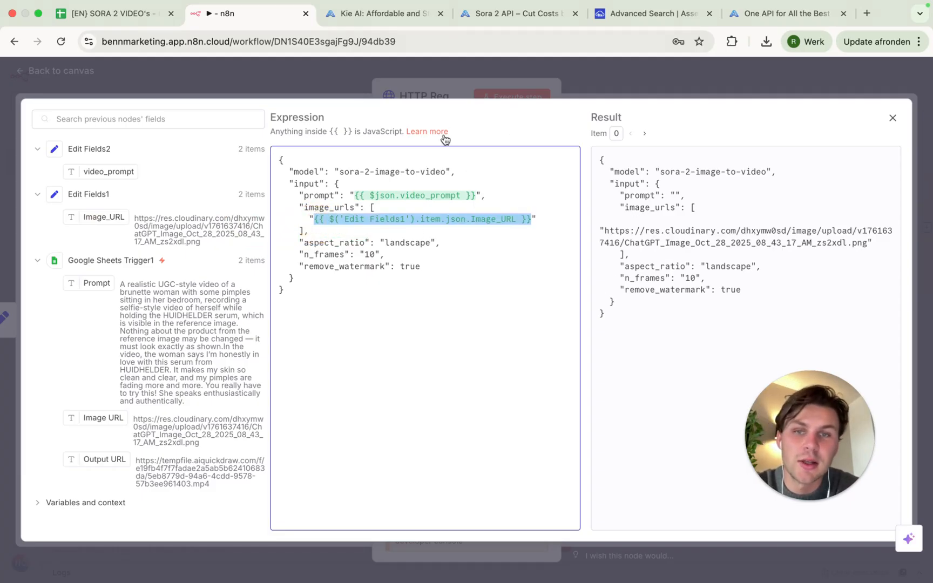
mouse_move(477, 70)
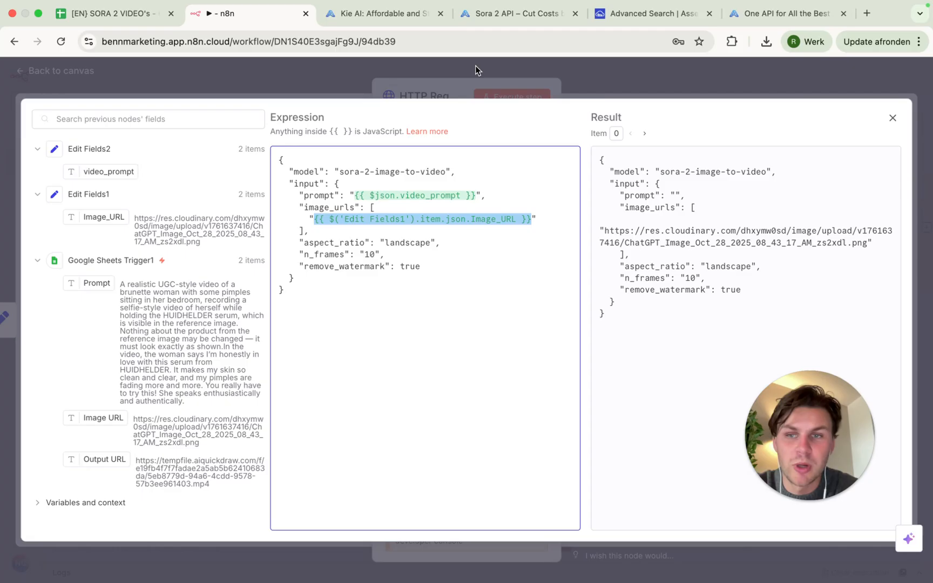
mouse_move(392, 89)
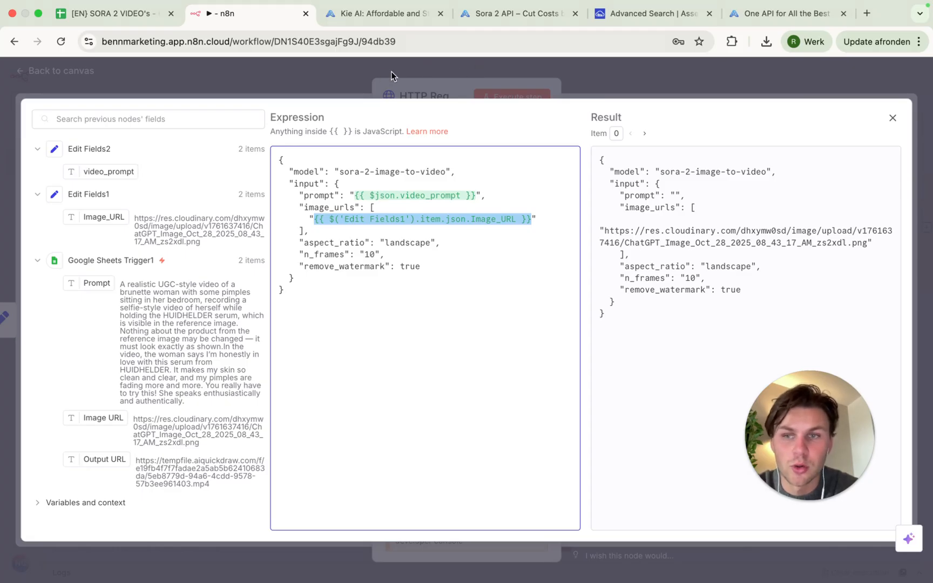
Open the Cloudinary HUIDHELDER serum image from its copied URL, then return to Google Sheets
click(659, 13)
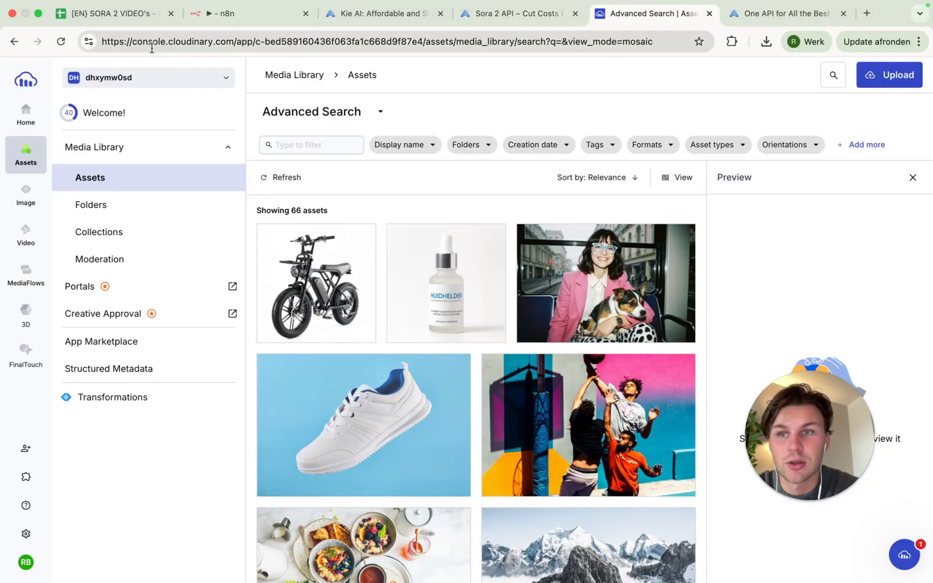
mouse_move(193, 53)
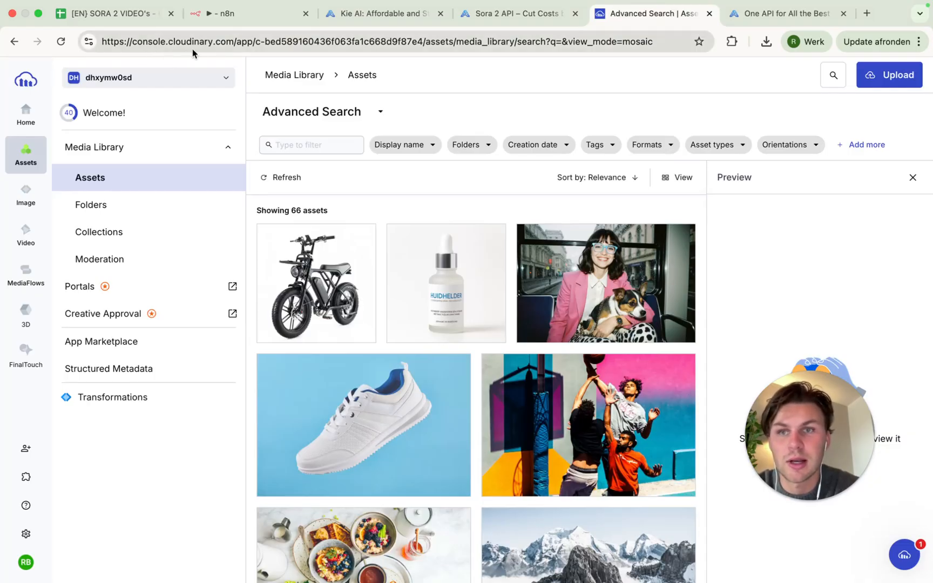
mouse_move(477, 276)
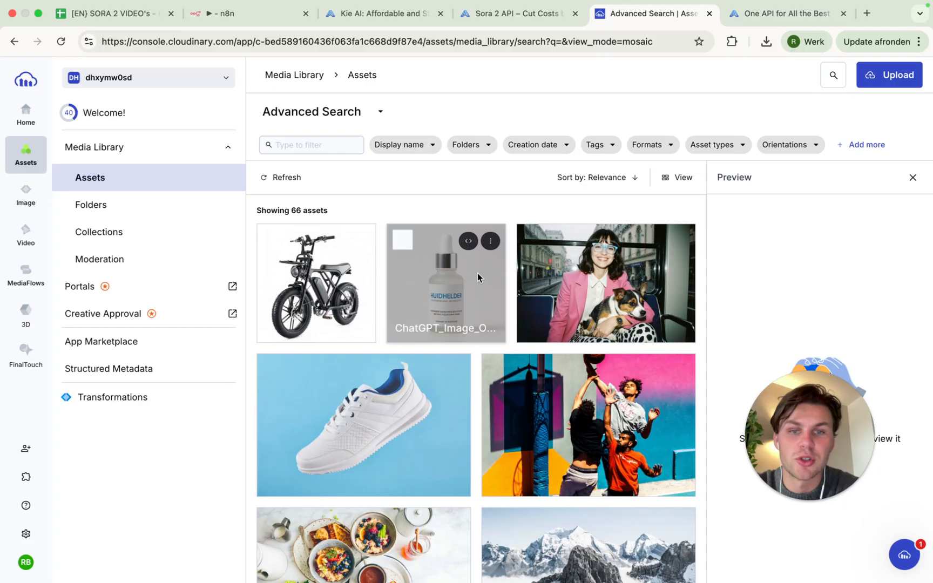
mouse_move(468, 241)
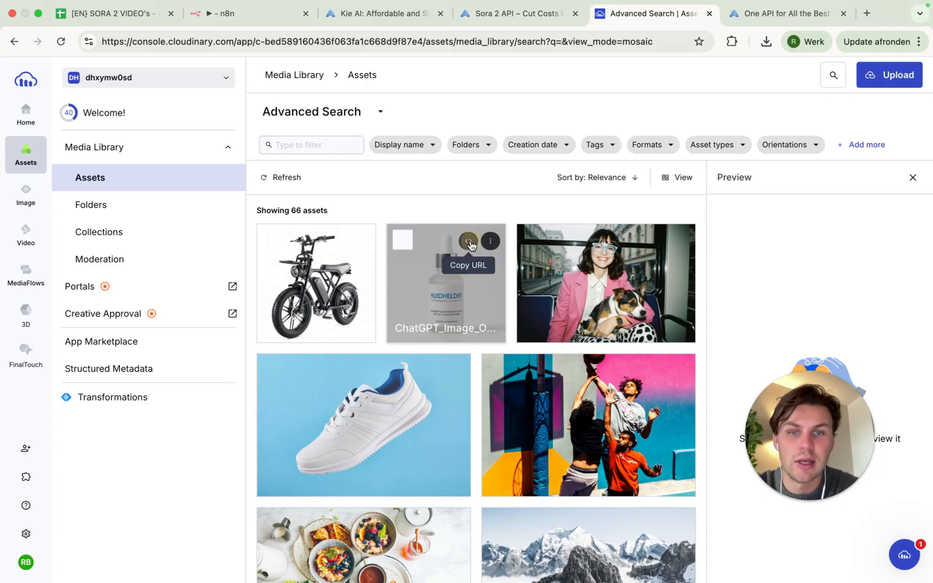
click(222, 14)
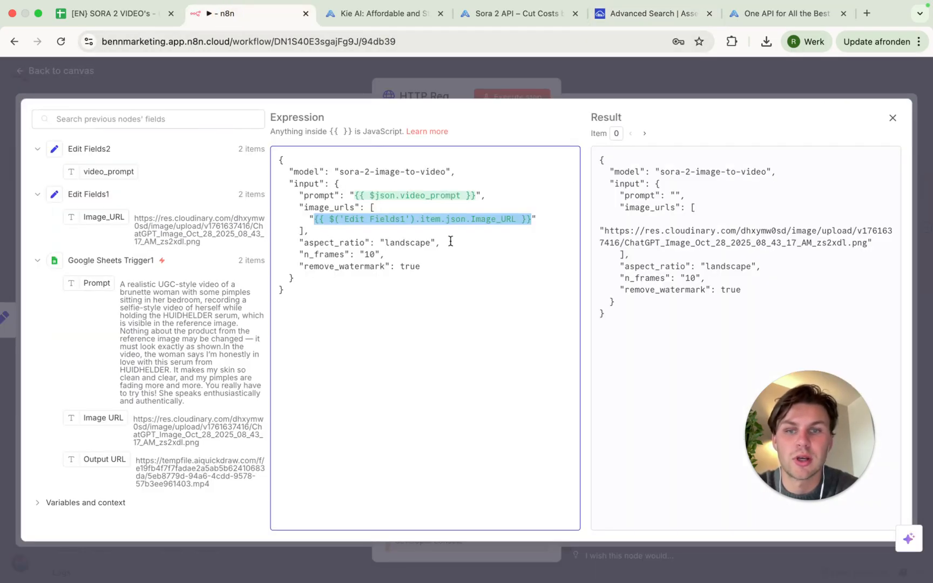
click(108, 13)
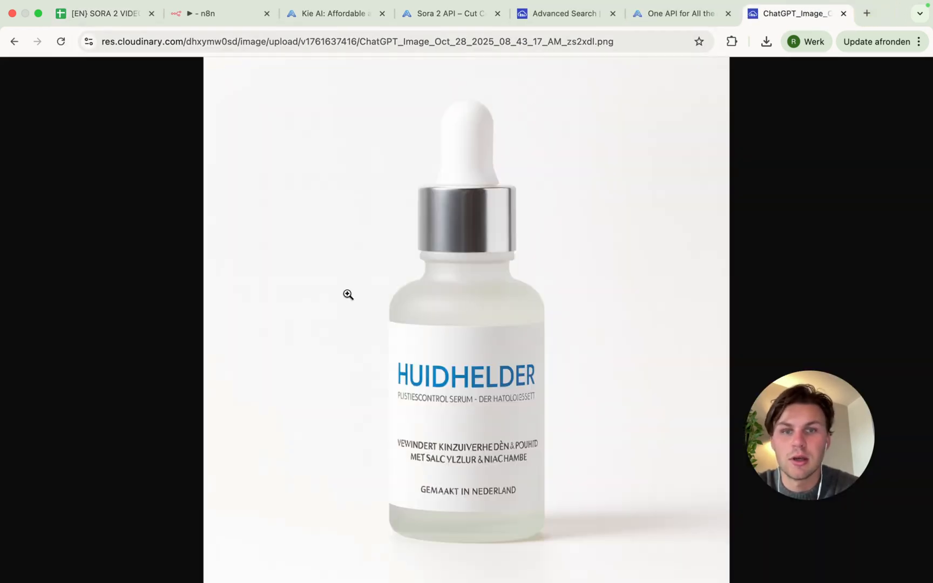
click(102, 13)
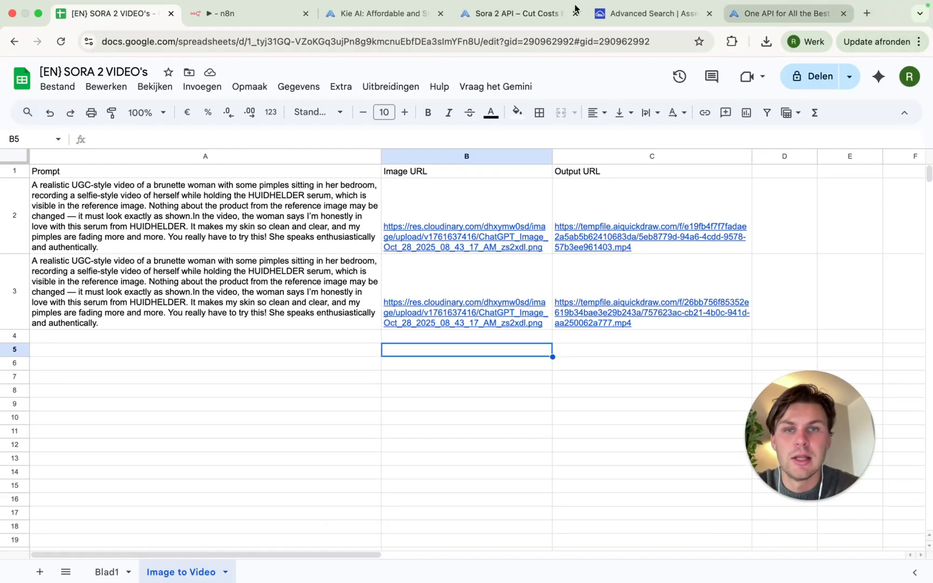
Inspect the original SORA Video Maker node's portrait-format JSON body, then return to the canvas
click(226, 13)
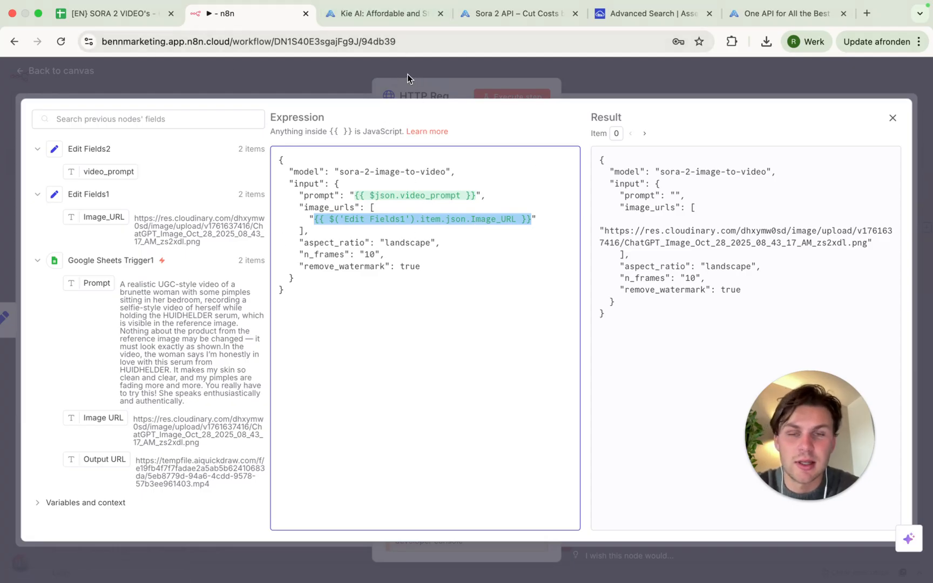
click(892, 117)
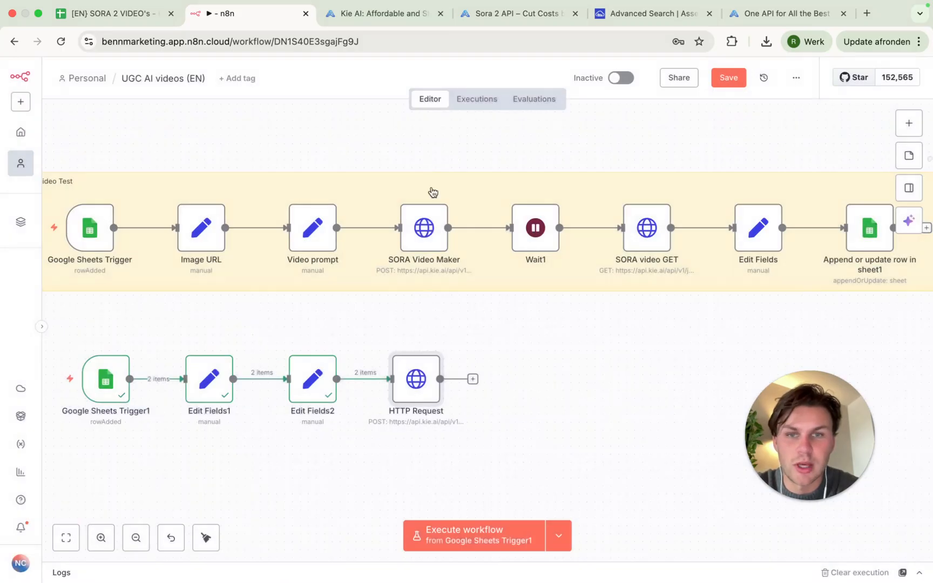
double_click(424, 228)
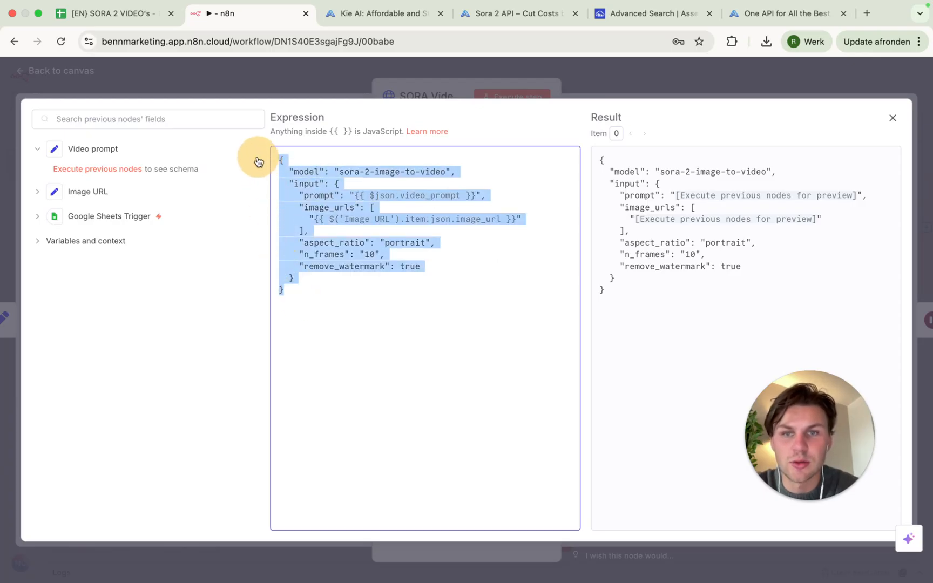
click(892, 118)
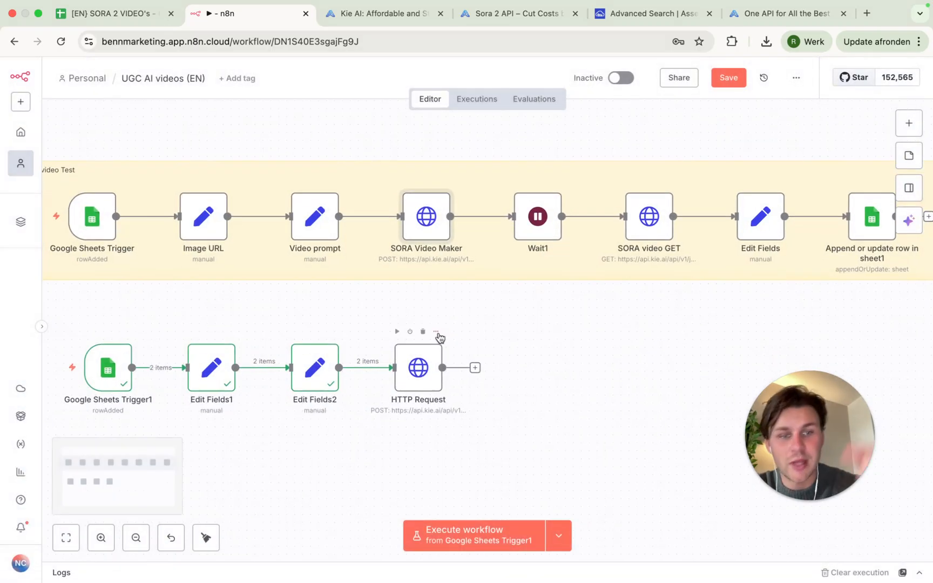
click(435, 331)
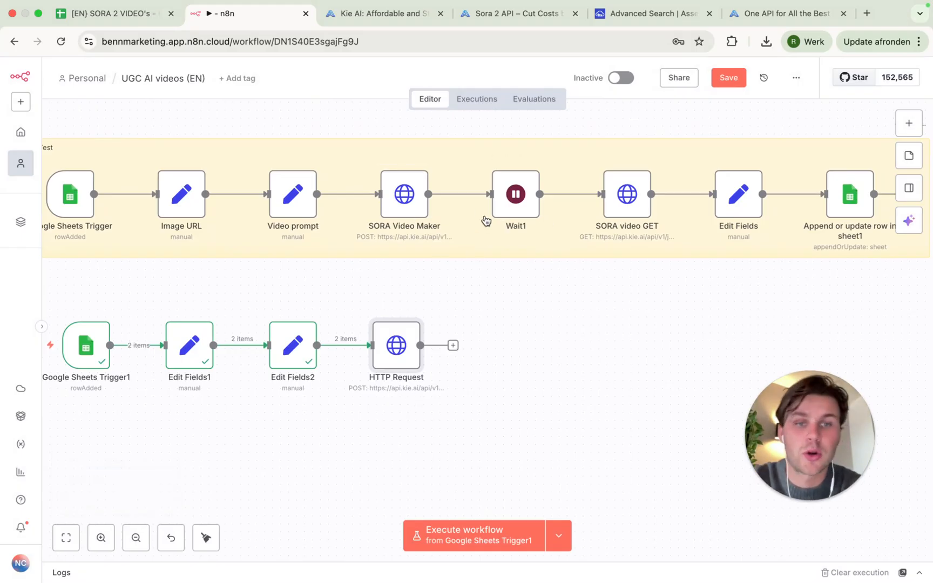
mouse_move(565, 177)
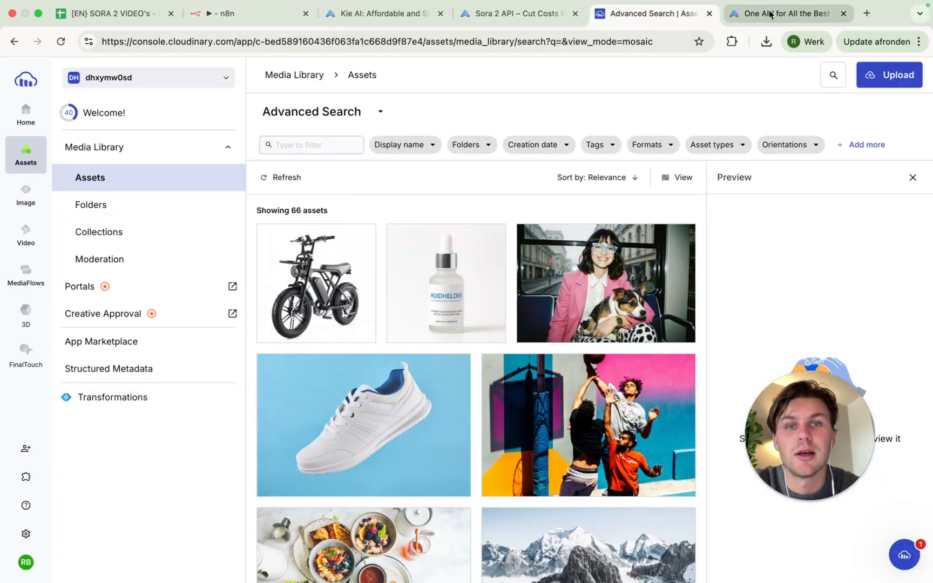
Check Kie AI Logs for successful sora-2-image-to-video tasks costing 30 credits
click(381, 12)
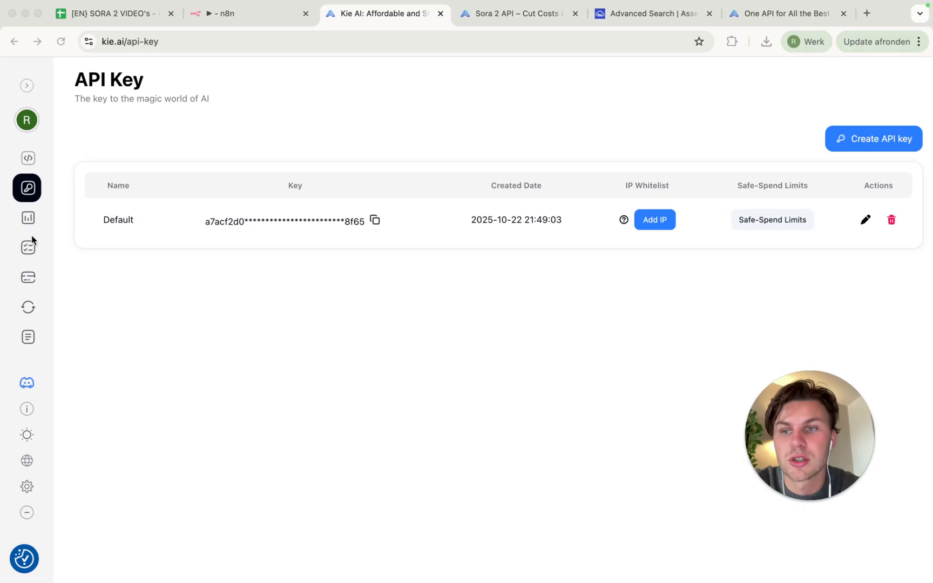
mouse_move(27, 248)
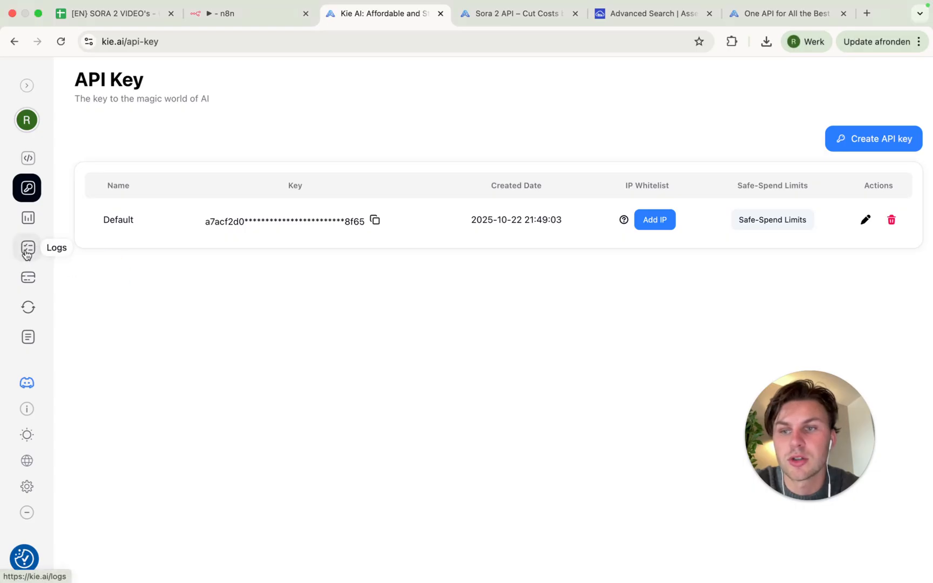
click(27, 248)
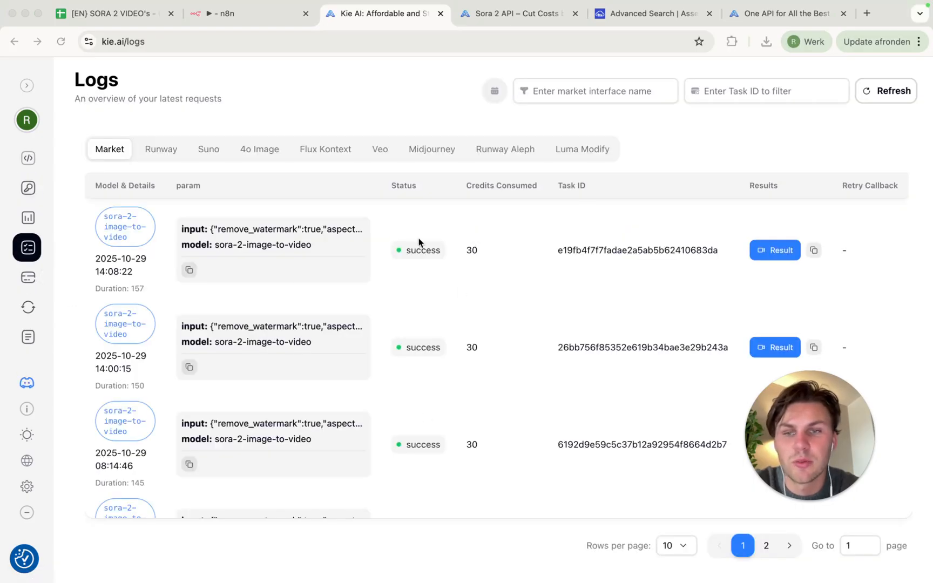
mouse_move(147, 299)
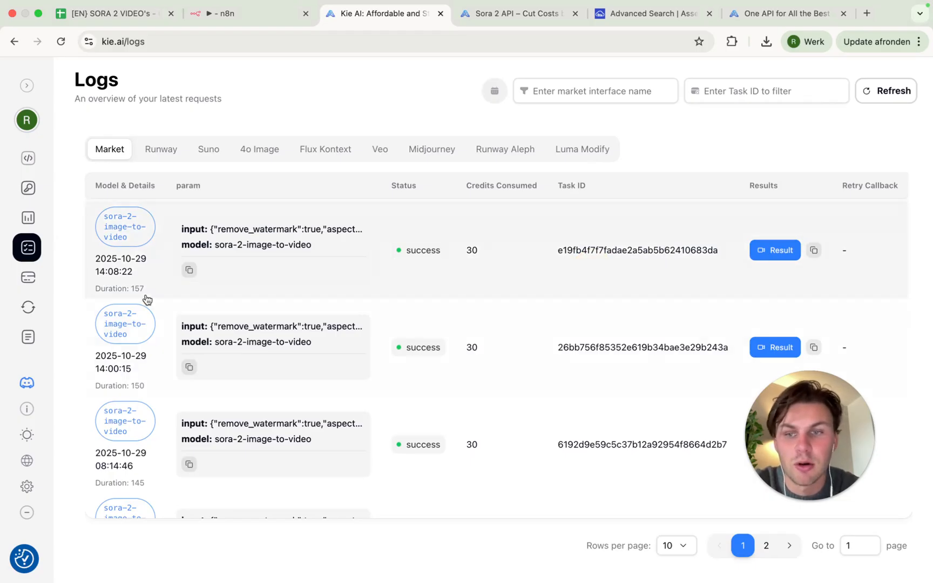
mouse_move(140, 293)
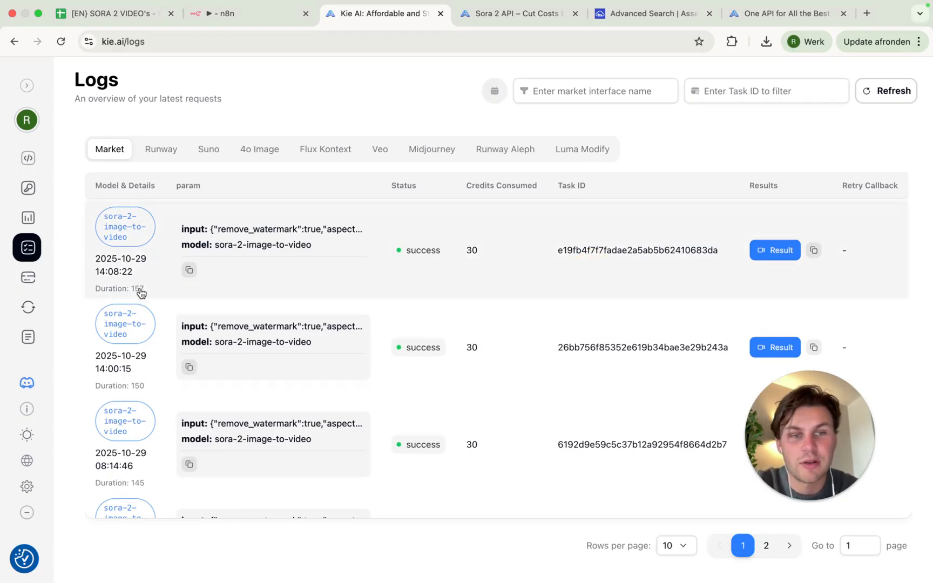
mouse_move(507, 246)
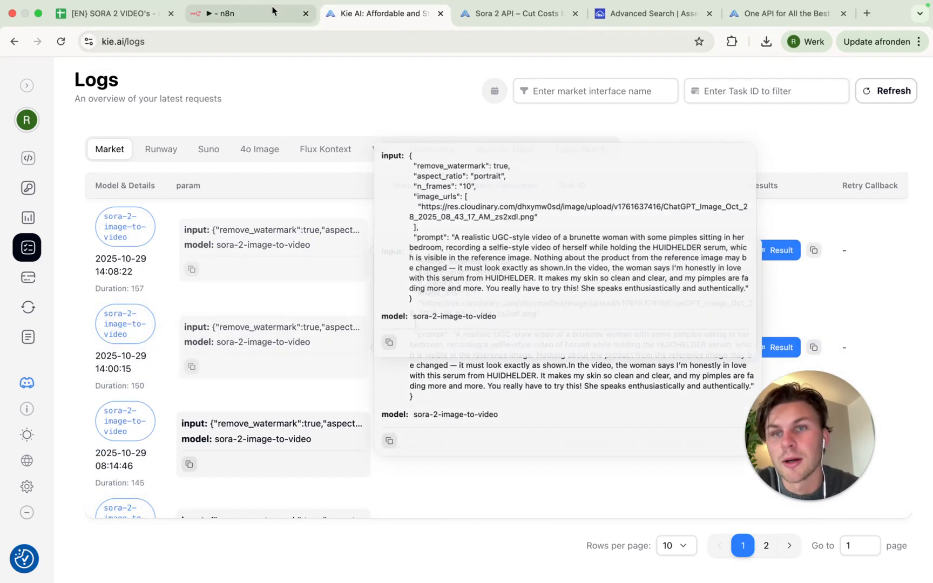
click(232, 13)
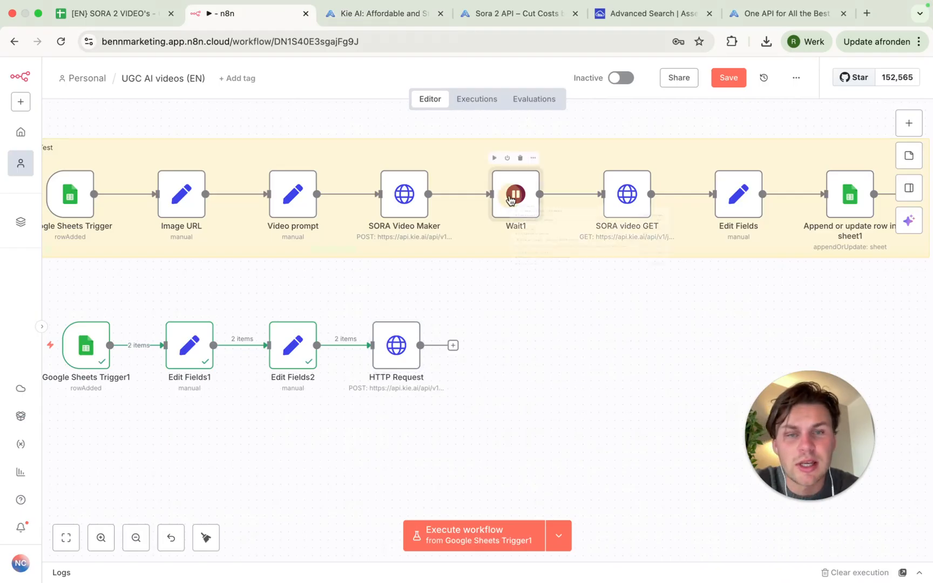
Confirm the Wait1 node pauses 6 minutes, then add a node after HTTP Request
double_click(515, 195)
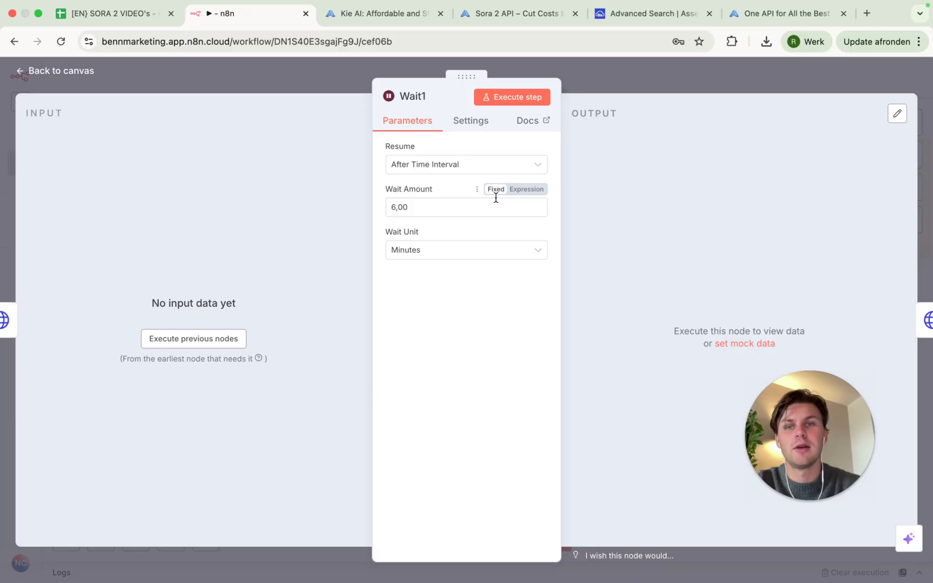
click(113, 14)
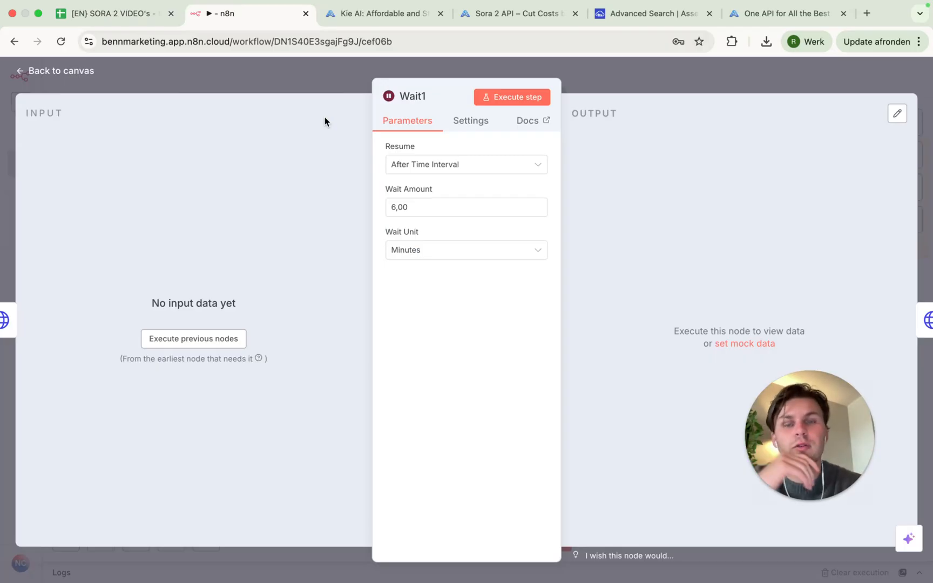
mouse_move(595, 81)
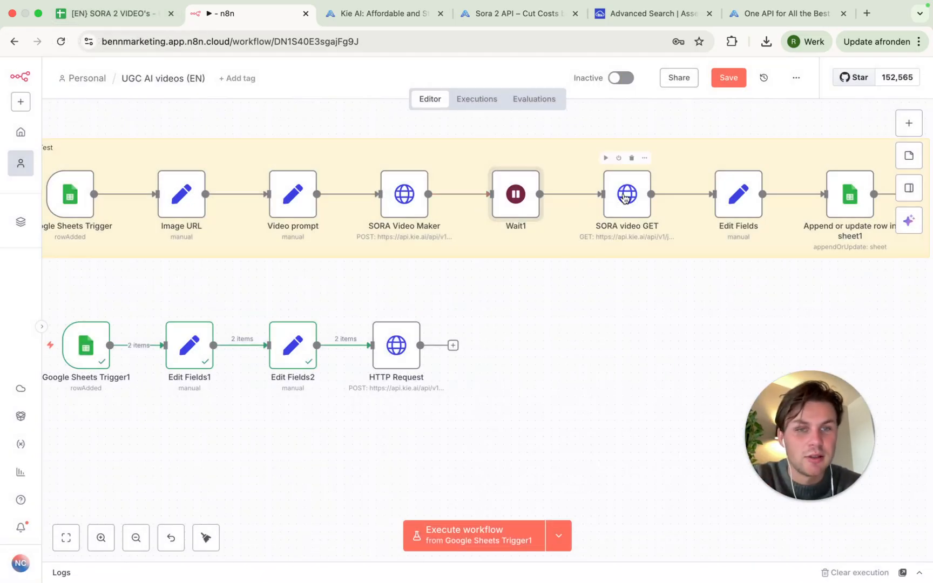
click(453, 344)
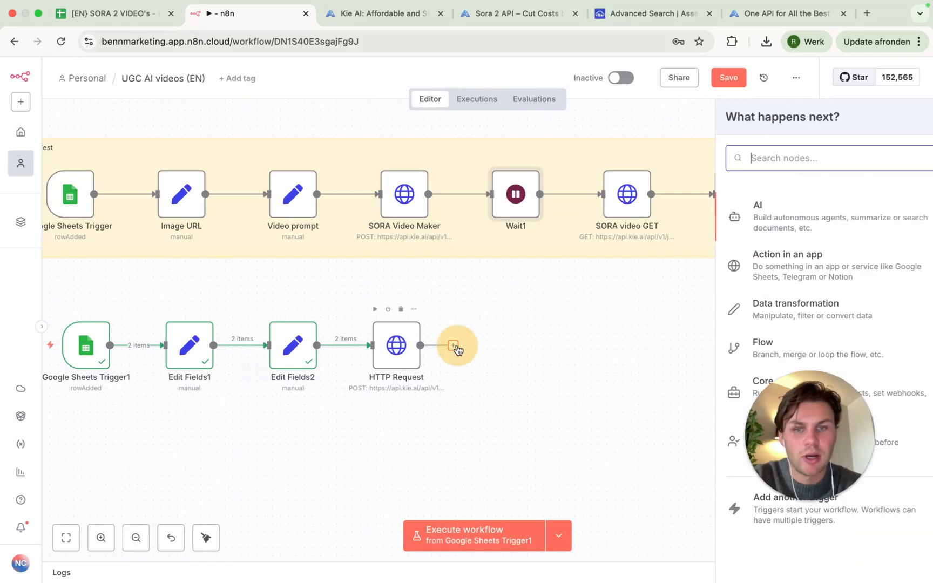
Add a Wait node after HTTP Request, followed by a new GET HTTP Request node
text(Wait)
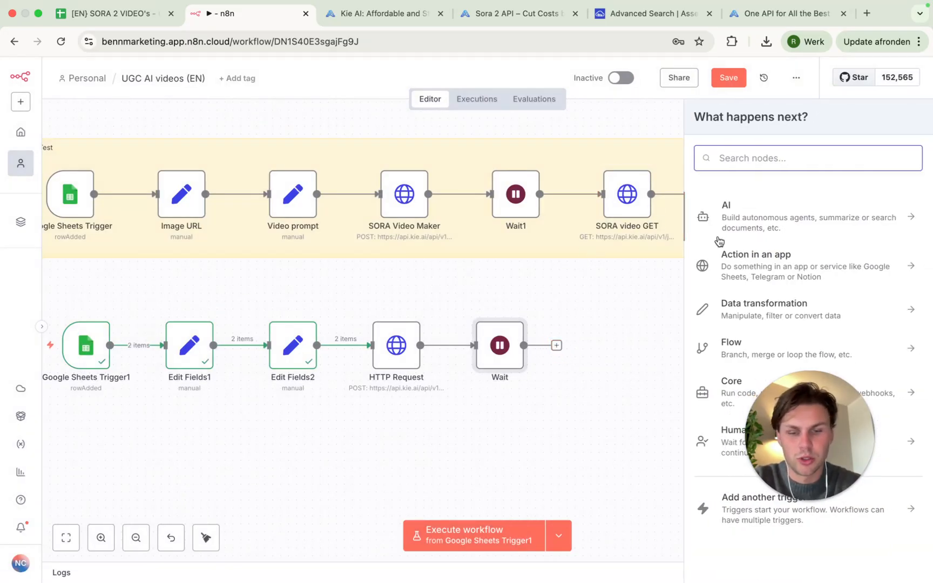
double_click(396, 345)
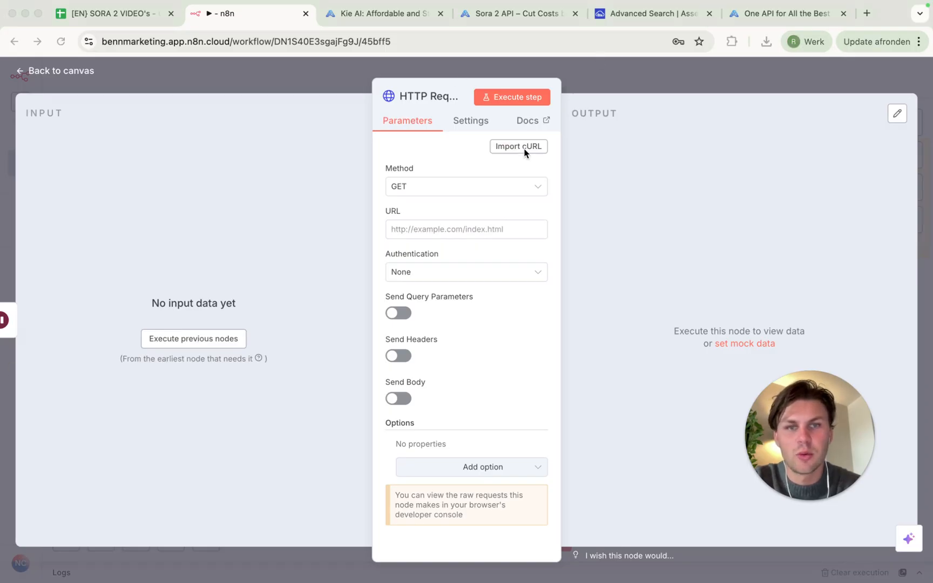
click(518, 13)
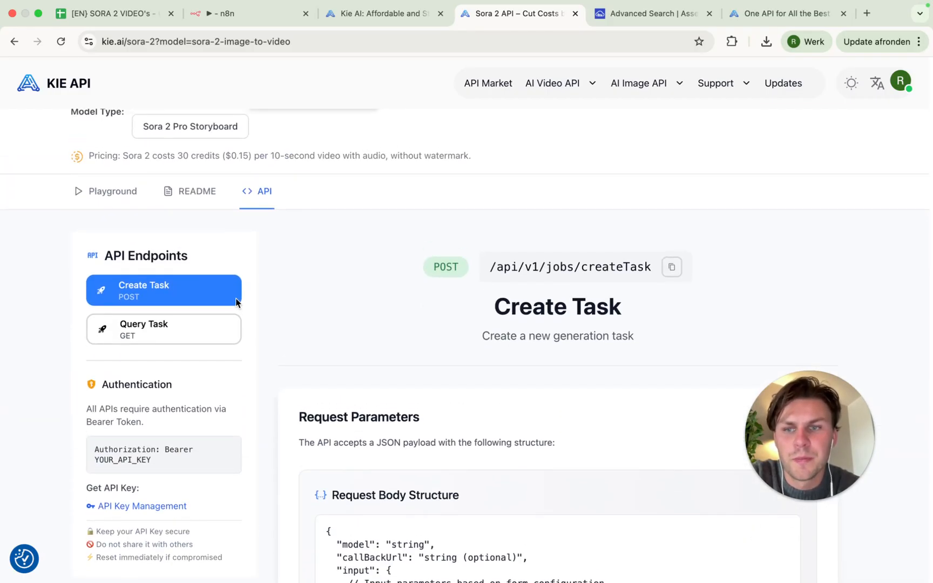
Copy Kie AI's Query Task cURL example for pasting into n8n's Import cURL dialog
click(163, 329)
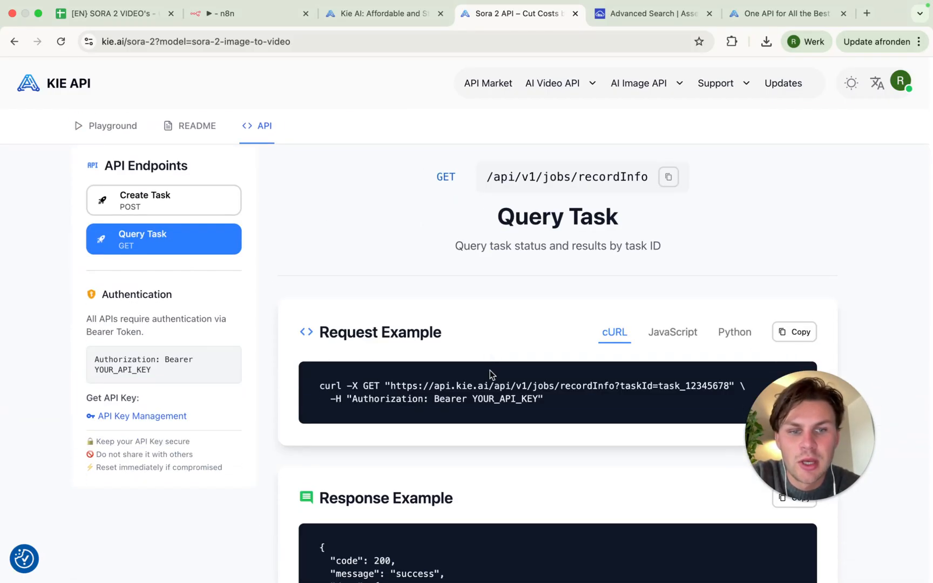
scroll(down, 3)
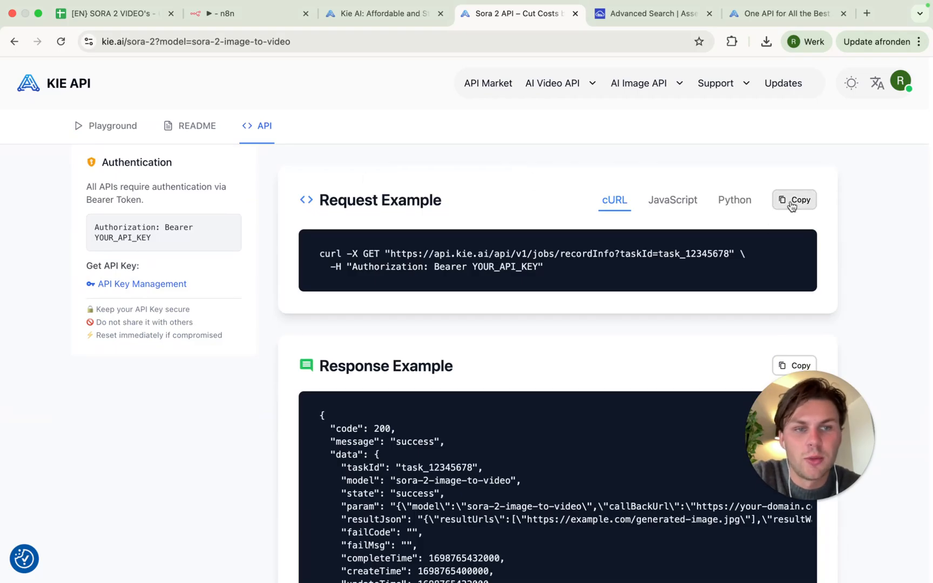
click(233, 12)
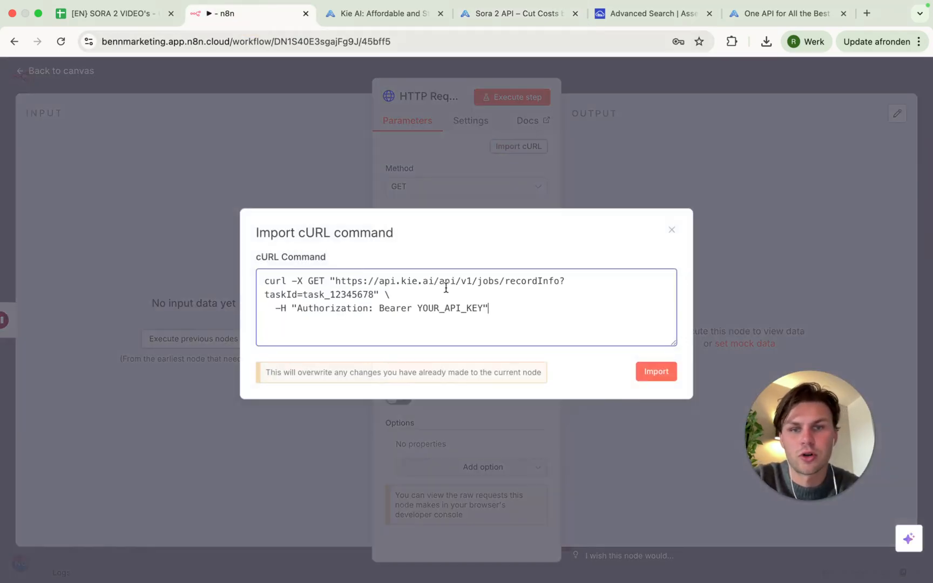
Import the copied recordInfo request into HTTP Request1 and set taskId to {{ $json.data.taskId }}
click(656, 371)
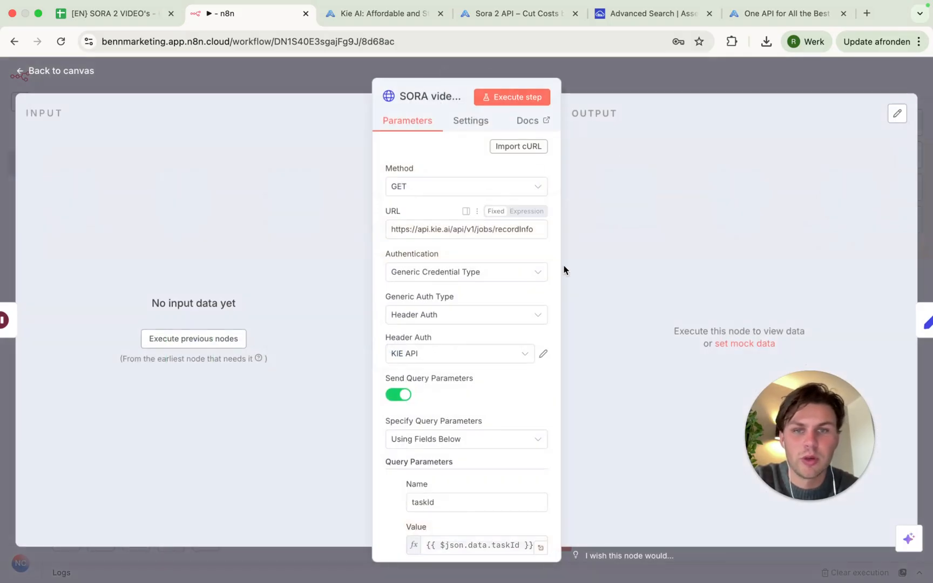
scroll(down, 3)
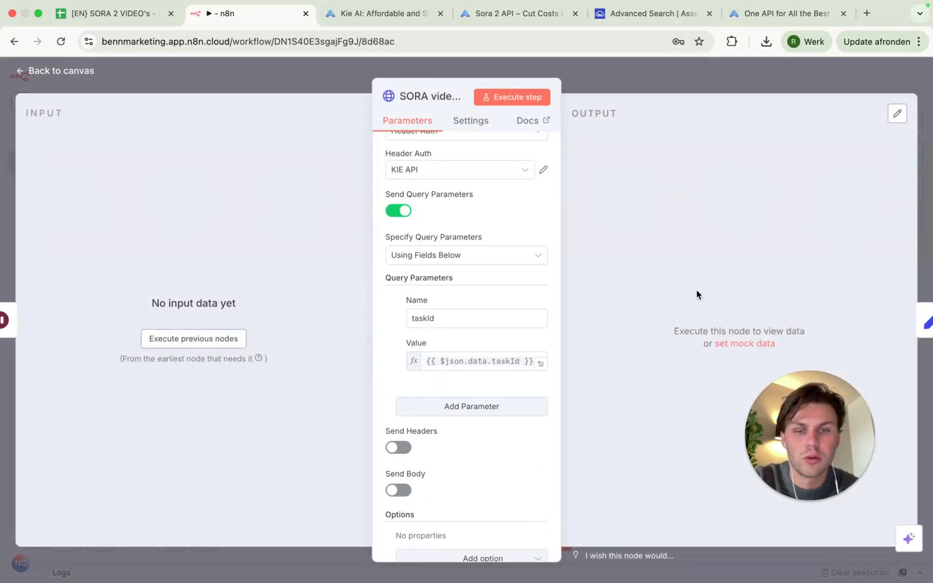
mouse_move(70, 224)
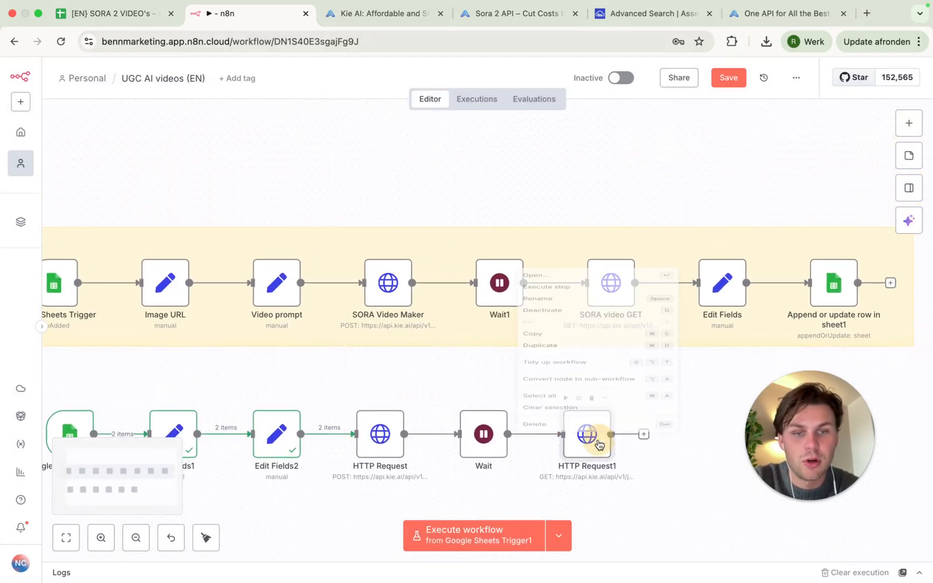
double_click(587, 434)
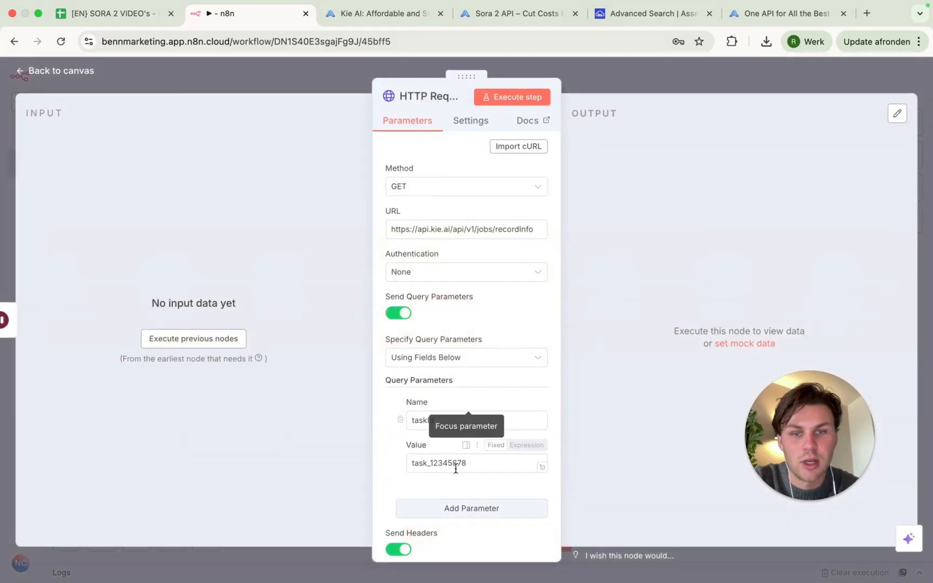
text({{ $json.data.taskId }})
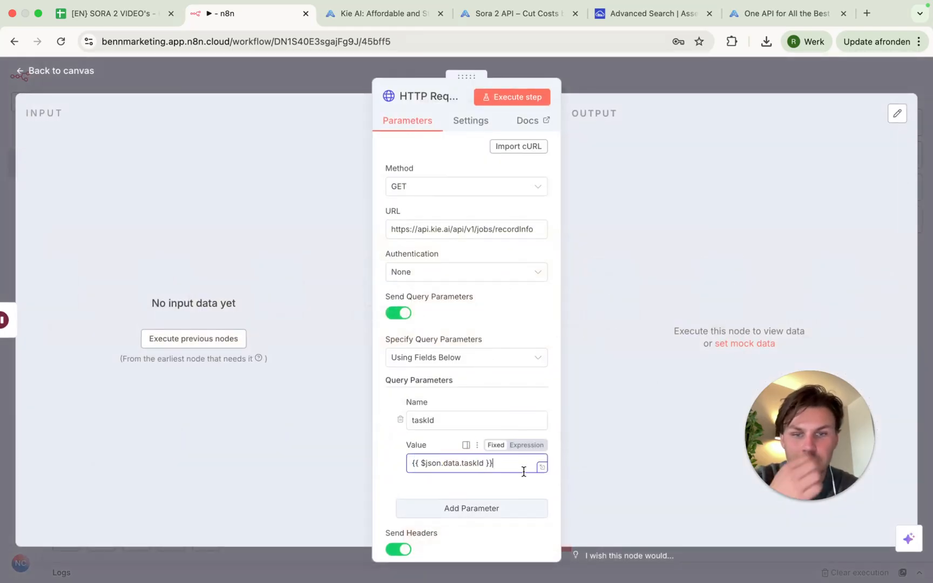
scroll(down, 3)
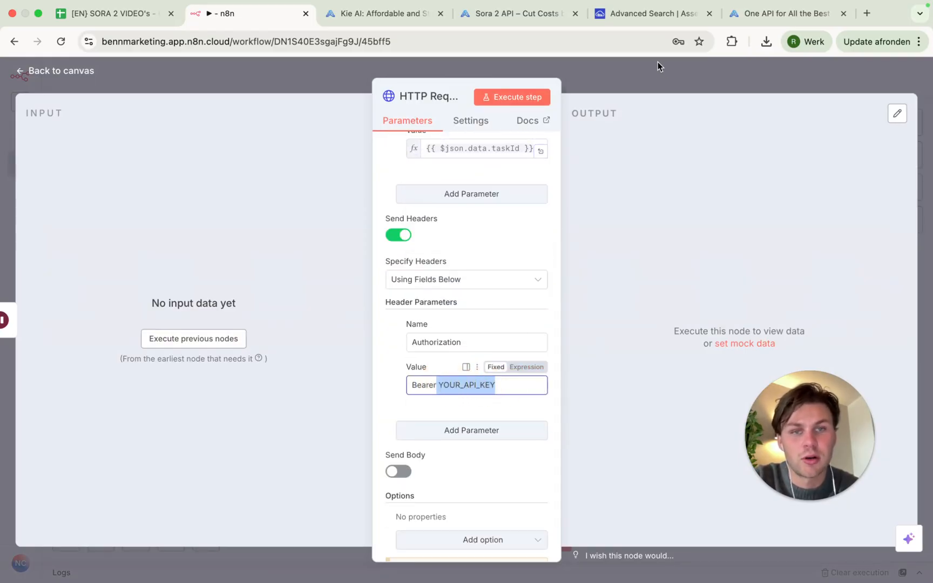
click(57, 70)
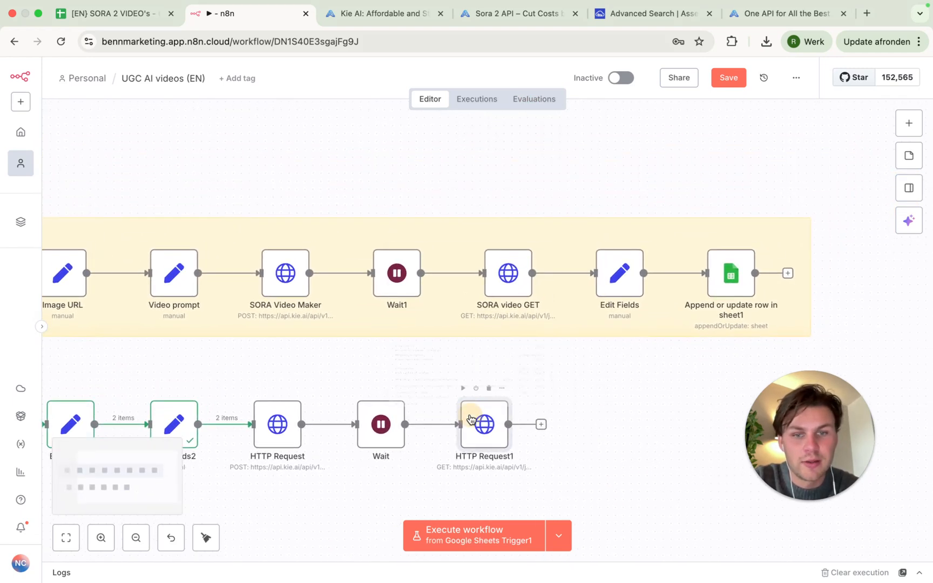
Add an Edit Fields (Set) node after HTTP Request1
double_click(484, 424)
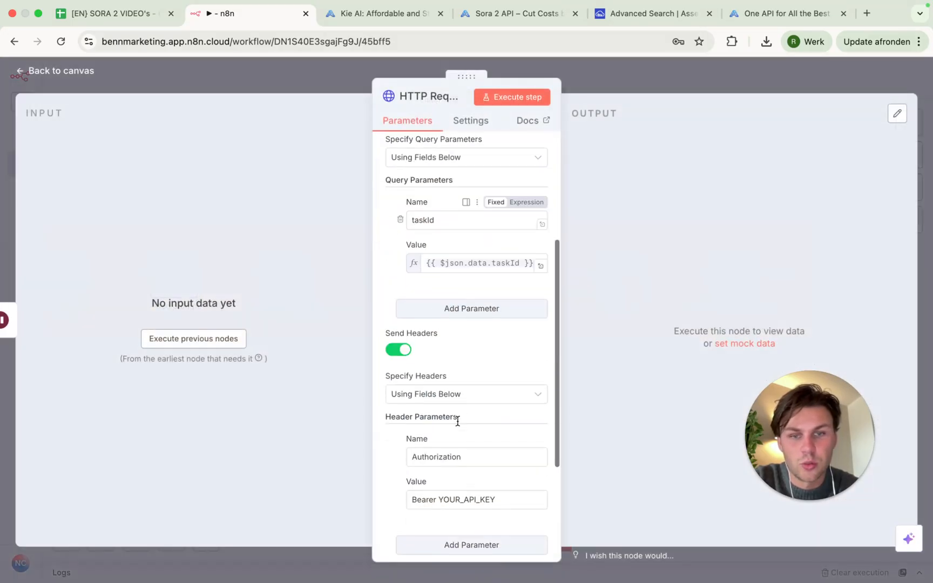
scroll(down, 3)
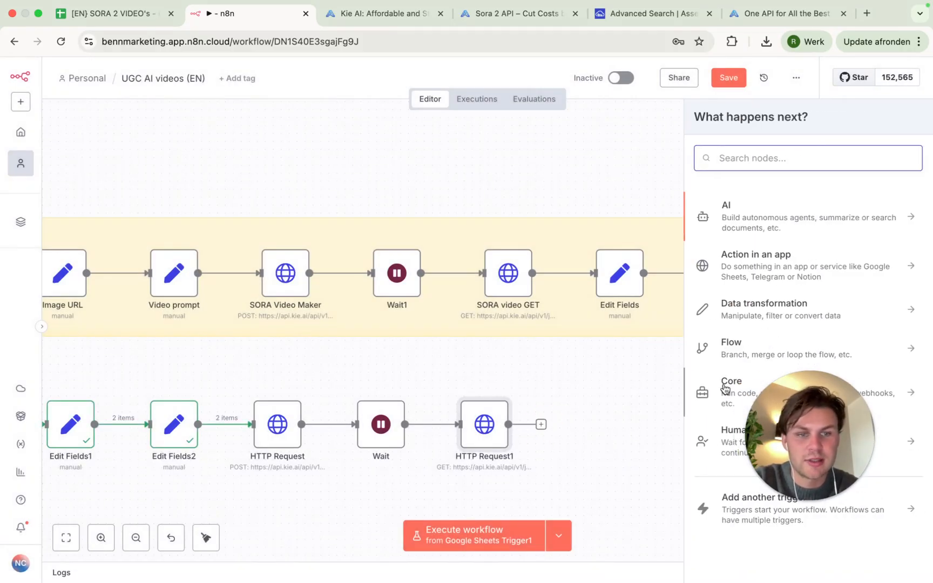
click(764, 309)
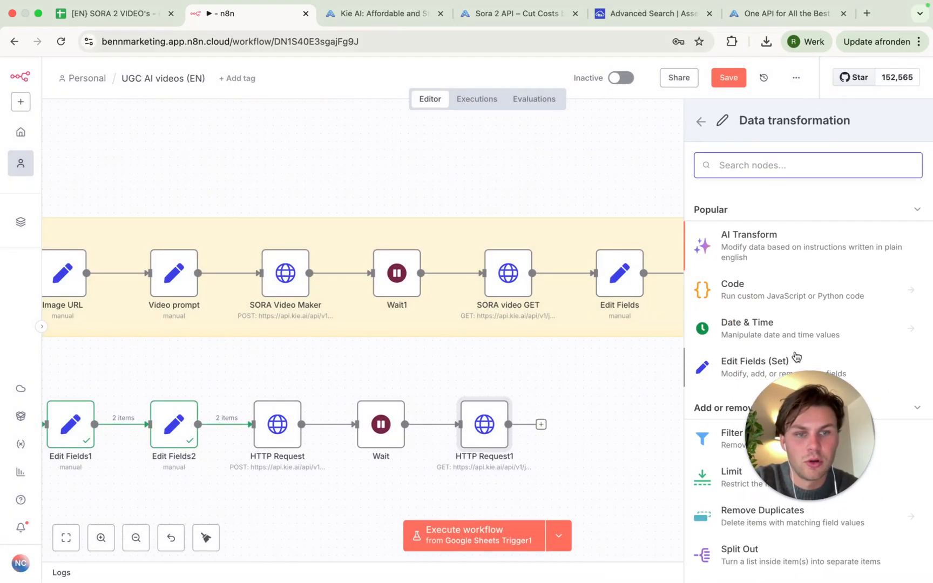
click(755, 361)
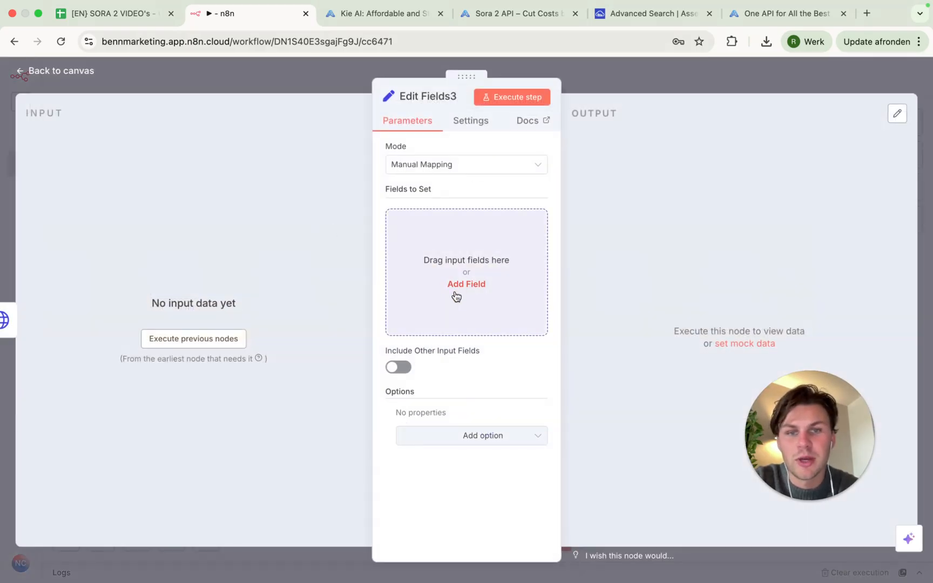
Add a video_url field set to {{ JSON.parse($json.data.resultJson).resultUrls[0] }}
click(465, 284)
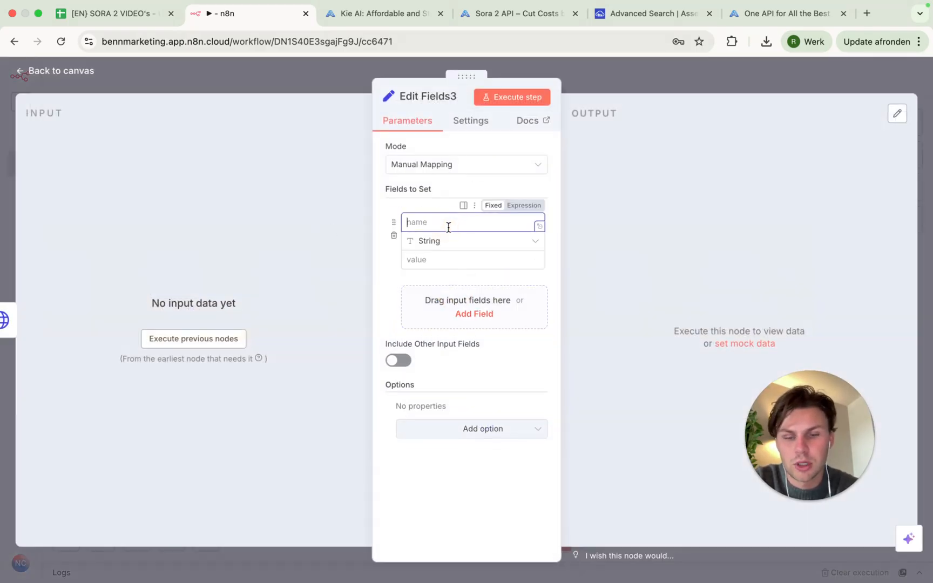
text(video_)
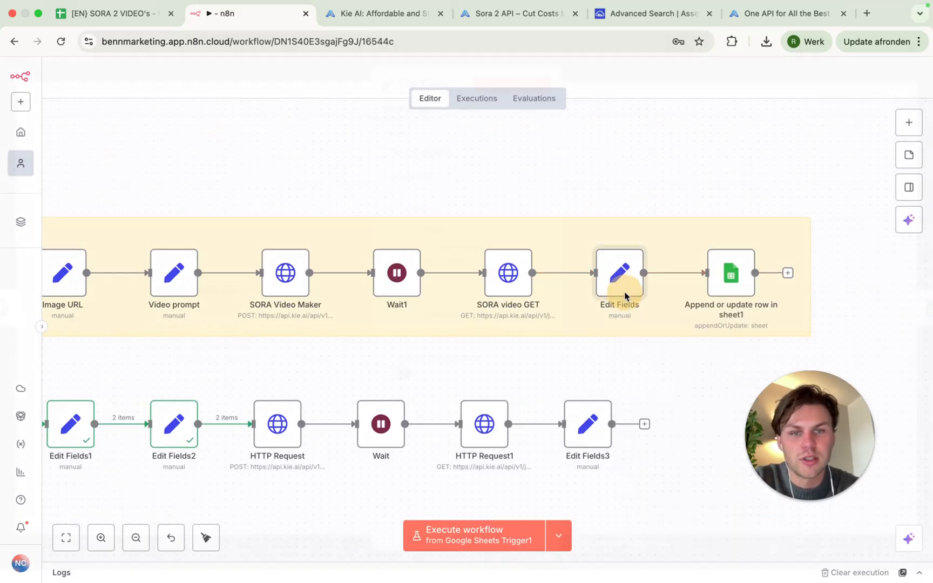
double_click(619, 273)
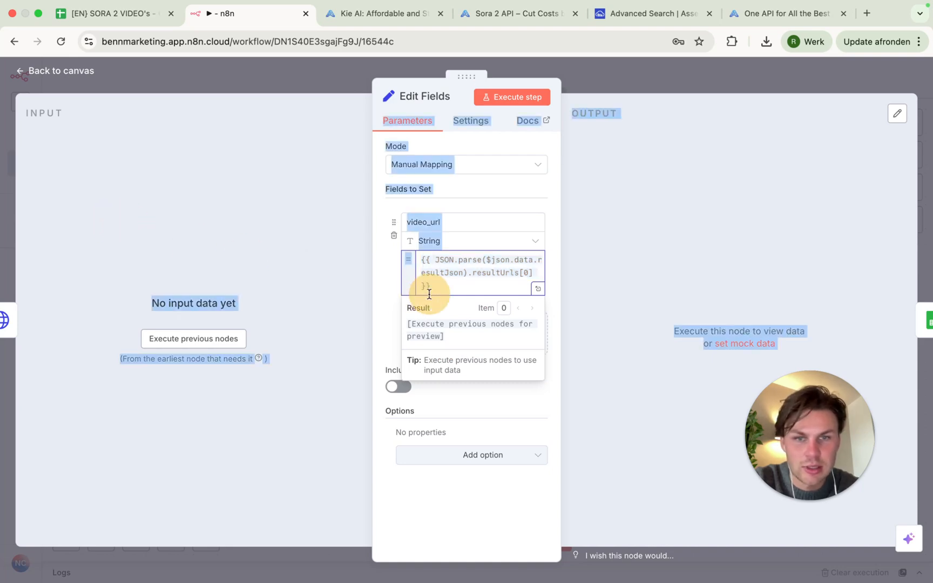
click(58, 70)
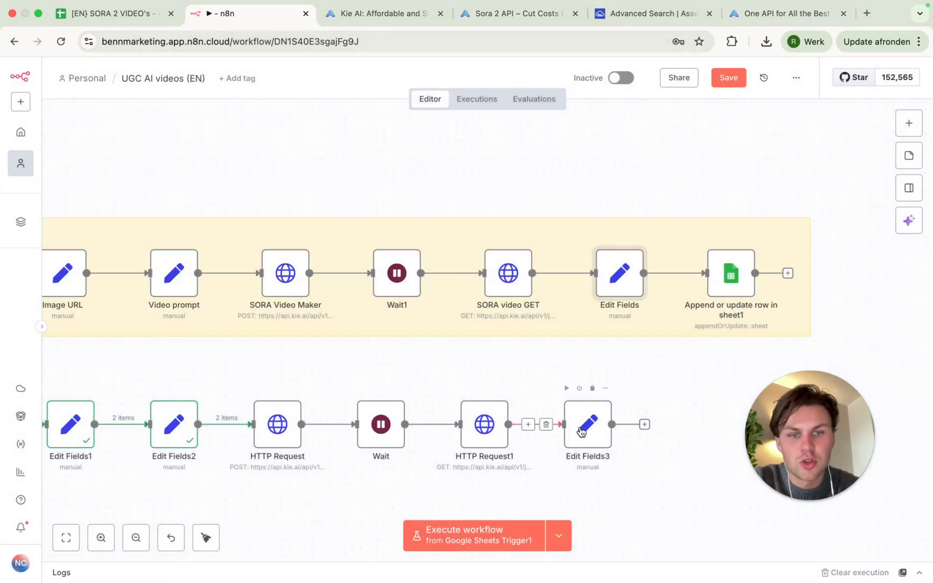
double_click(588, 424)
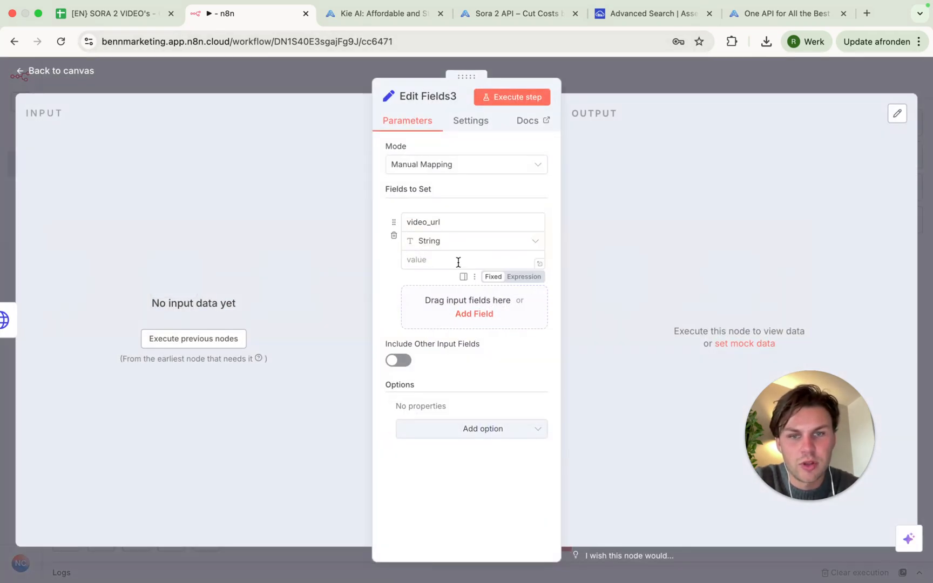
text({{ JSON.parse($json.data.resultJson).resultUrls[0] }})
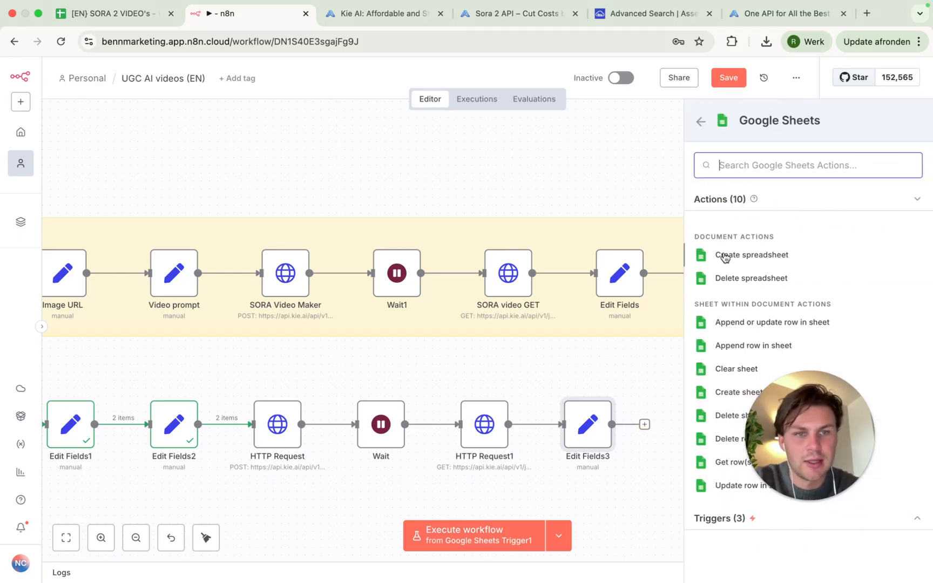
mouse_move(730, 325)
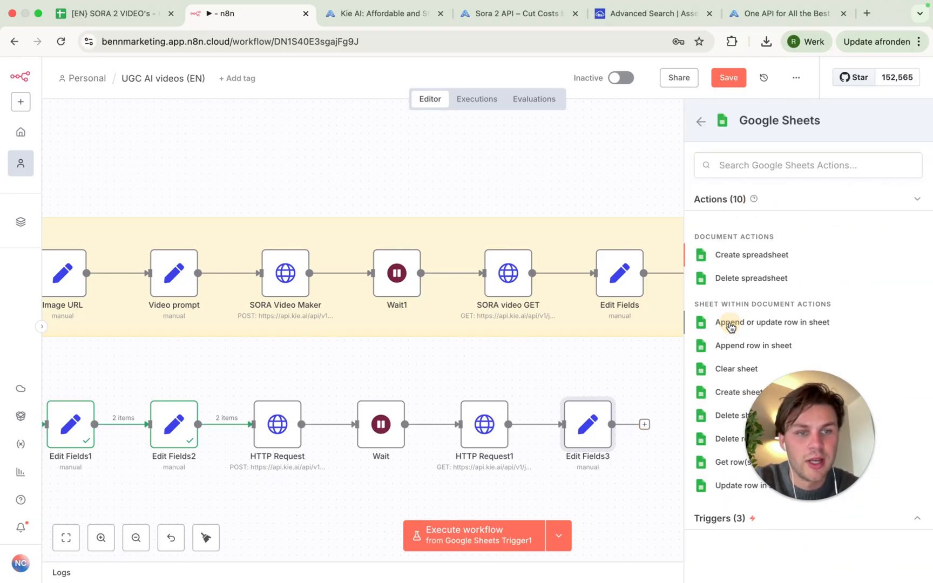
Add an Append or update row node for SORA 2 VIDEO's Image to Video sheet, matching Prompt
click(772, 322)
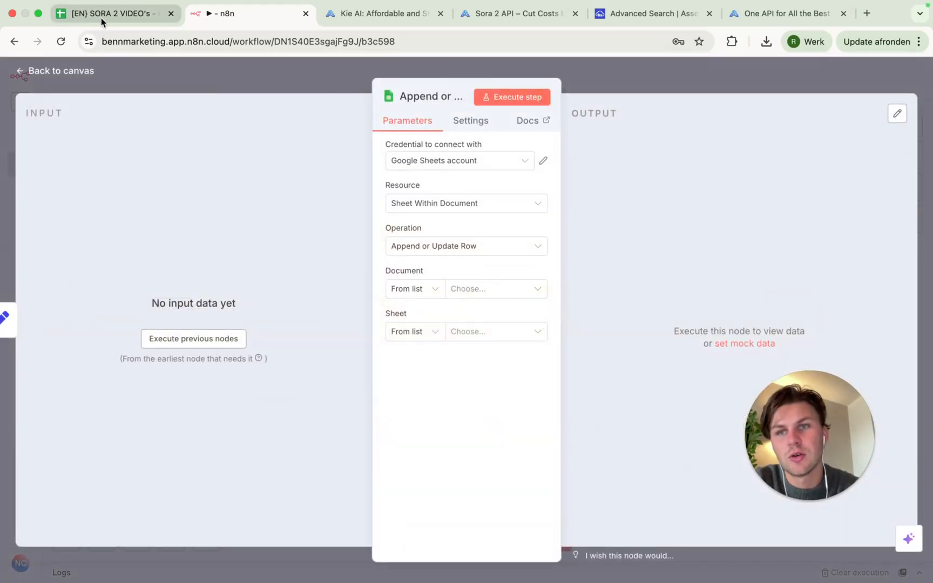
click(495, 289)
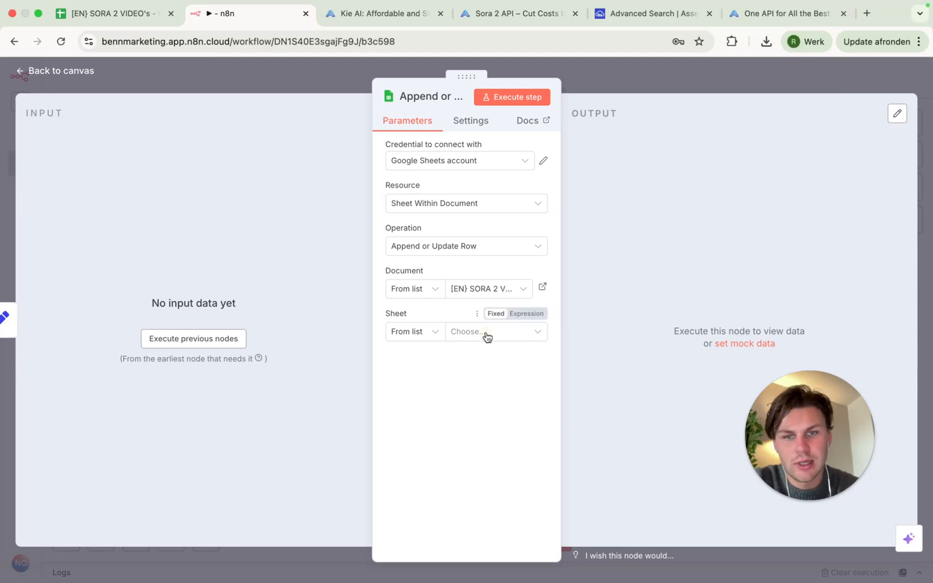
click(487, 331)
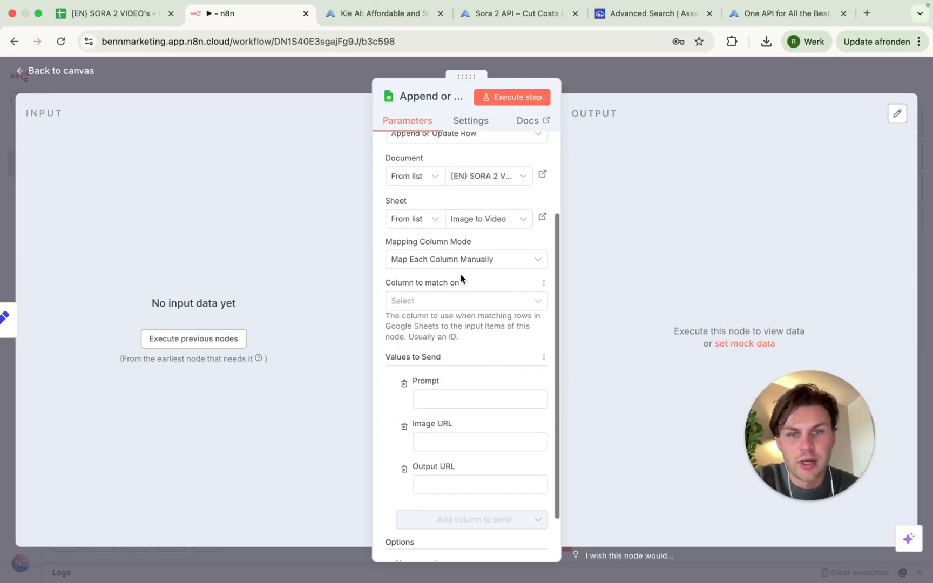
click(466, 301)
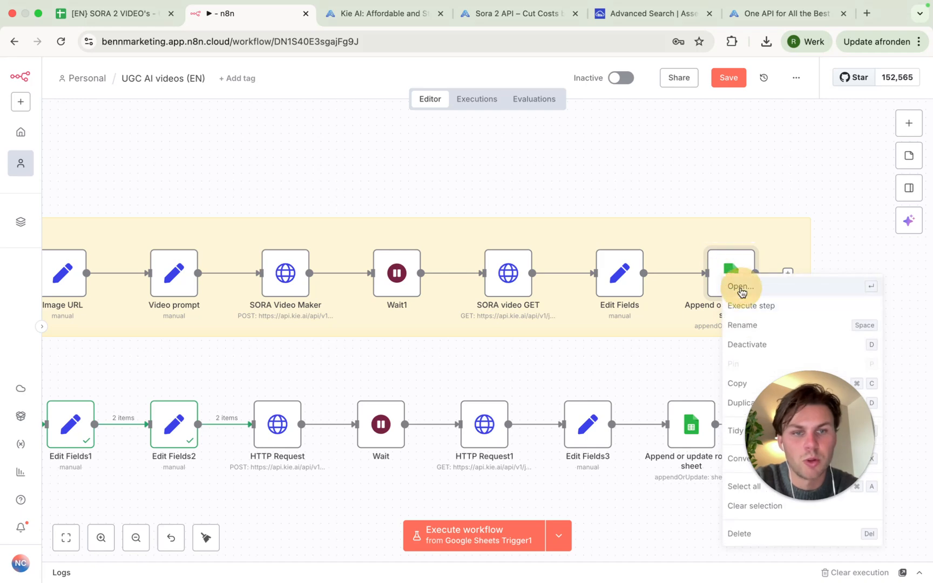
click(740, 286)
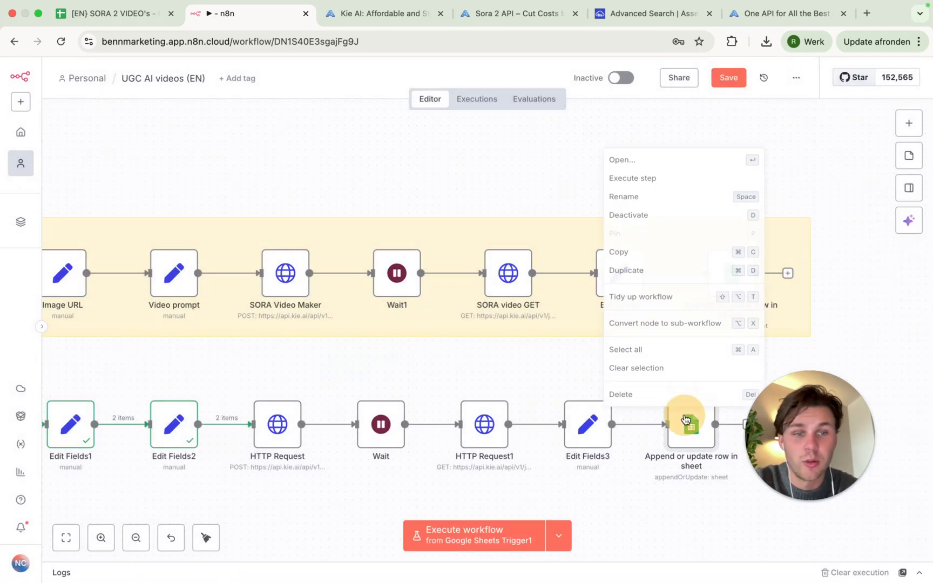
click(622, 159)
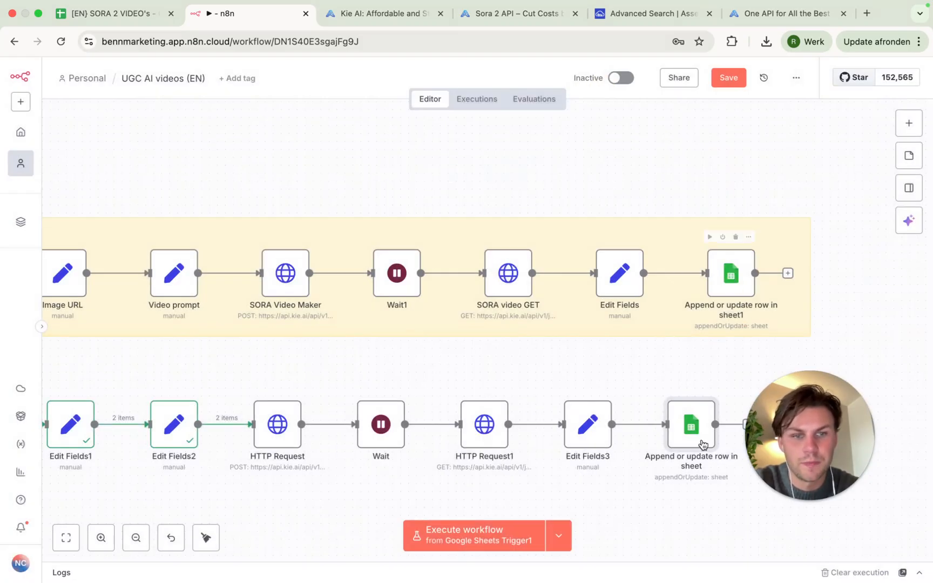
double_click(690, 424)
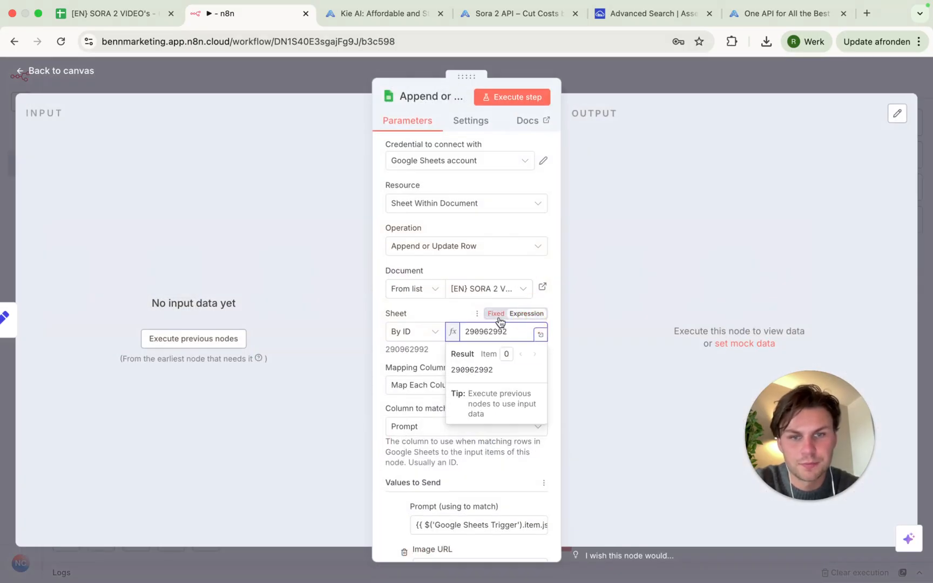
scroll(down, 3)
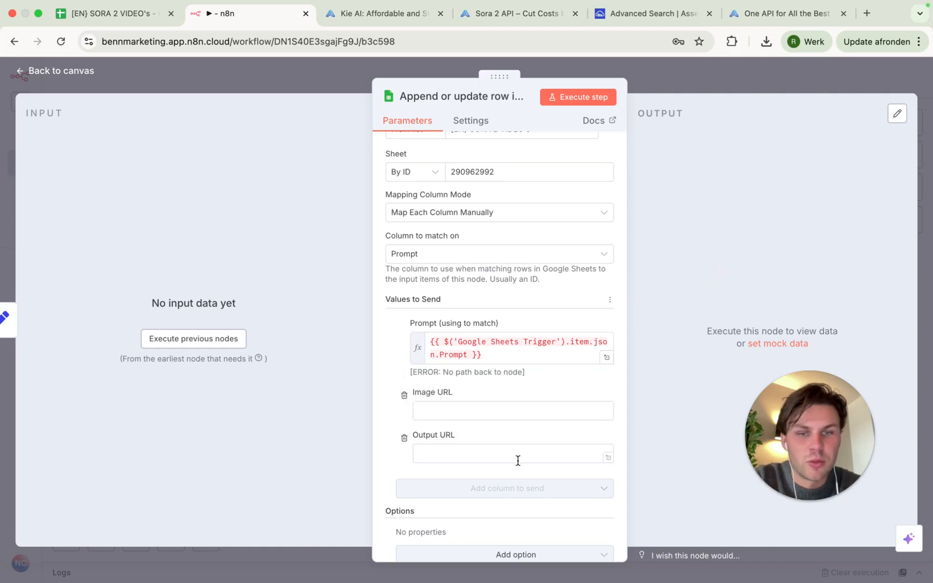
mouse_move(343, 371)
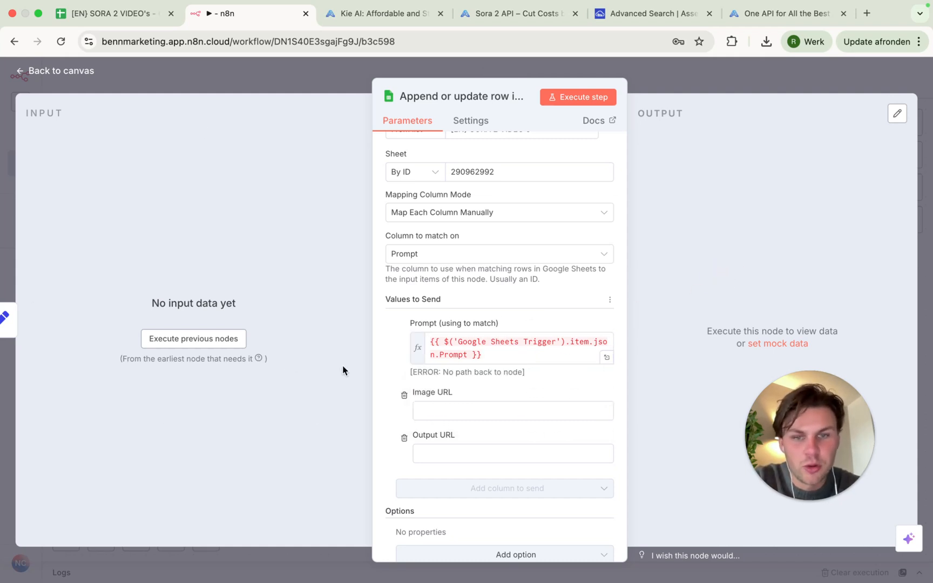
click(512, 453)
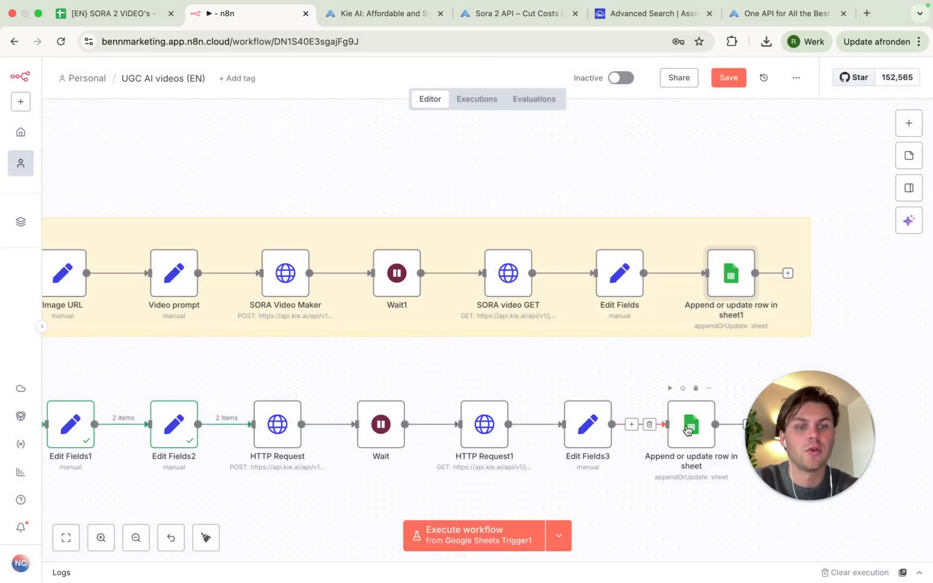
double_click(691, 430)
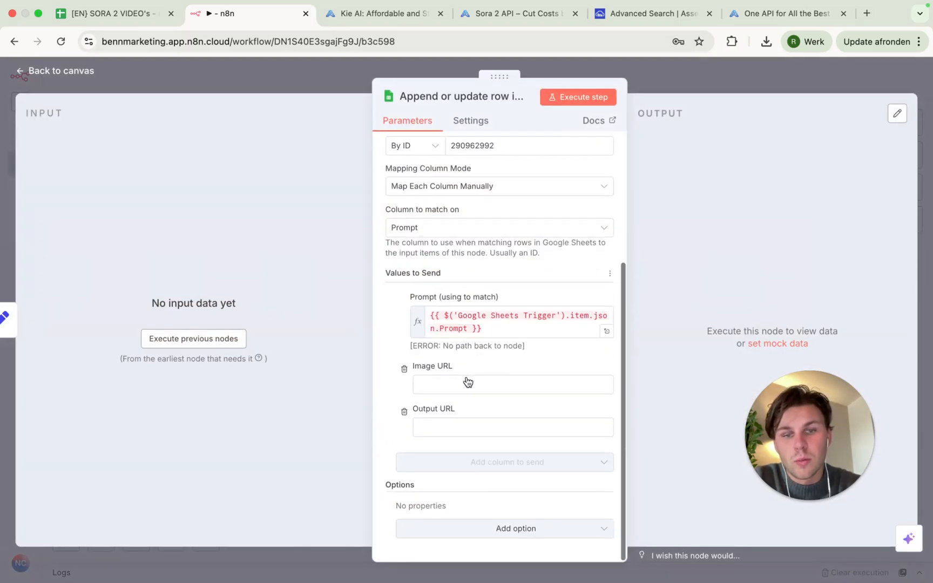
click(593, 409)
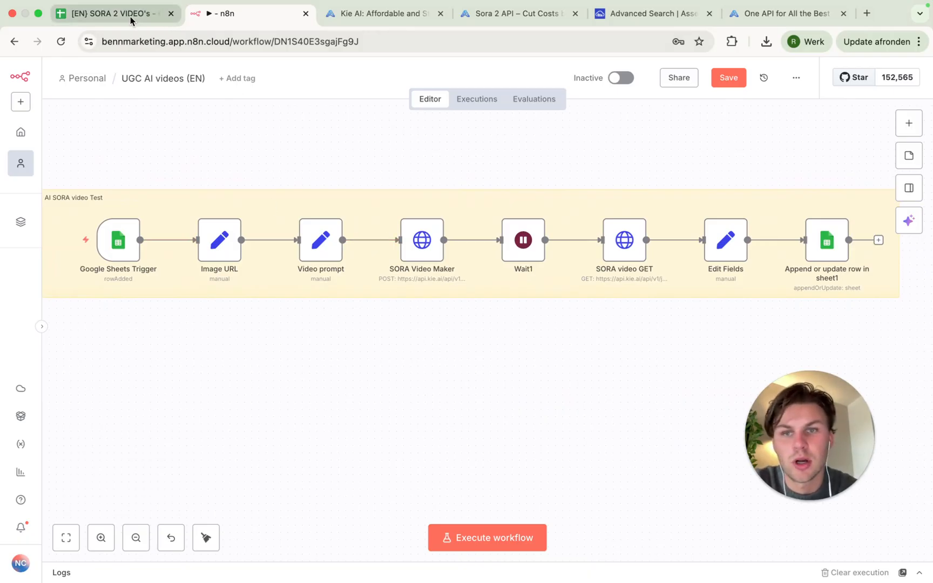
click(108, 14)
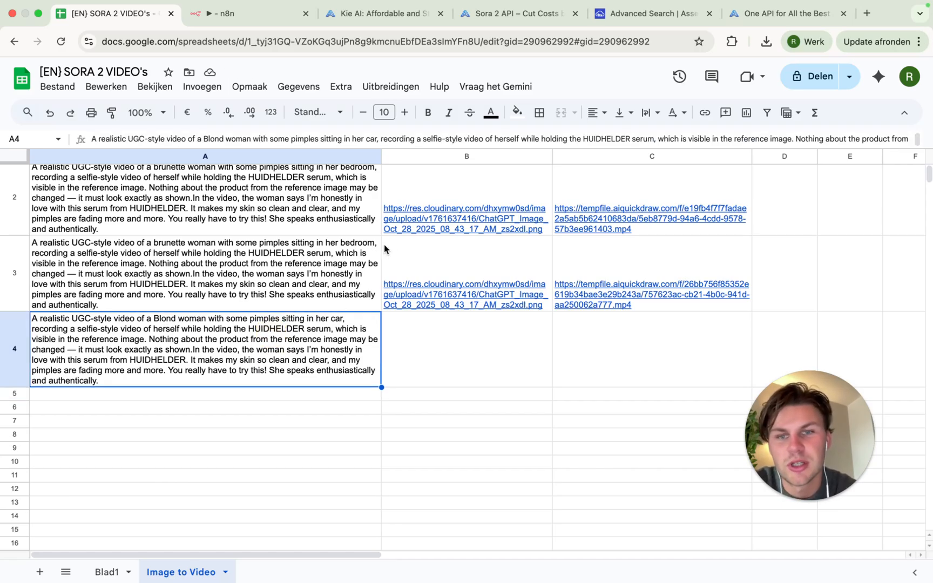
click(246, 13)
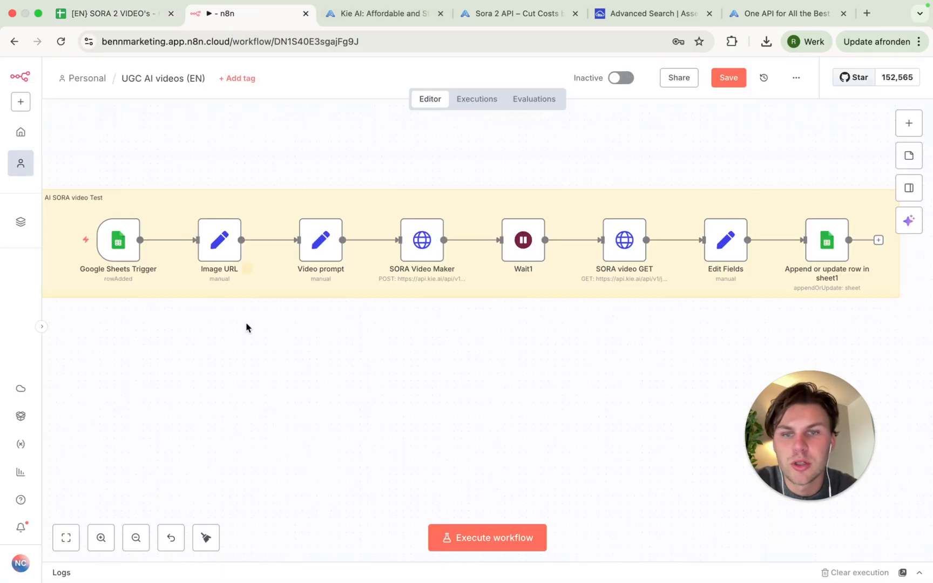
click(108, 14)
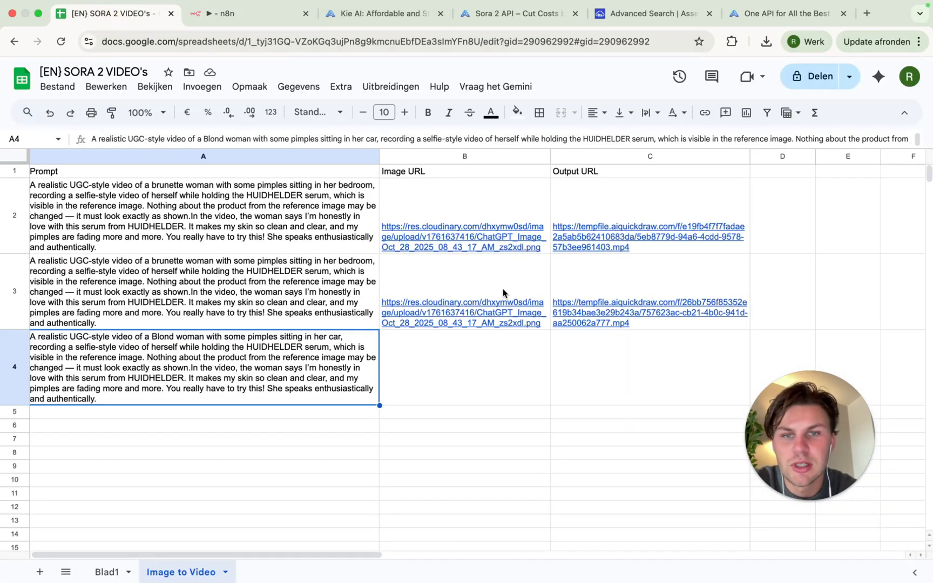
click(236, 14)
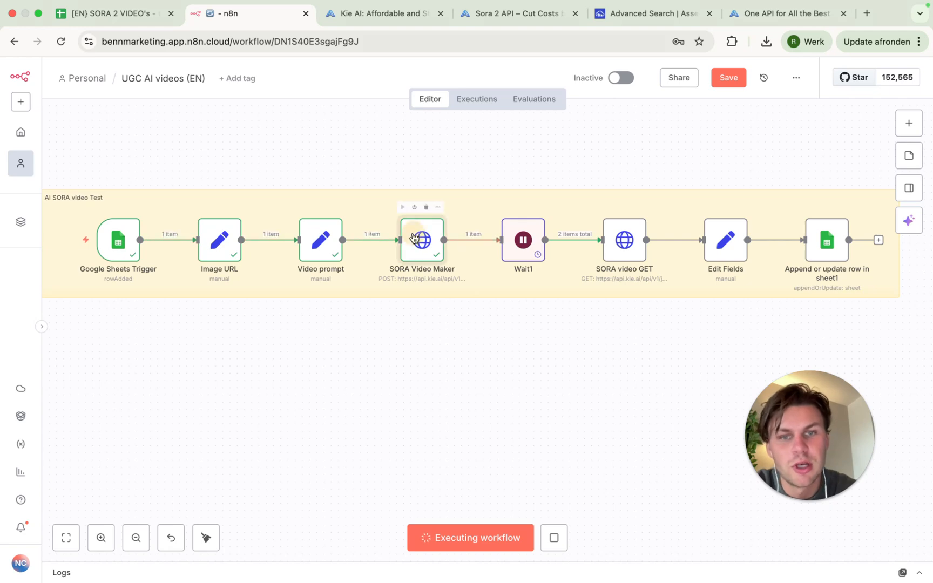
Start the workflow on the new row and check the Kie AI logs
double_click(423, 240)
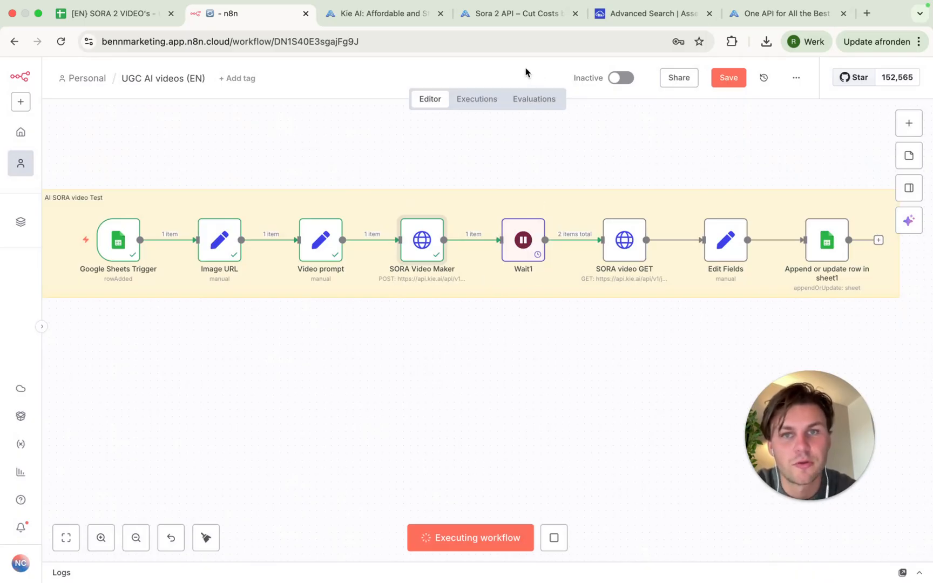
mouse_move(29, 359)
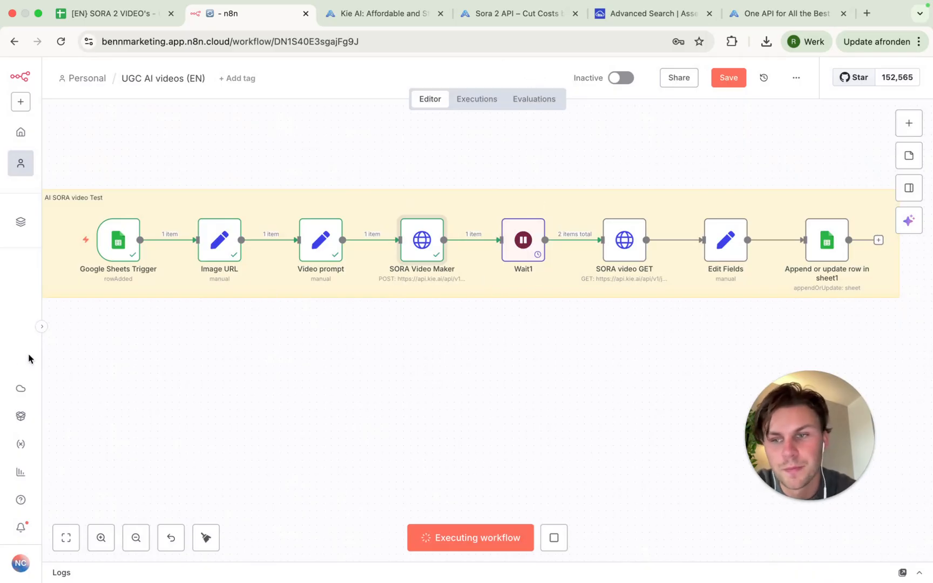
click(384, 13)
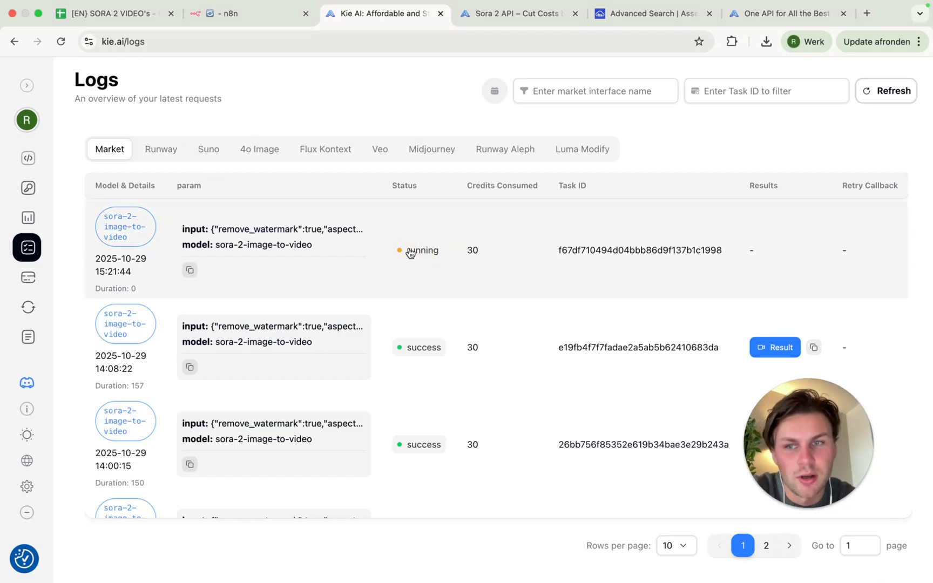
Return to the executing n8n workflow's run log
click(274, 230)
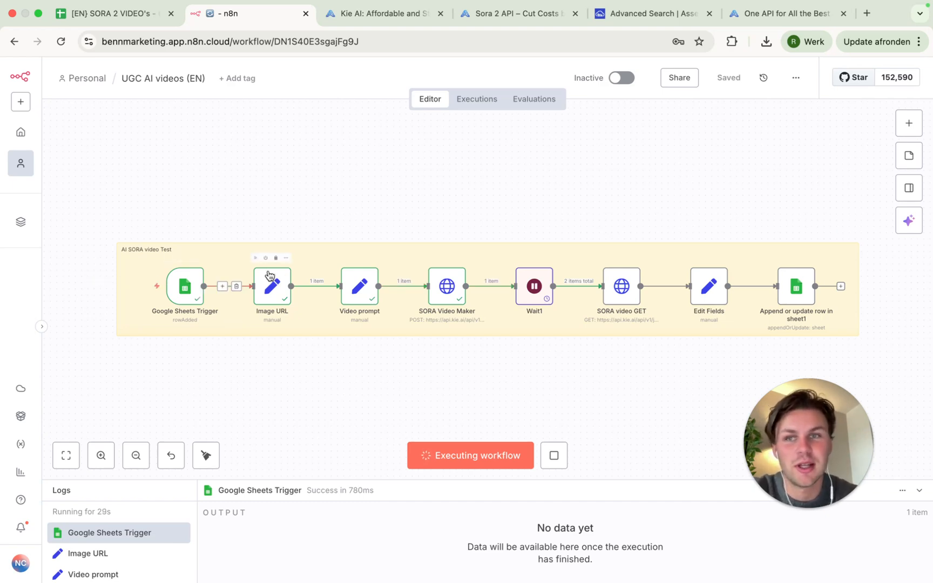
mouse_move(16, 376)
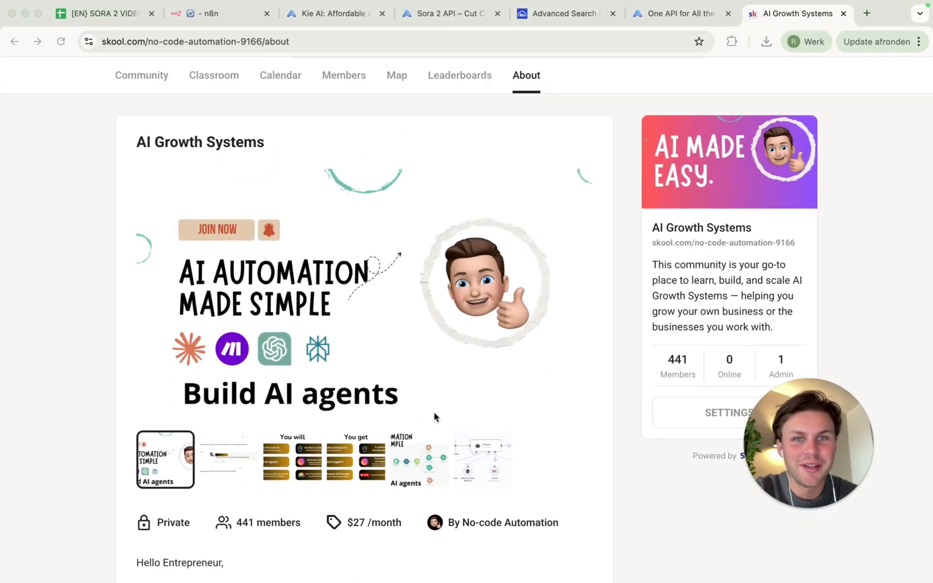
Scroll through the AI Growth Systems About page on Skool, then back to the top
scroll(down, 3)
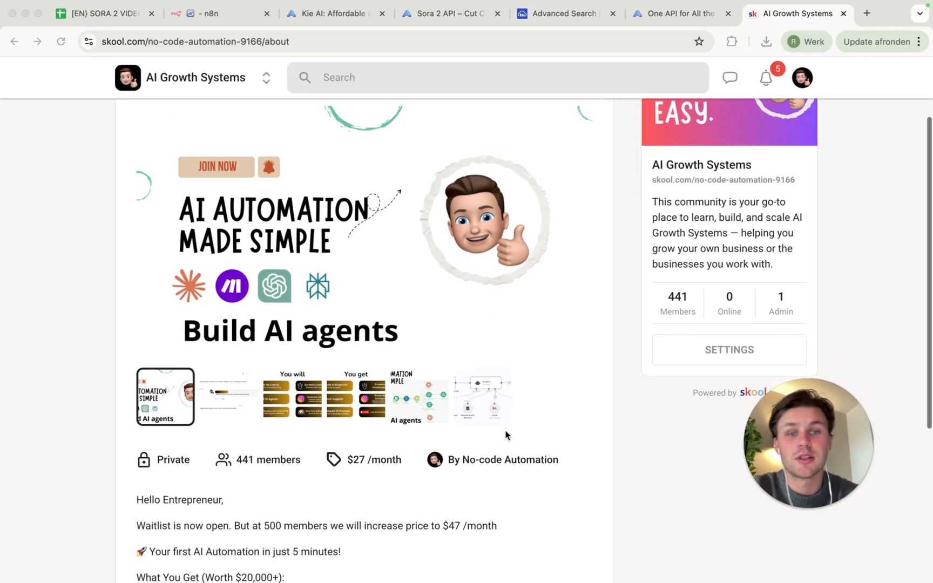
mouse_move(491, 355)
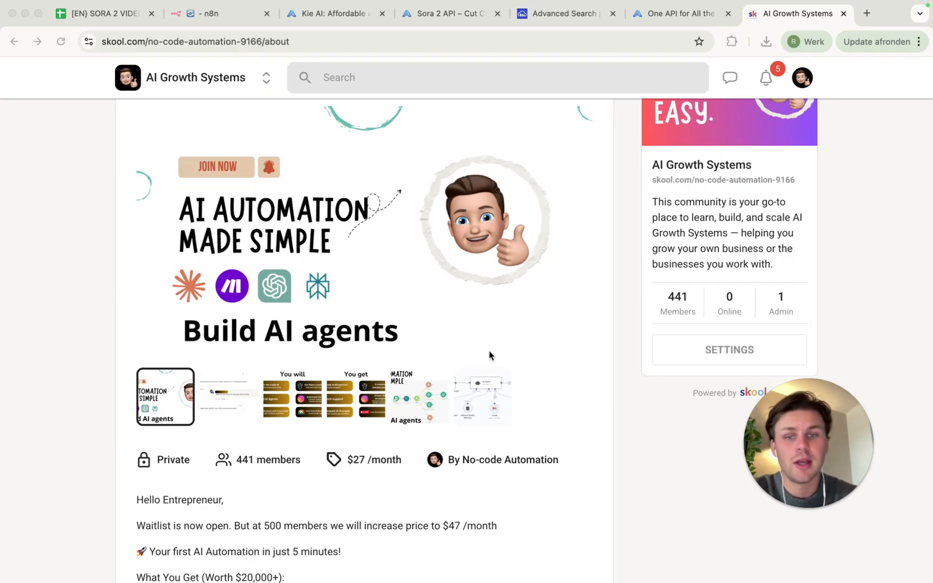
mouse_move(458, 346)
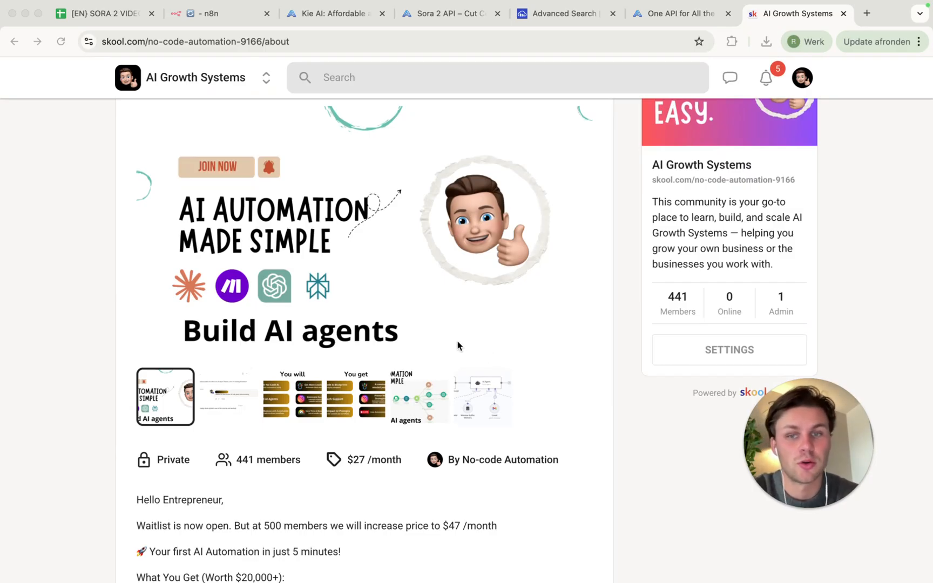
scroll(down, 3)
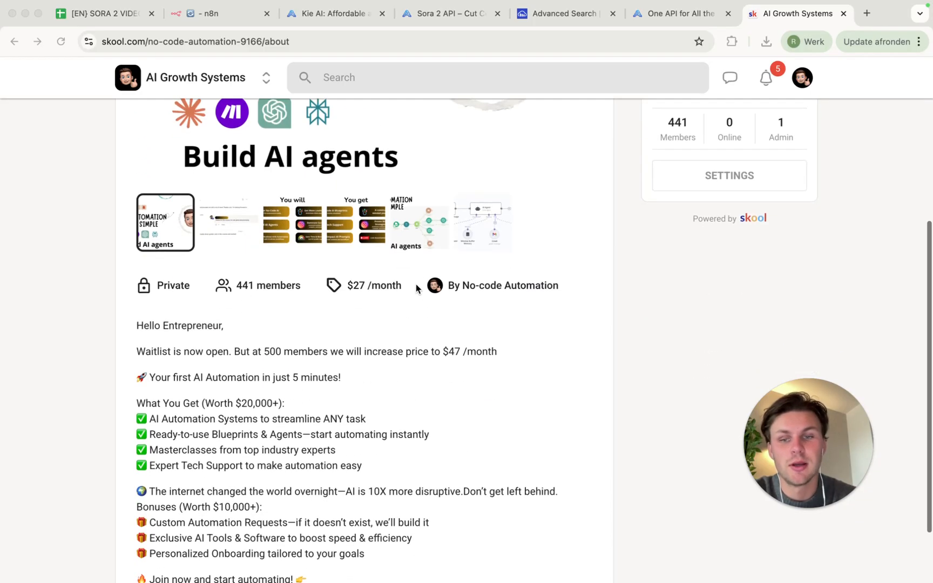
scroll(down, 3)
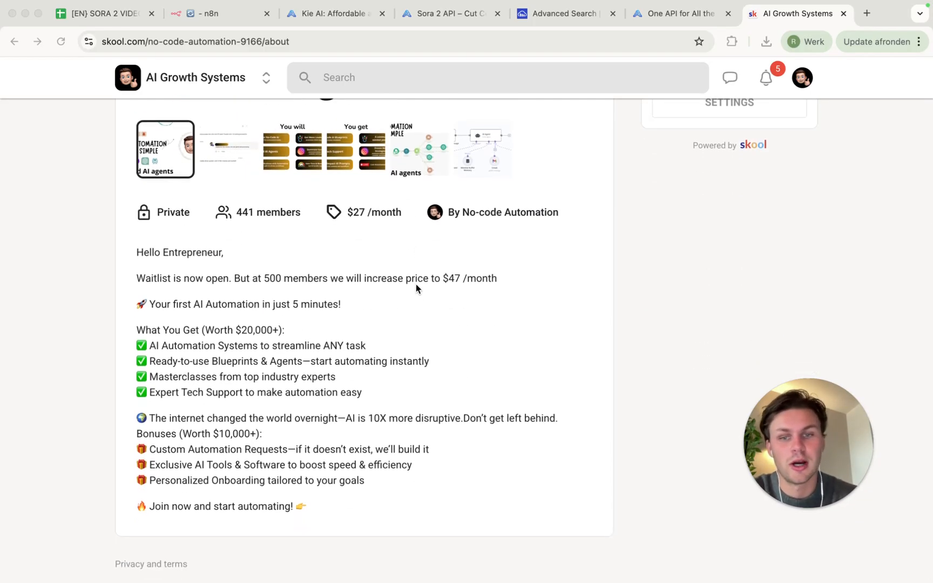
scroll(up, 3)
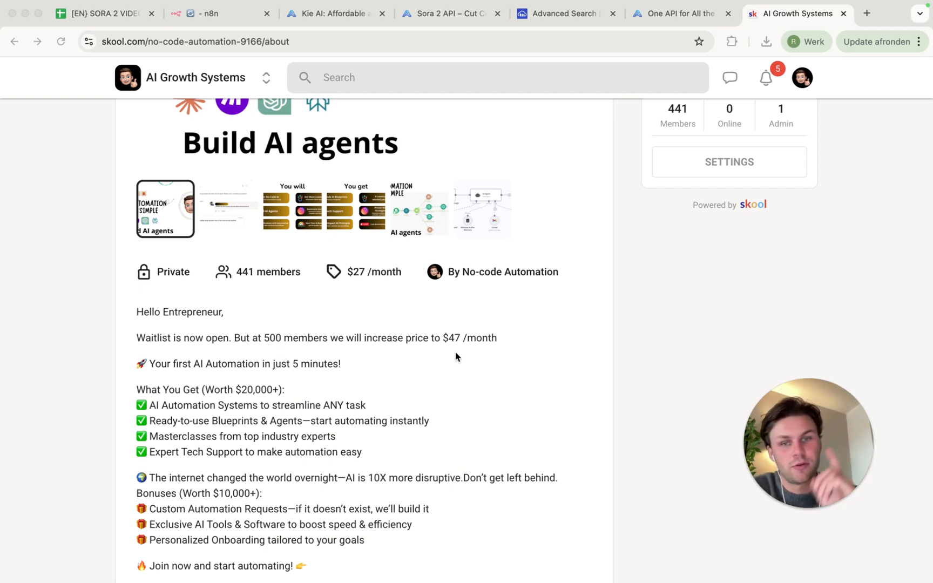
scroll(up, 3)
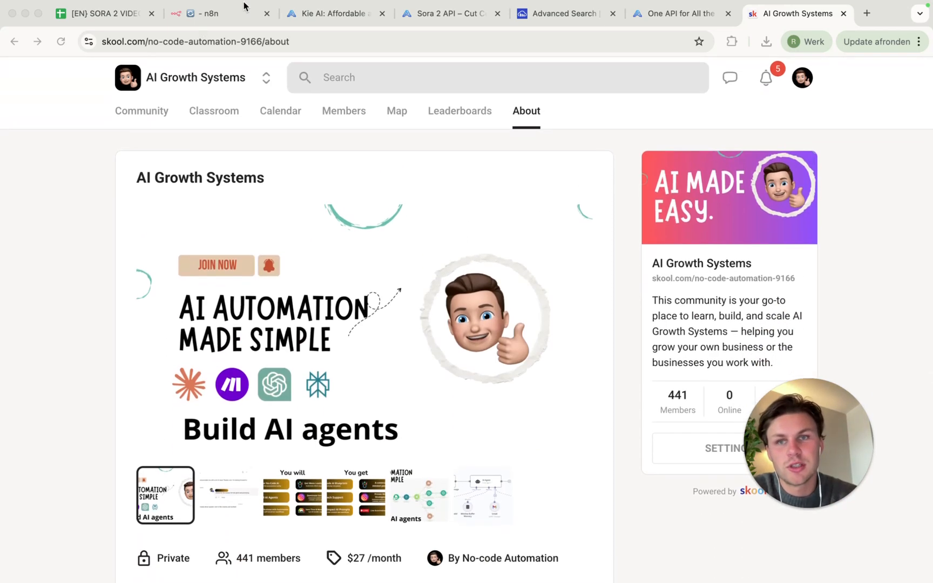
Return to the running n8n workflow and open then dismiss its options menu
click(205, 14)
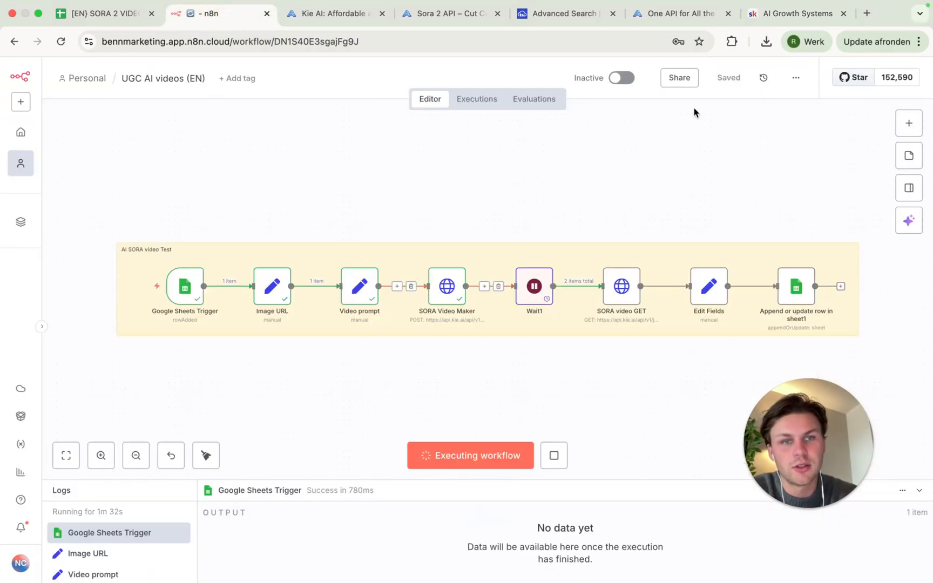
click(796, 78)
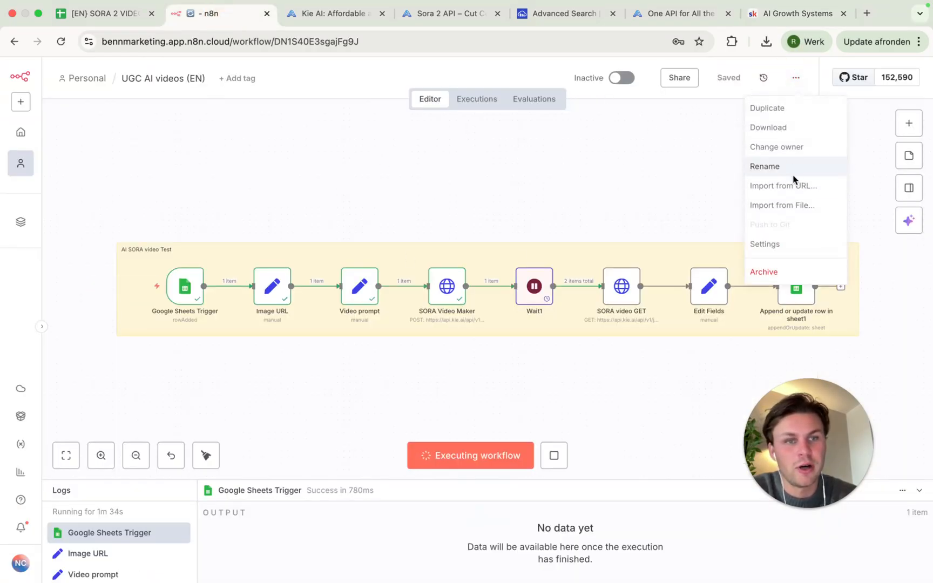
click(436, 355)
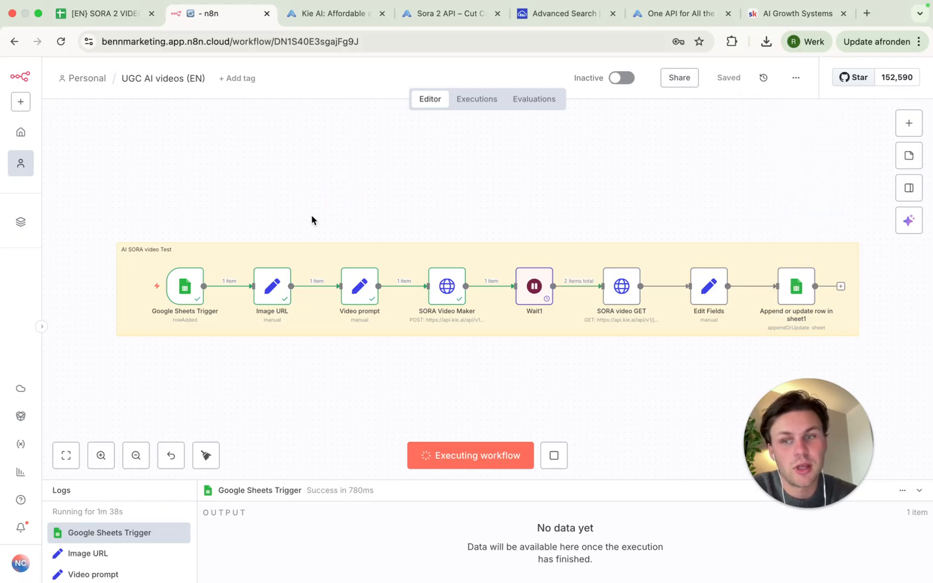
mouse_move(59, 368)
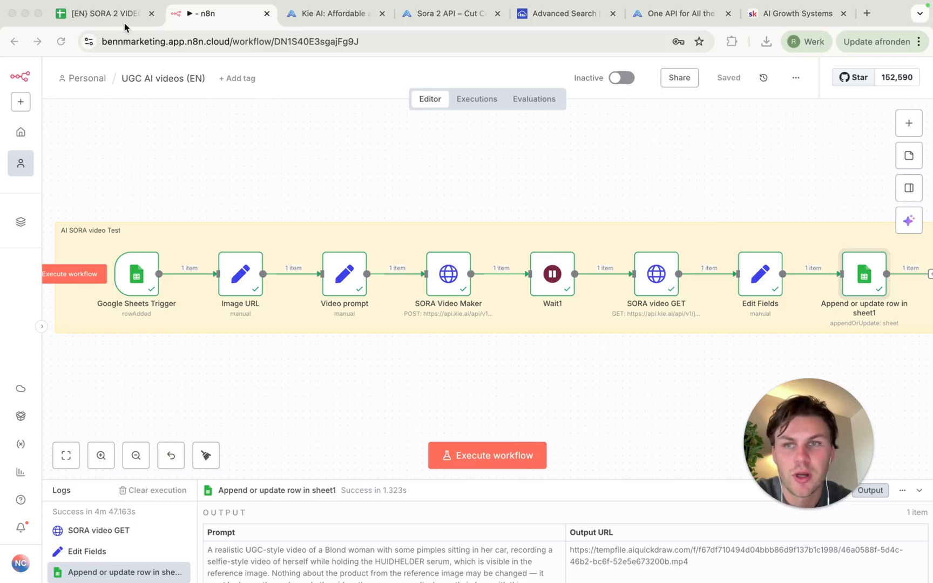
Open the new f67df… serum video in QuickTime Player beside the e19fb… video
click(102, 14)
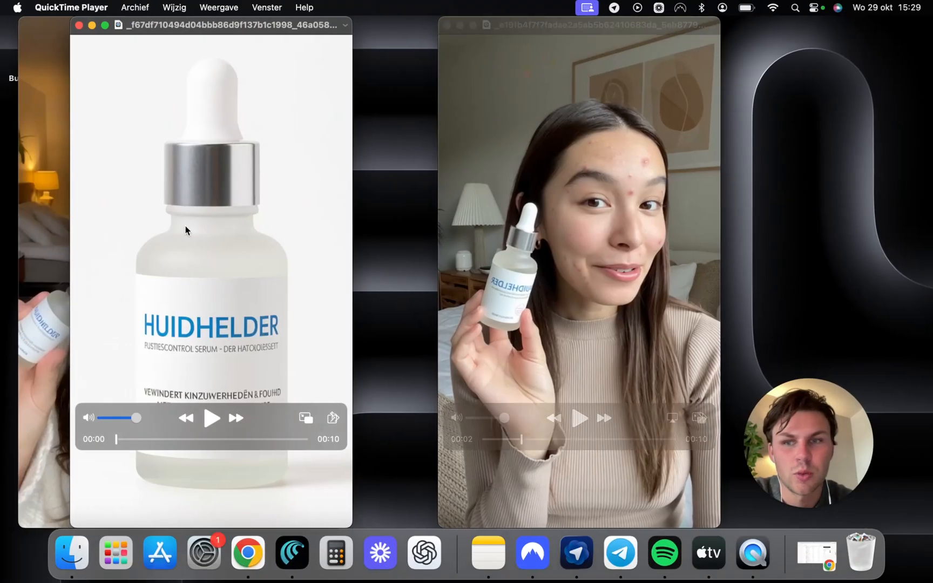
click(211, 418)
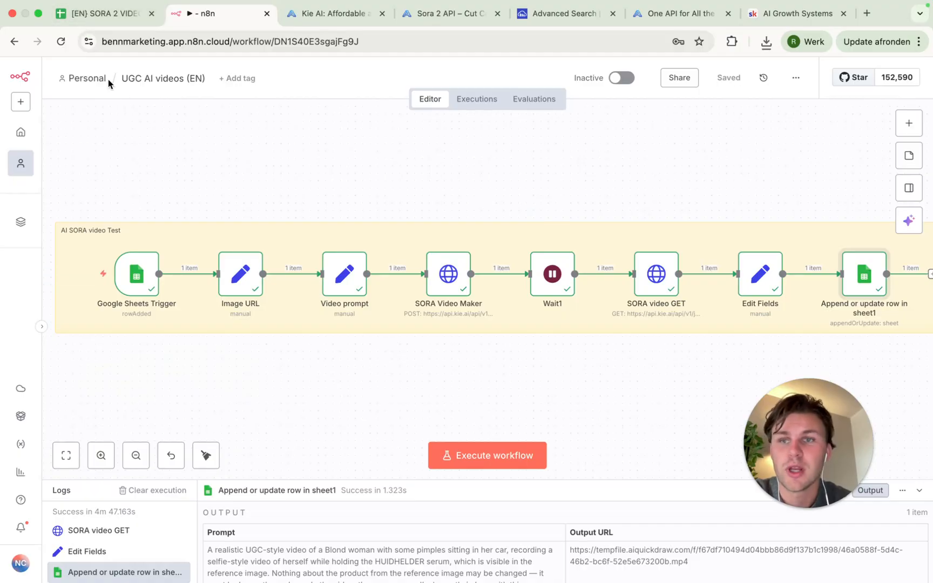
mouse_move(126, 123)
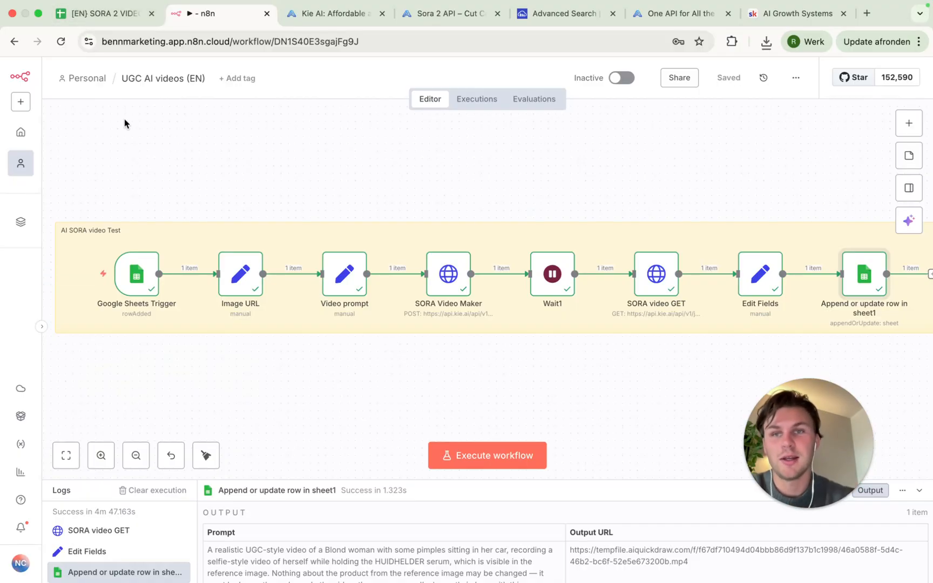
mouse_move(272, 177)
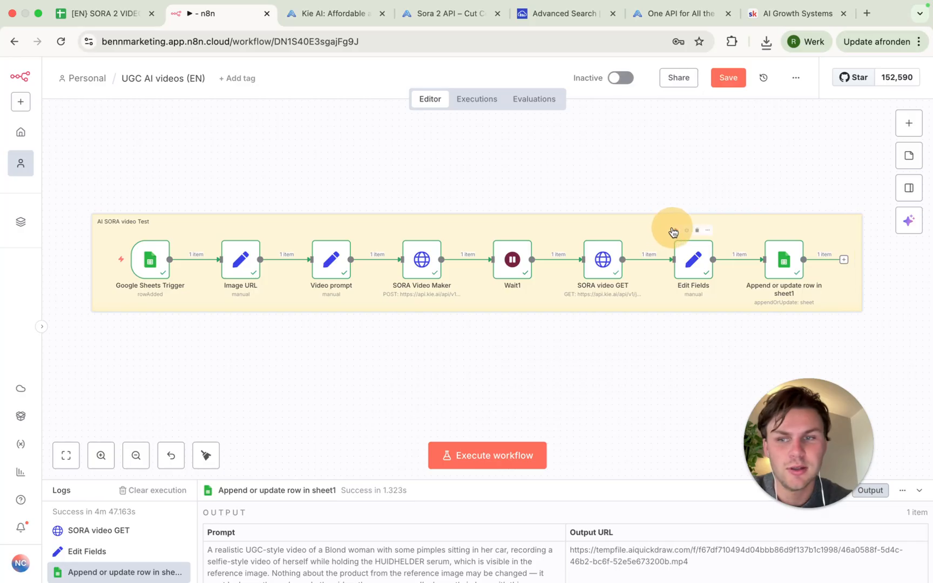
mouse_move(384, 239)
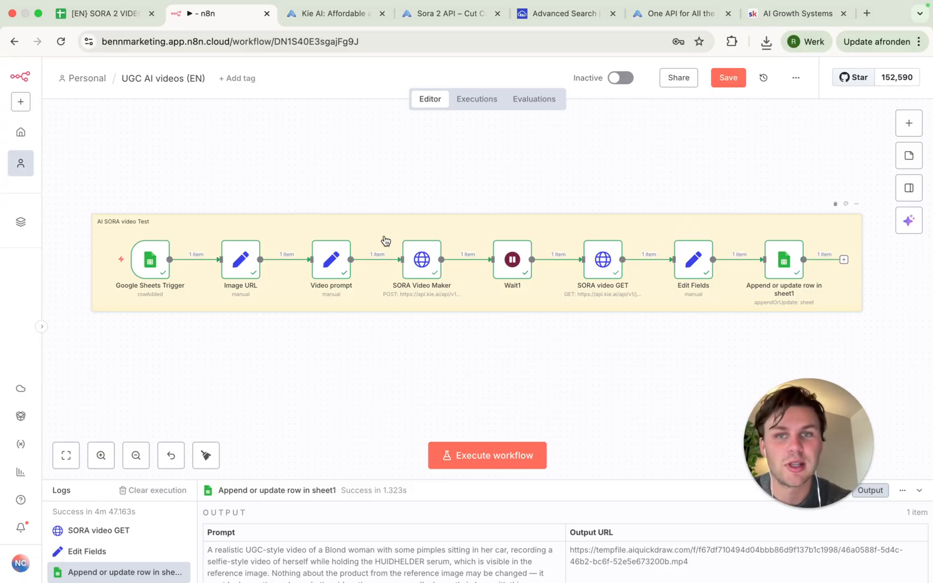
mouse_move(353, 233)
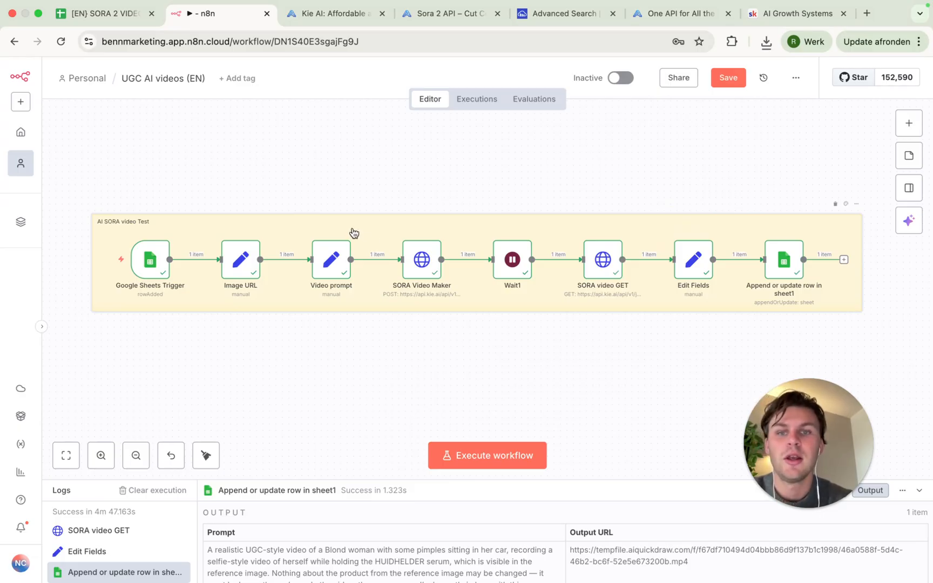
mouse_move(400, 243)
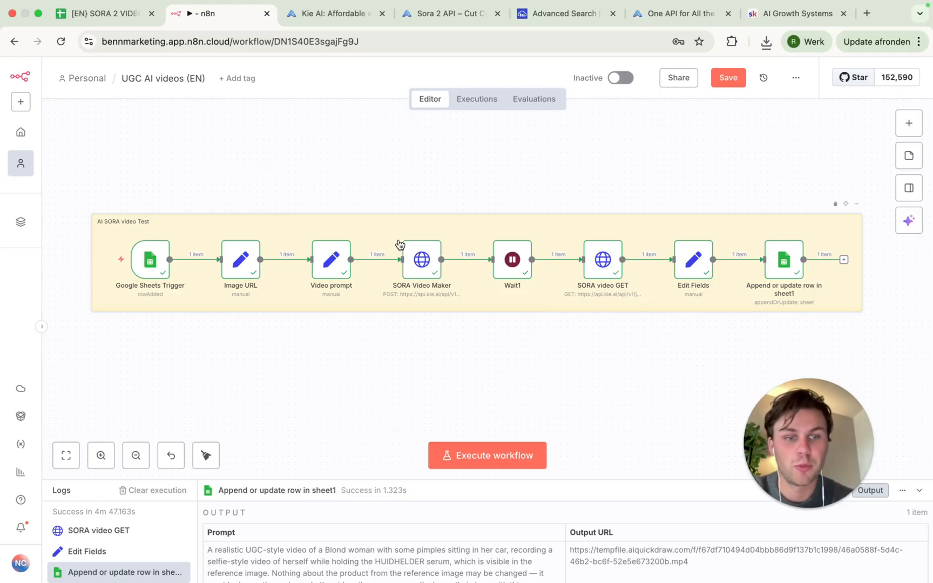
mouse_move(410, 236)
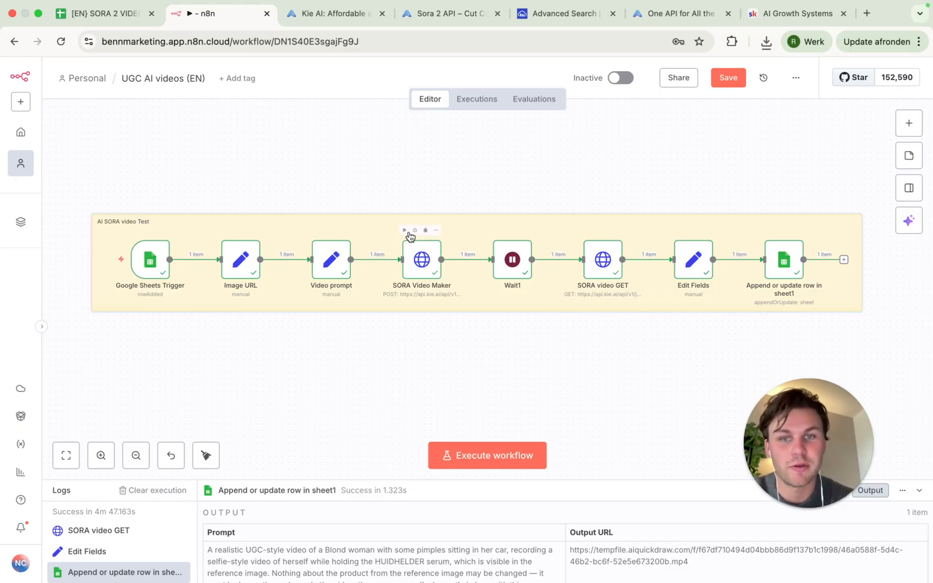
mouse_move(285, 125)
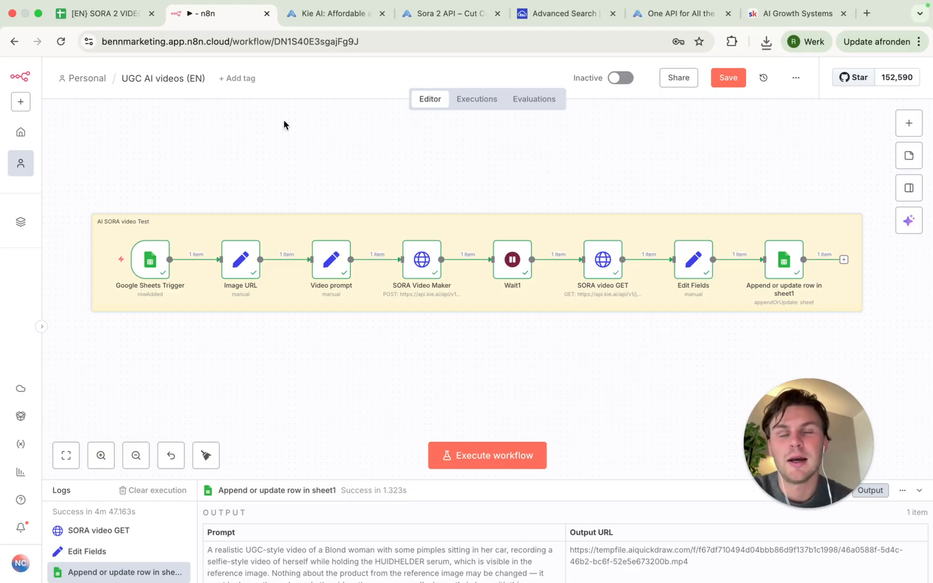